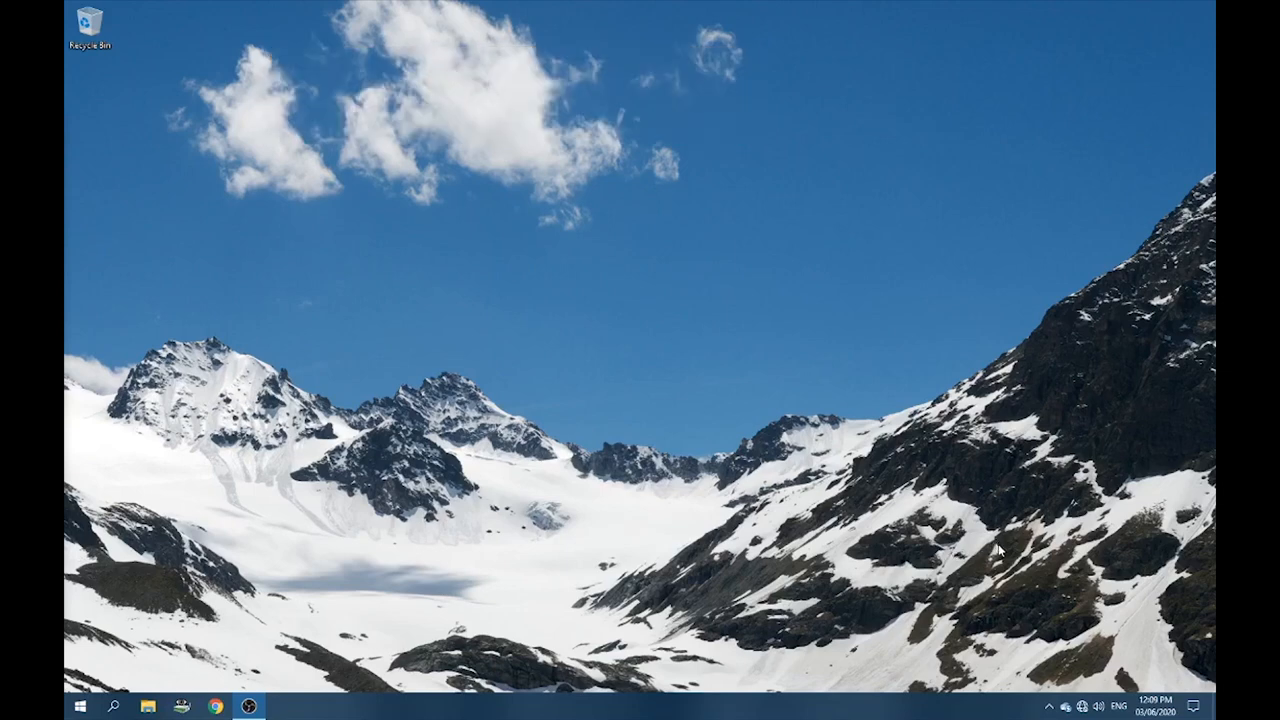
pyautogui.moveTo(1088, 708)
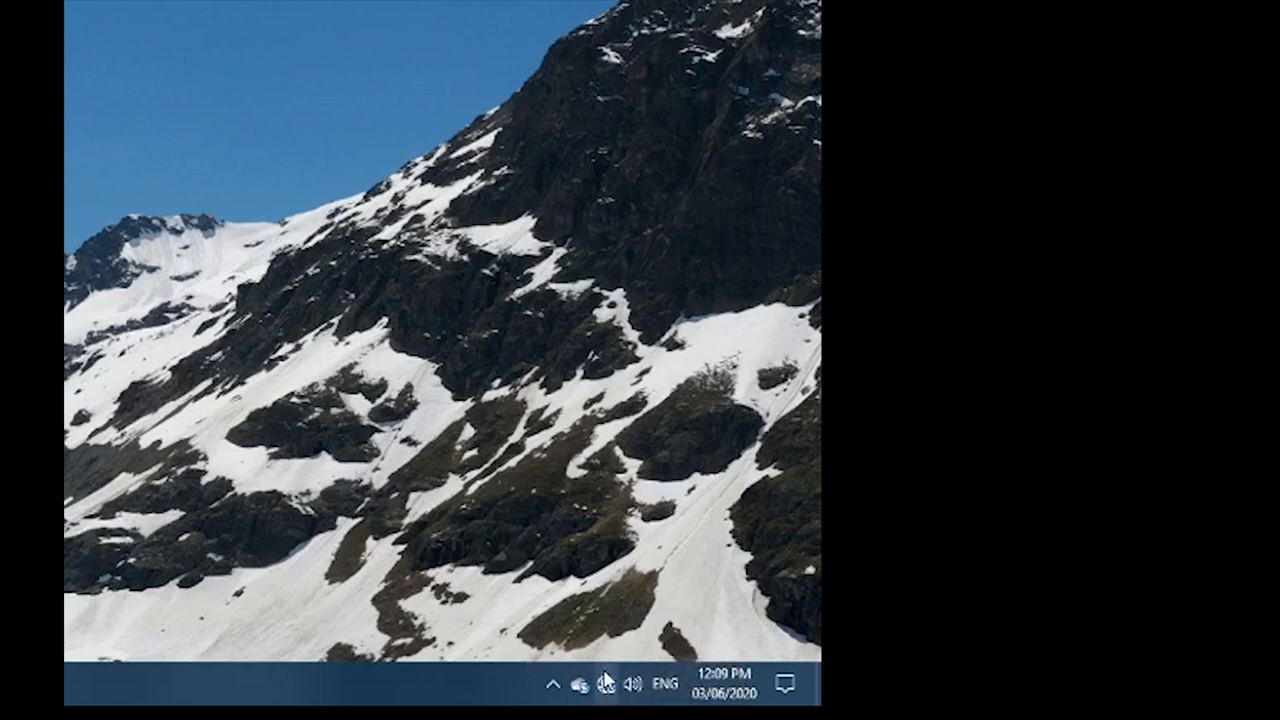
pyautogui.moveTo(600, 682)
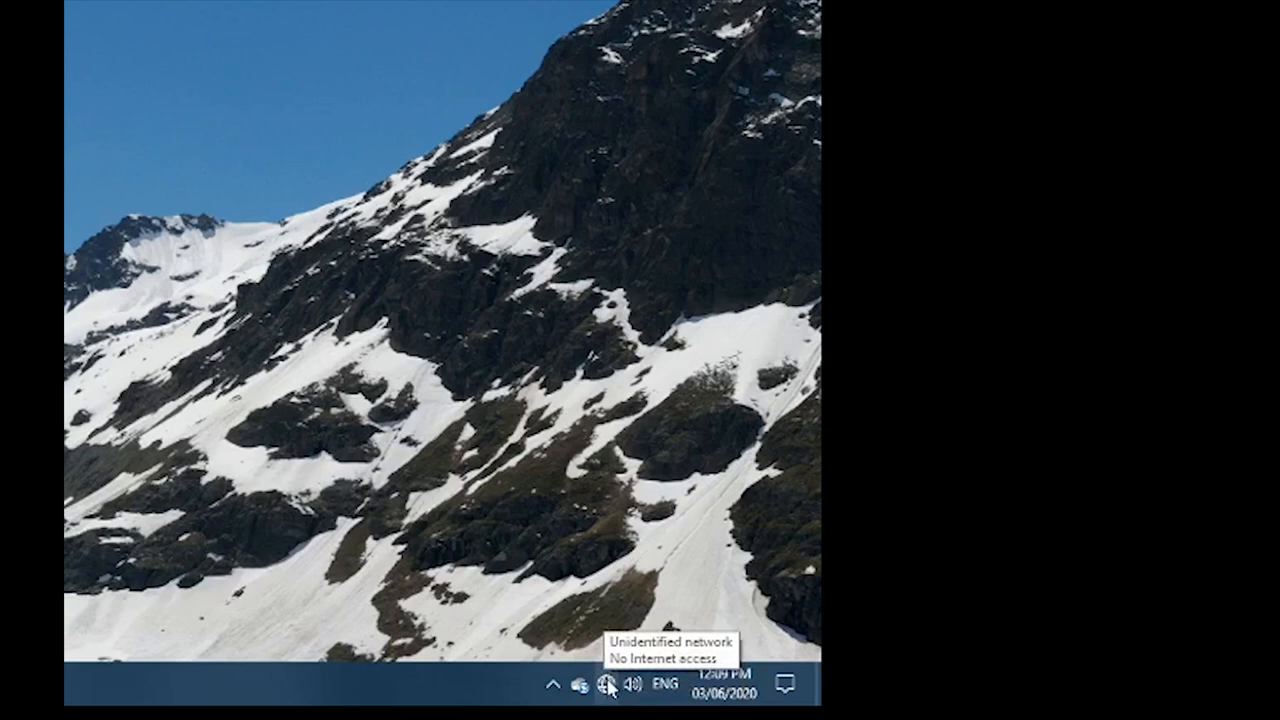
# Step: Show the list of available Wi-Fi networks from the taskbar network icon
pyautogui.click(608, 688)
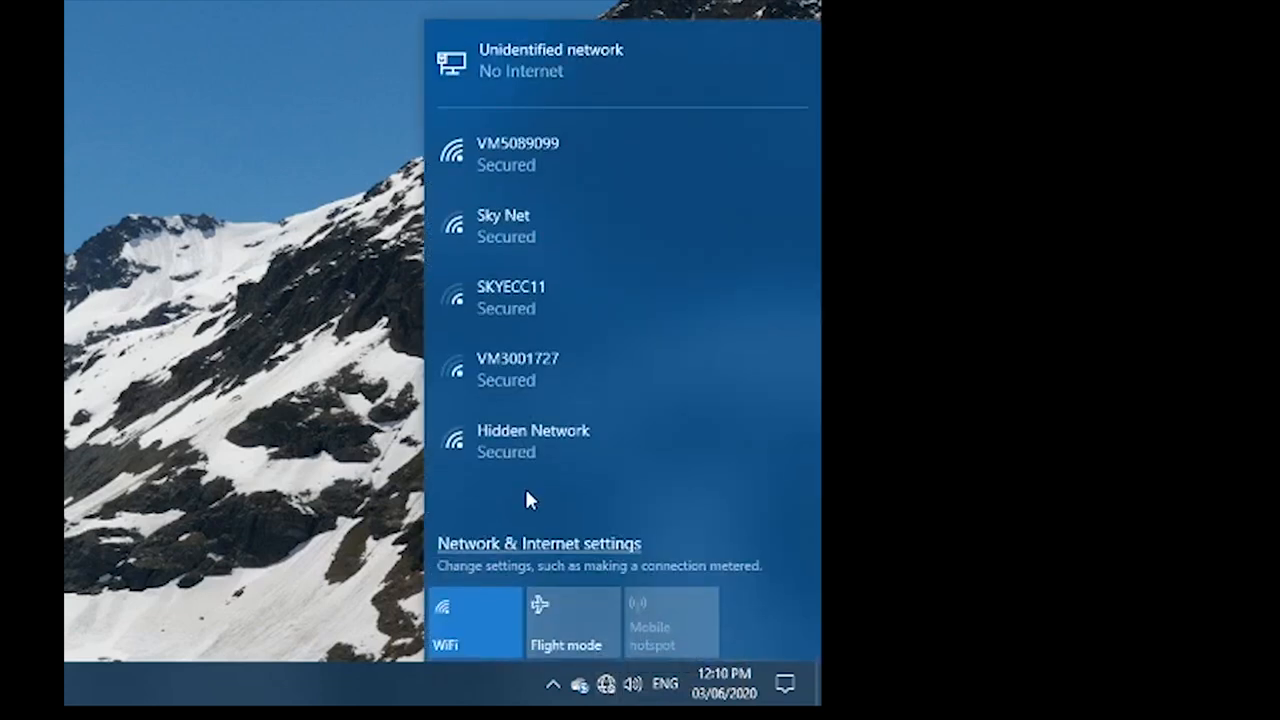
pyautogui.moveTo(558, 298)
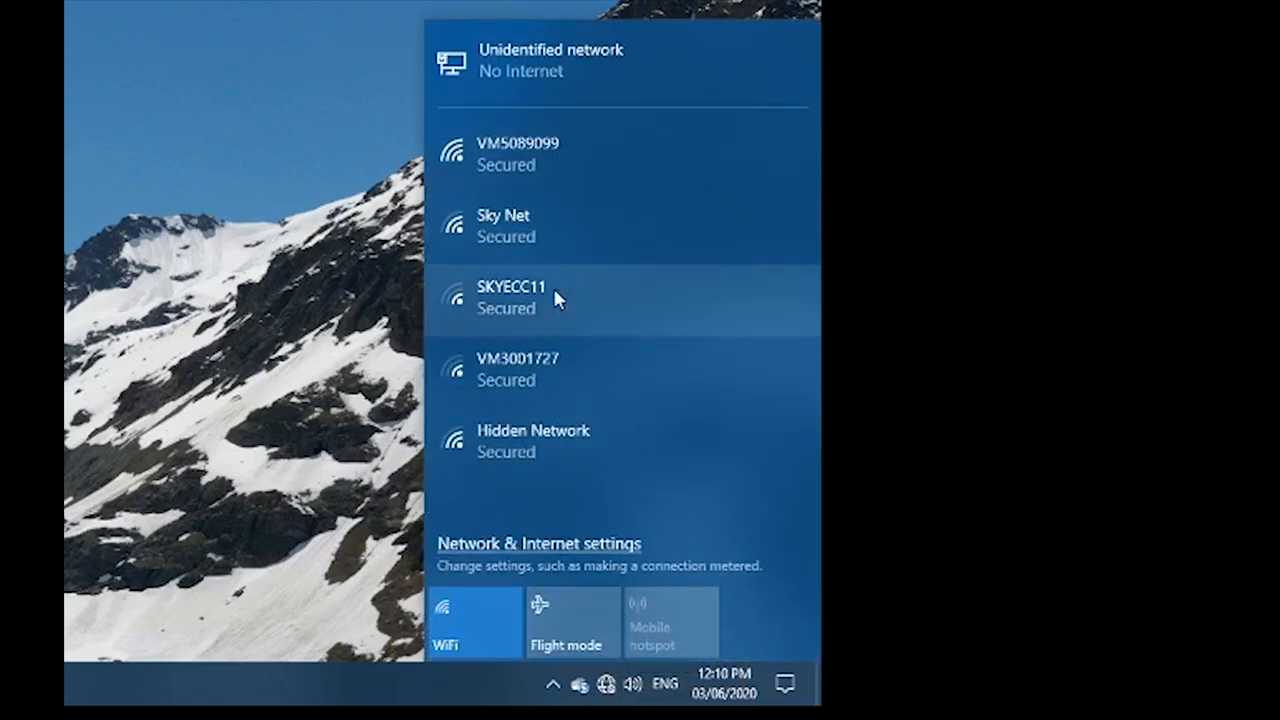
pyautogui.moveTo(556, 204)
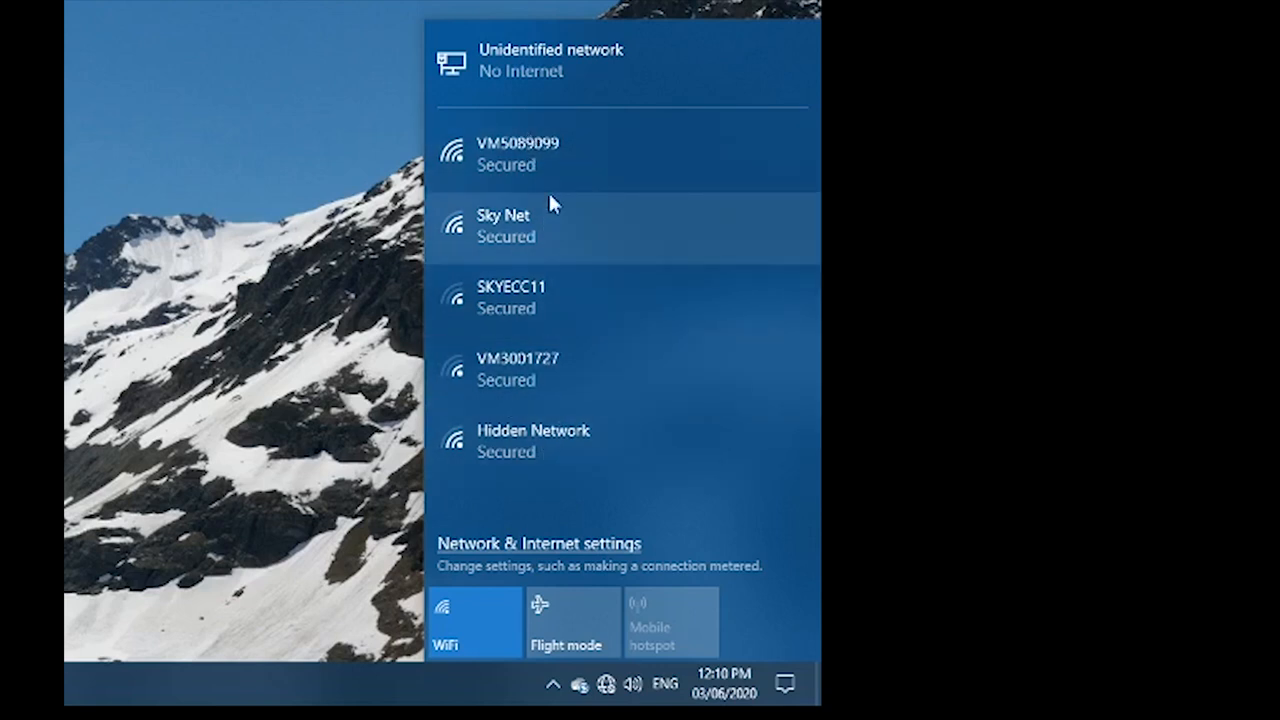
pyautogui.moveTo(564, 164)
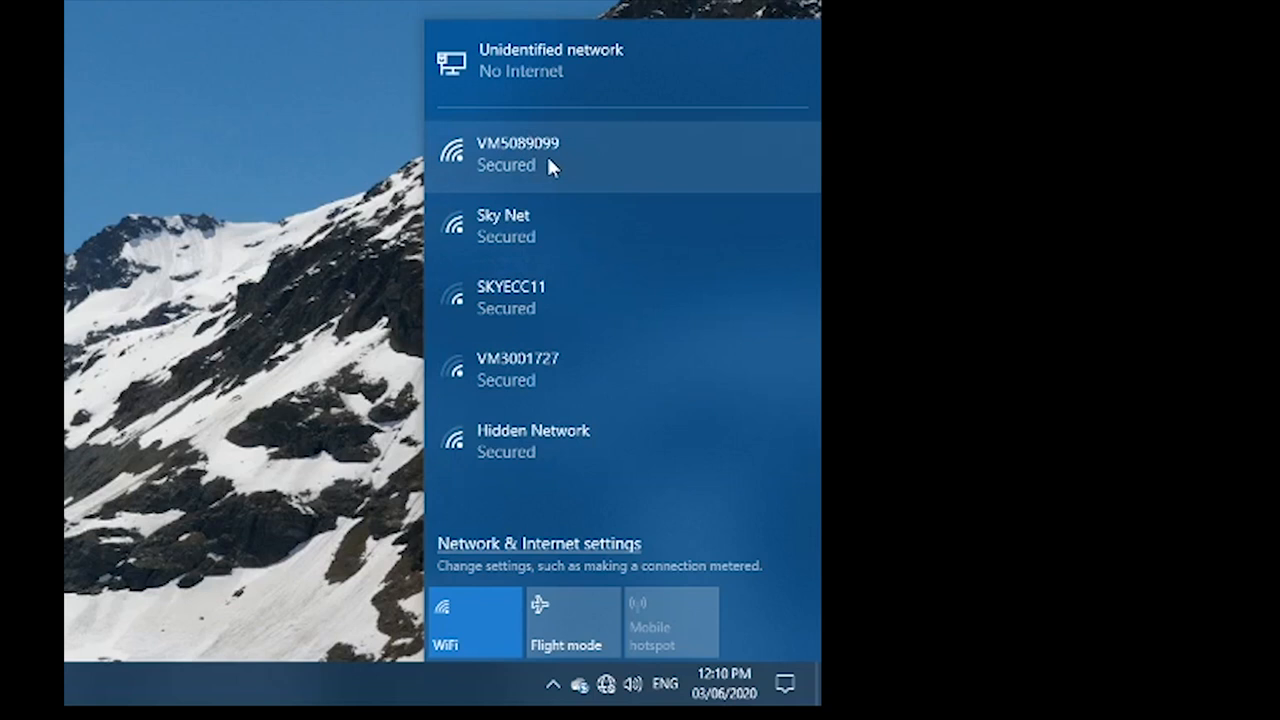
pyautogui.moveTo(558, 172)
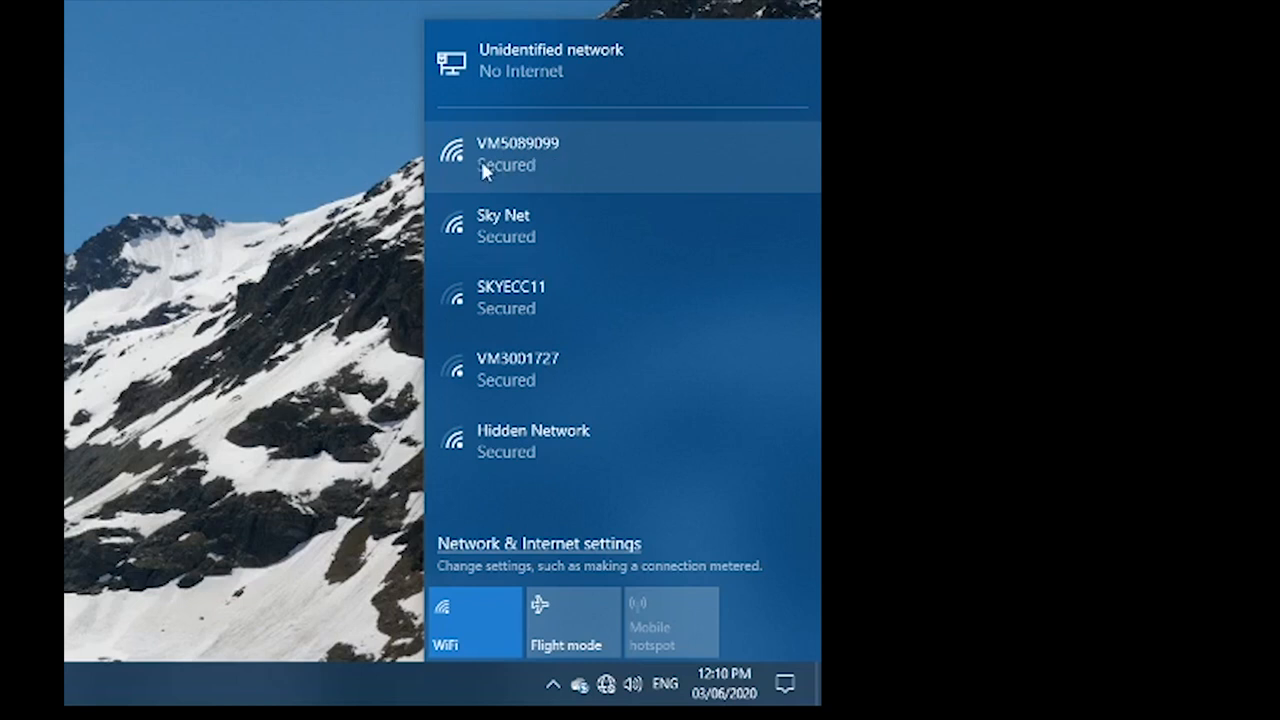
pyautogui.moveTo(524, 166)
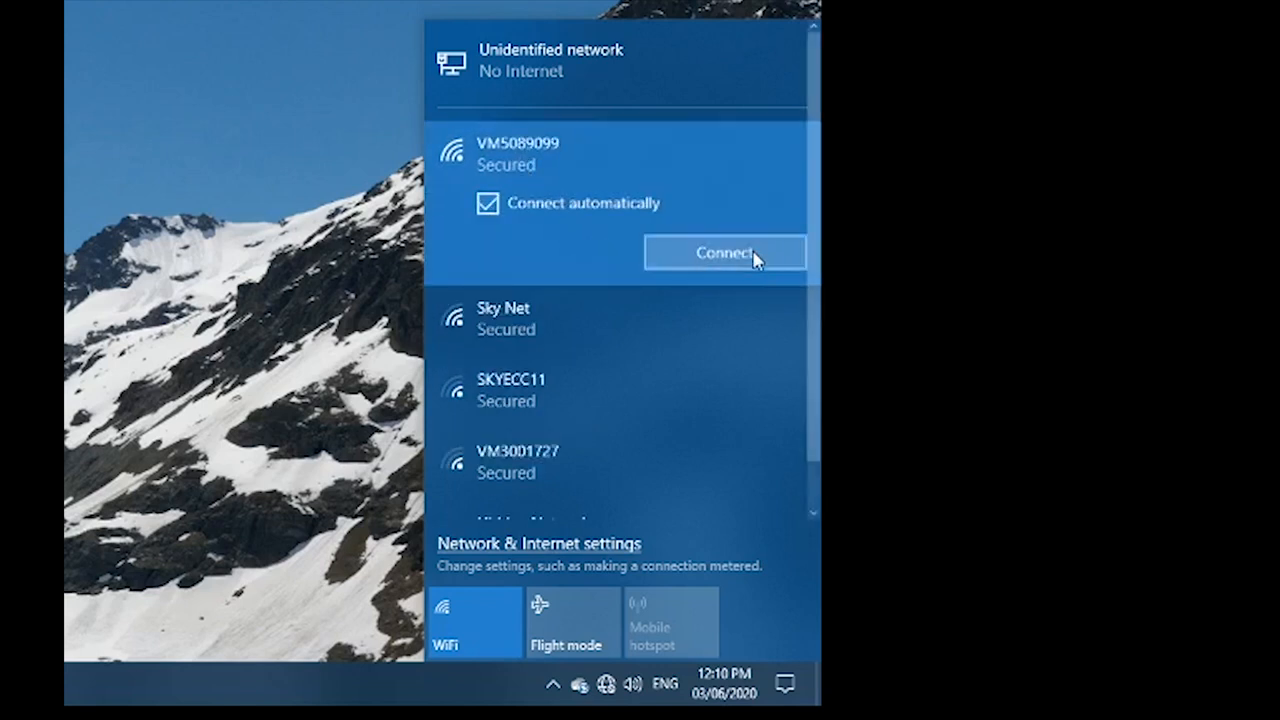
# Step: Connect to the VM5089099 network, entering and submitting its security key
pyautogui.click(724, 252)
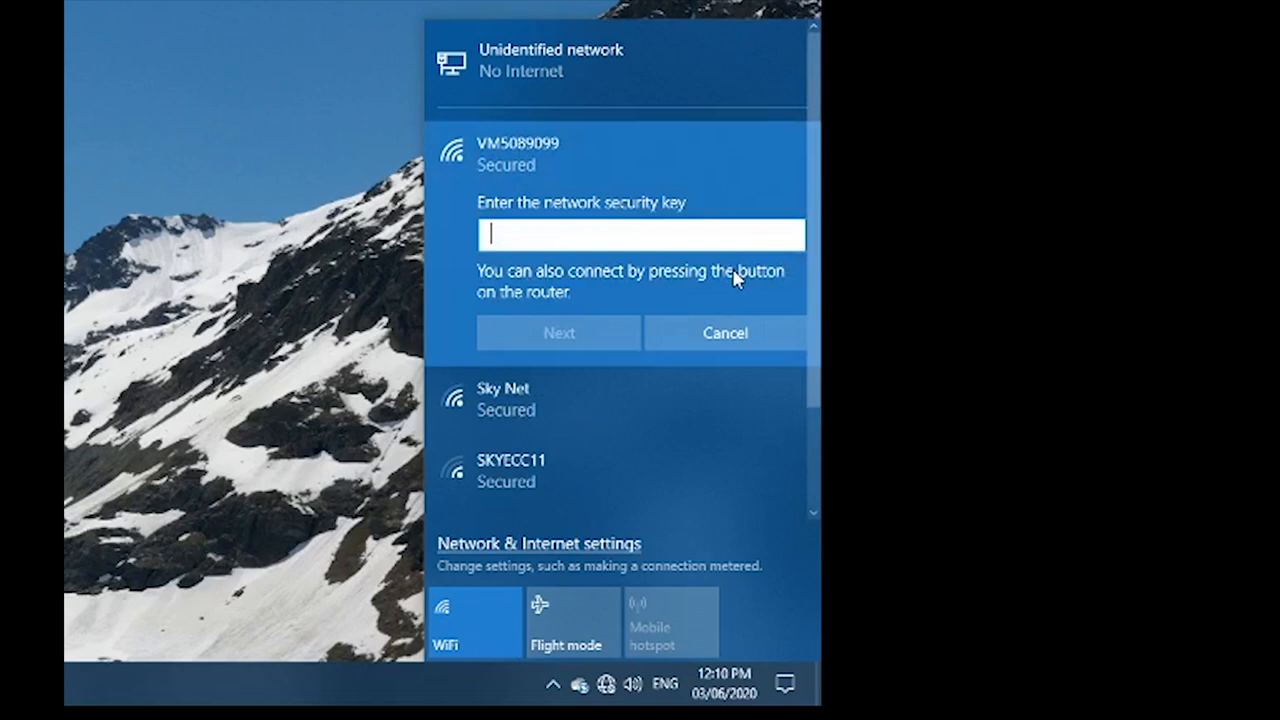
pyautogui.moveTo(728, 280)
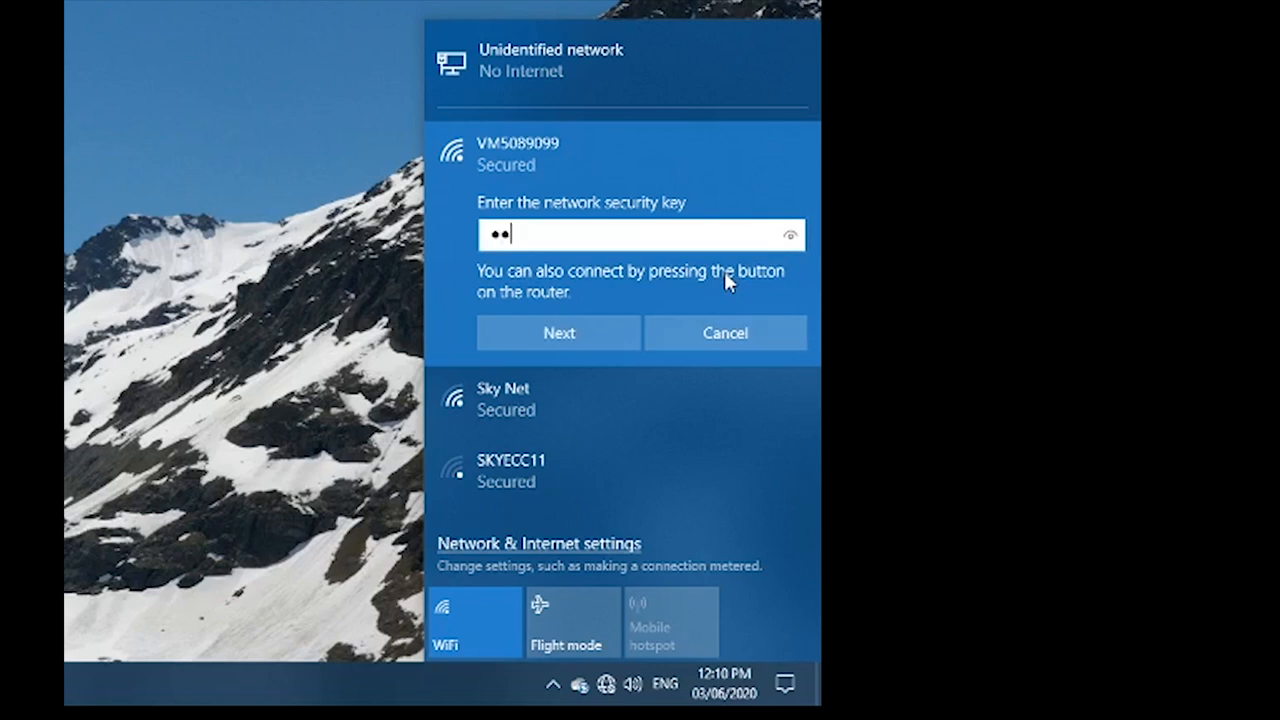
pyautogui.write('••')
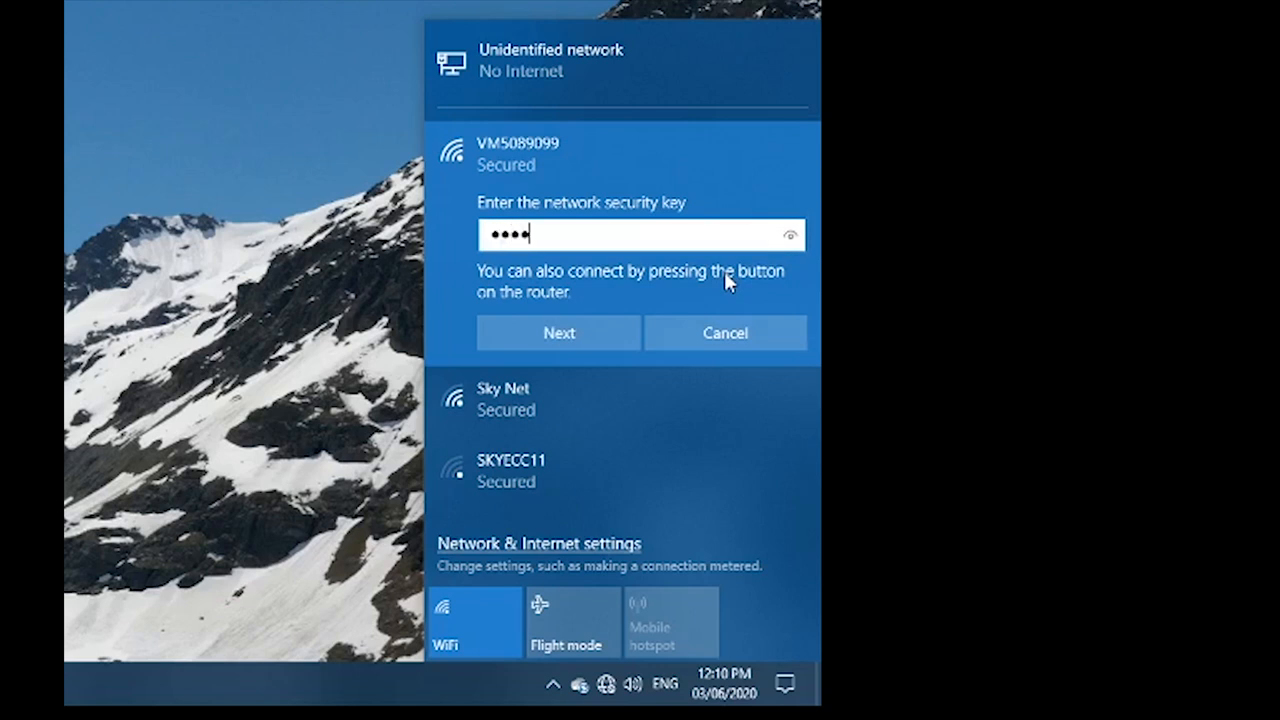
pyautogui.write('•')
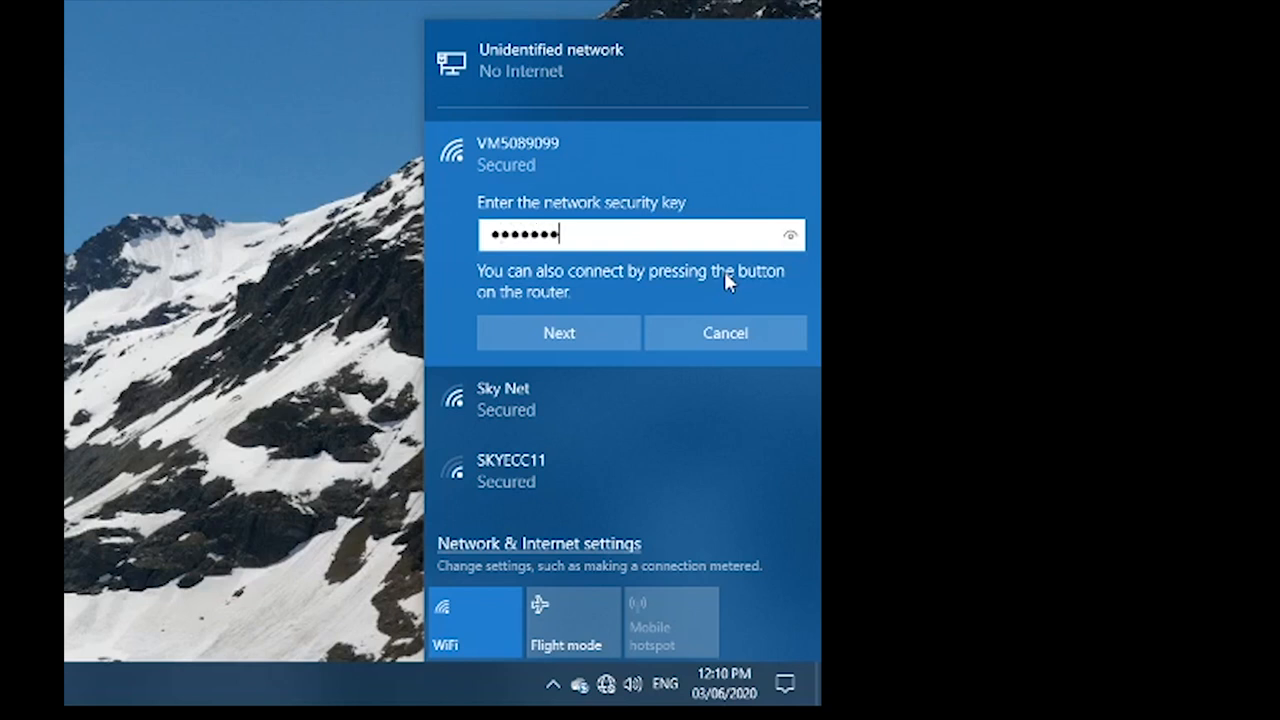
pyautogui.write('*')
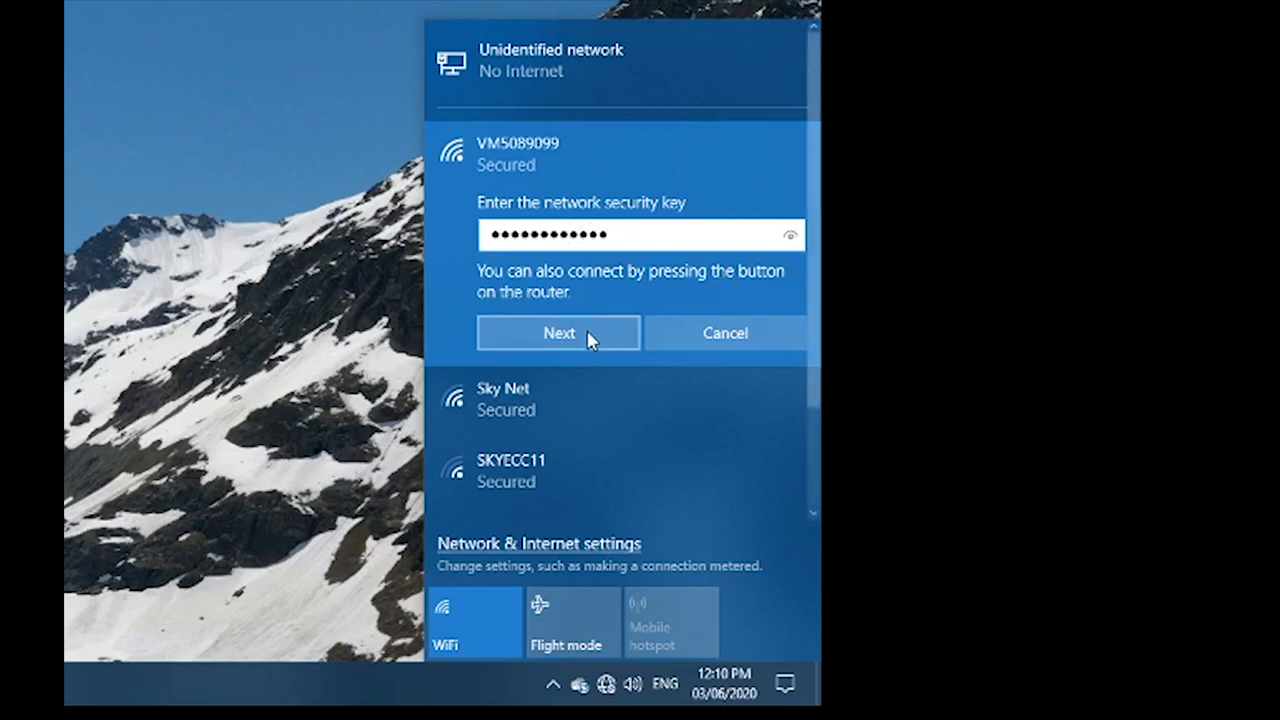
pyautogui.click(558, 332)
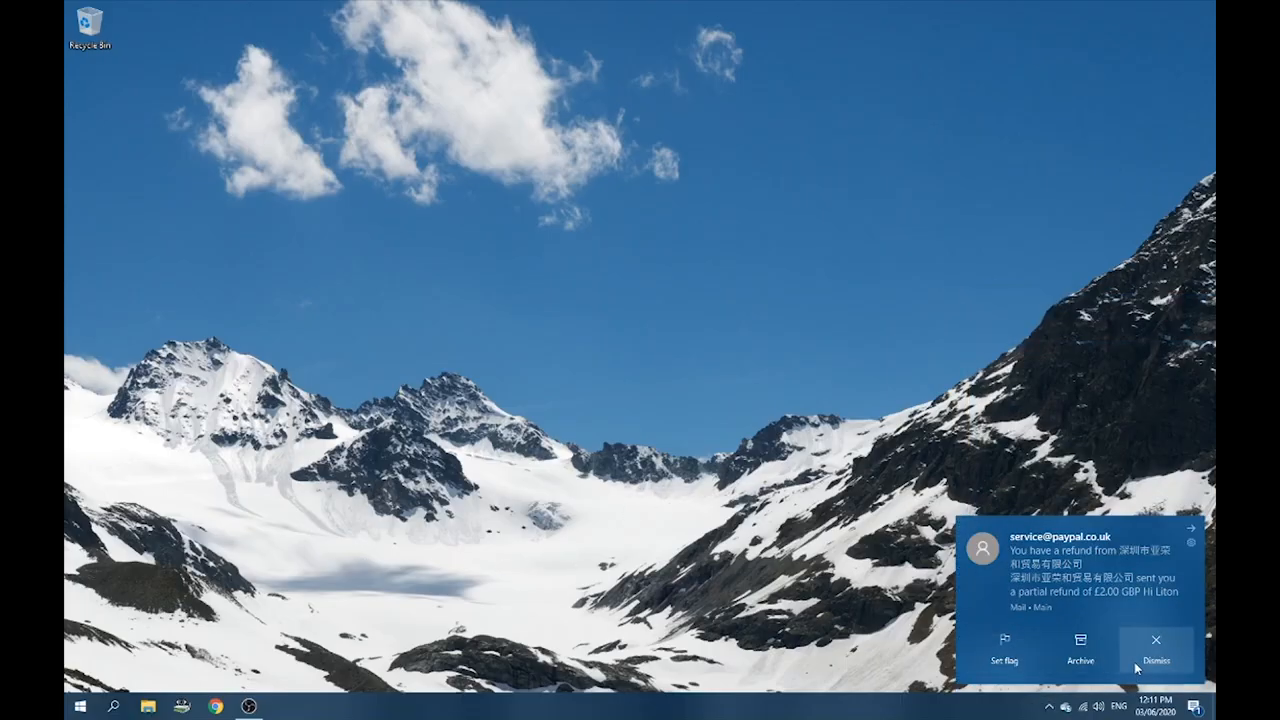
# Step: Dismiss the Mail notification and launch Google Chrome
pyautogui.click(1156, 656)
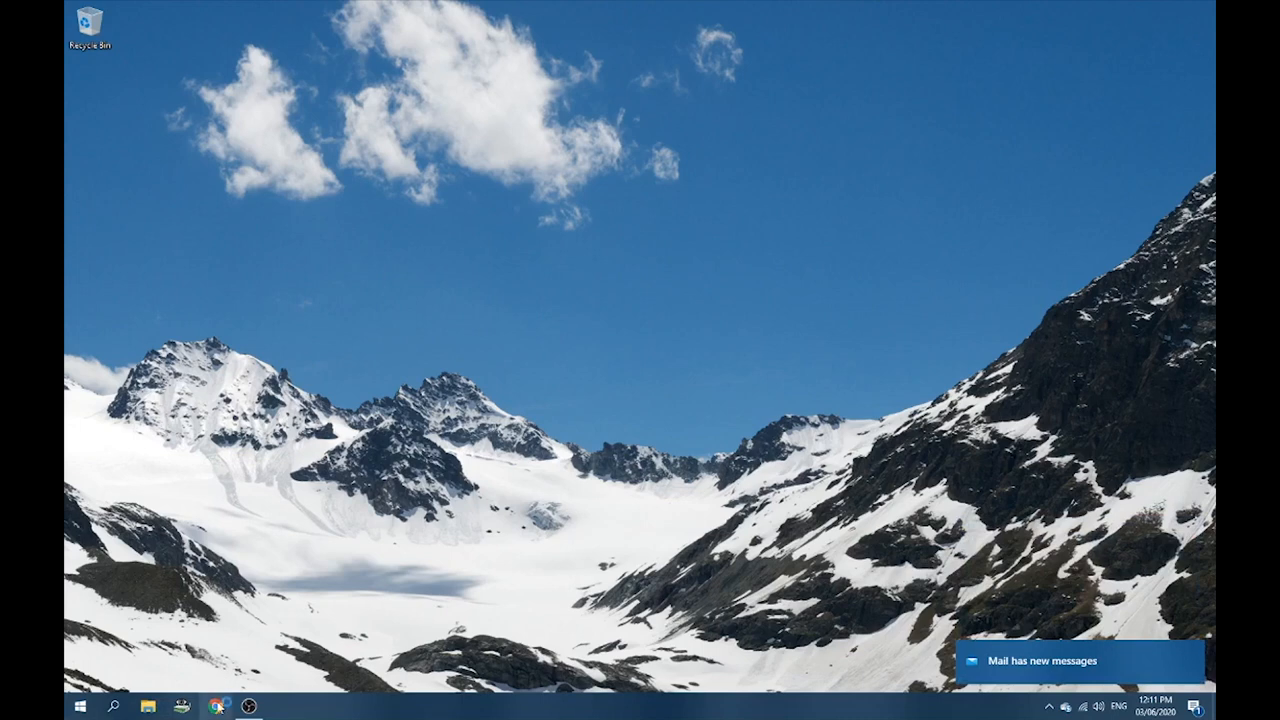
pyautogui.click(212, 706)
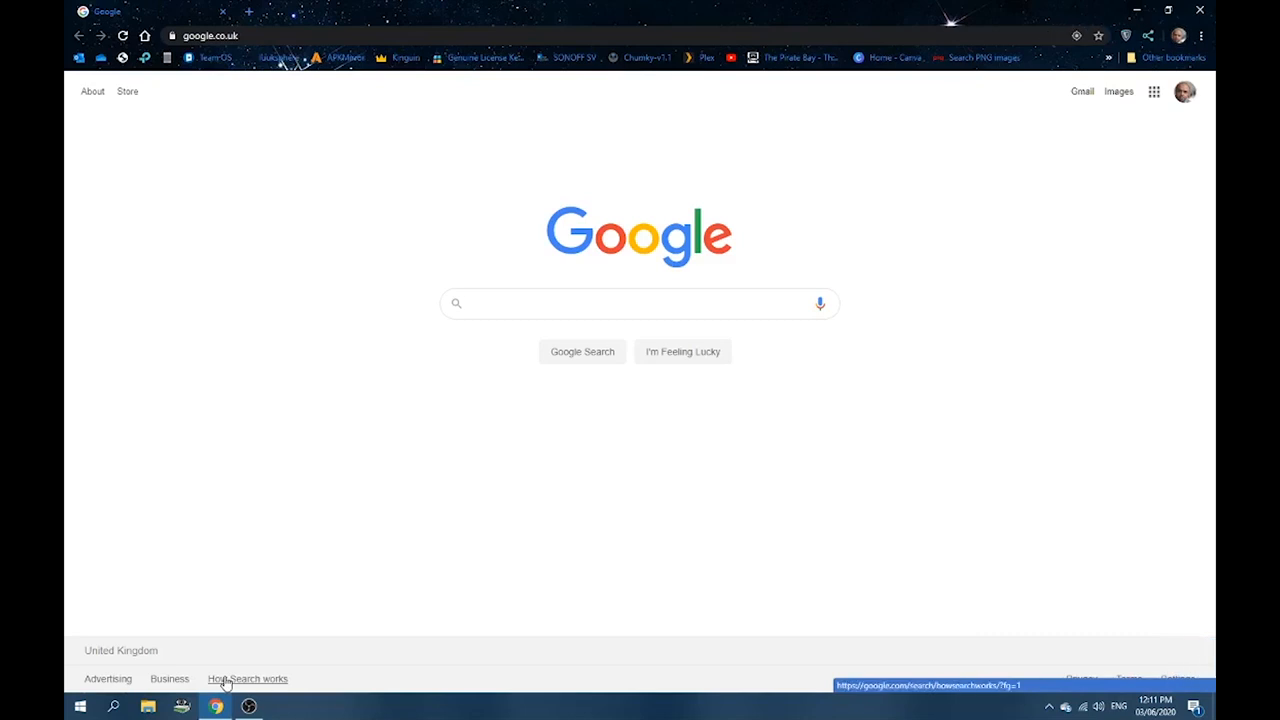
# Step: Navigate Chrome to the Hub's admin page at 192.168.0.1
pyautogui.click(640, 304)
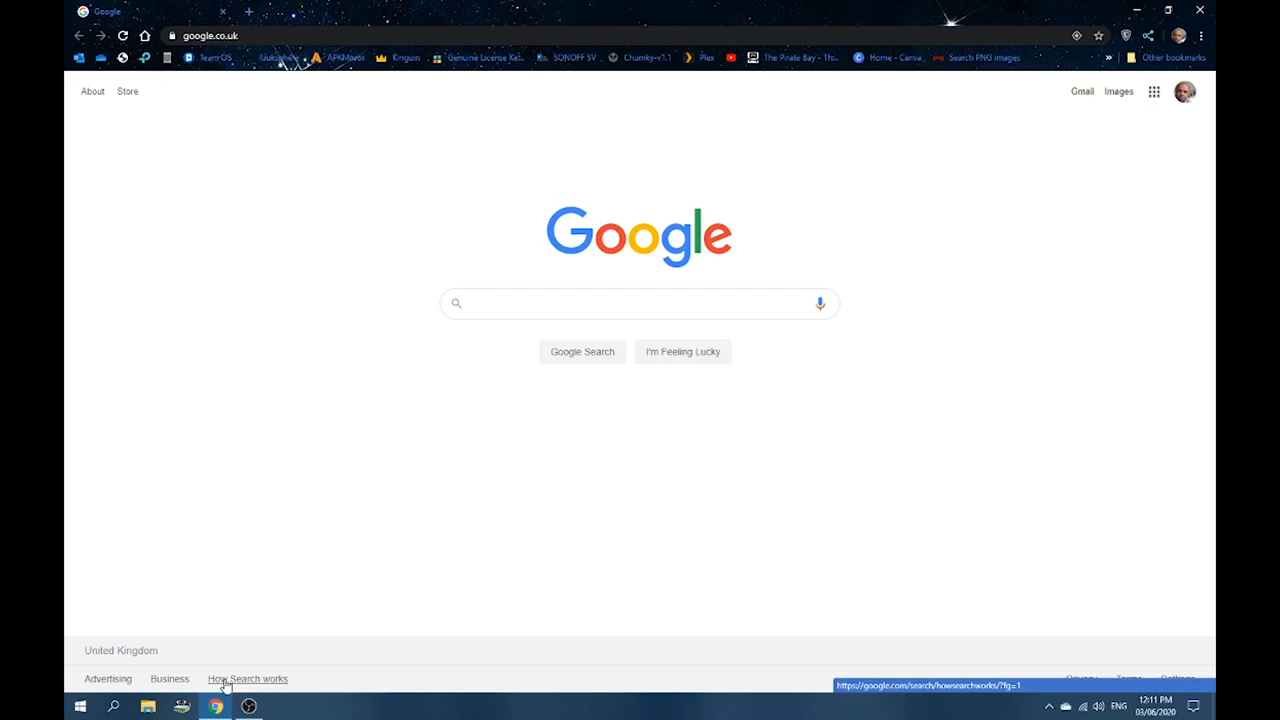
pyautogui.moveTo(228, 680)
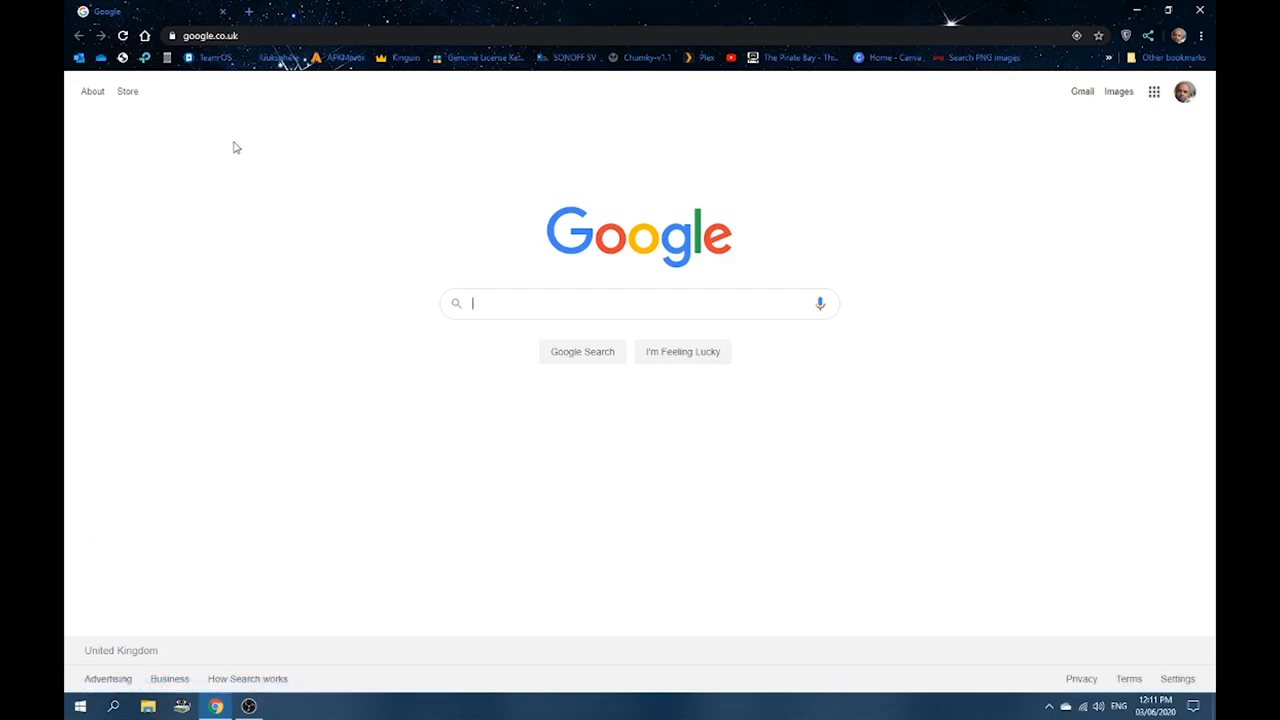
pyautogui.click(212, 36)
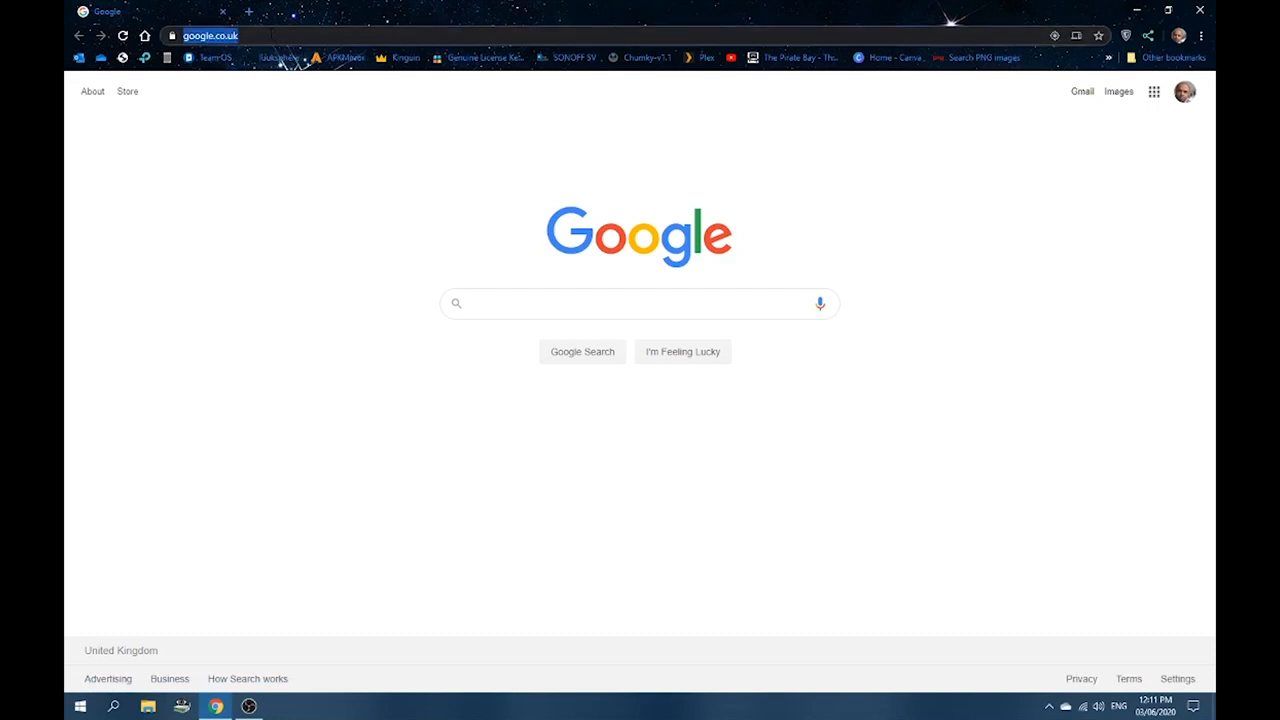
pyautogui.write('192.168.68.115')
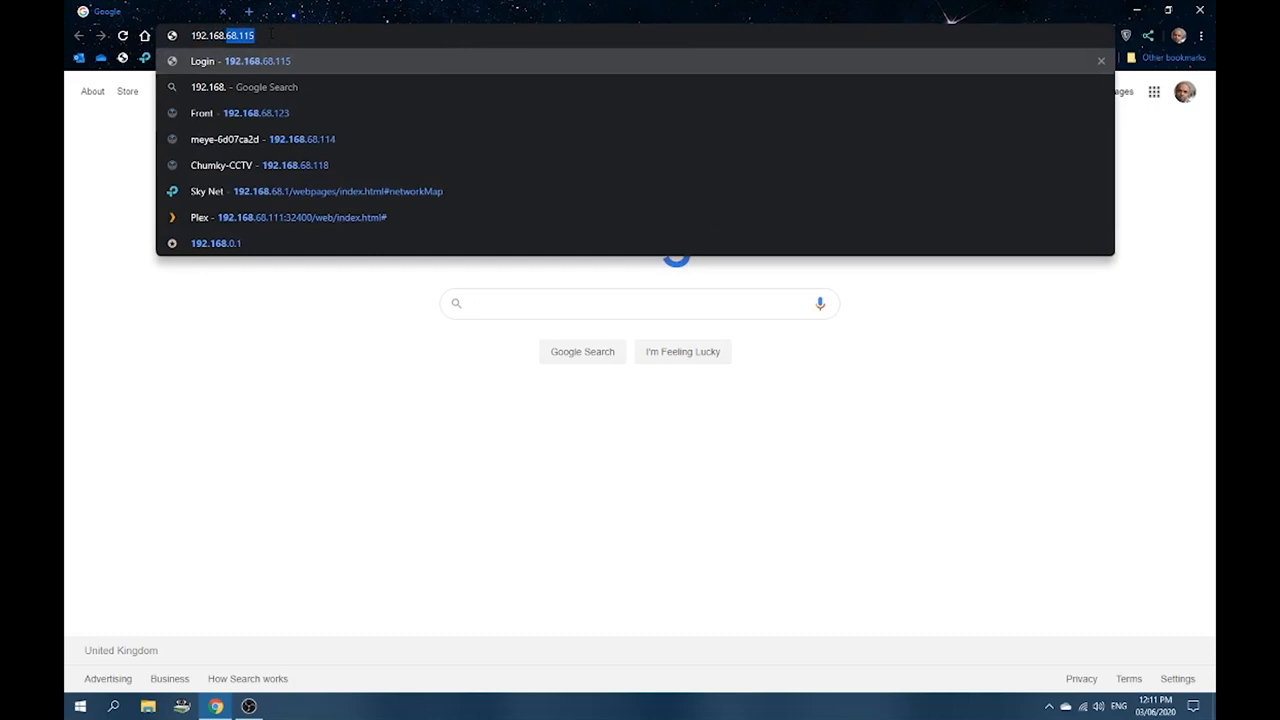
pyautogui.click(216, 242)
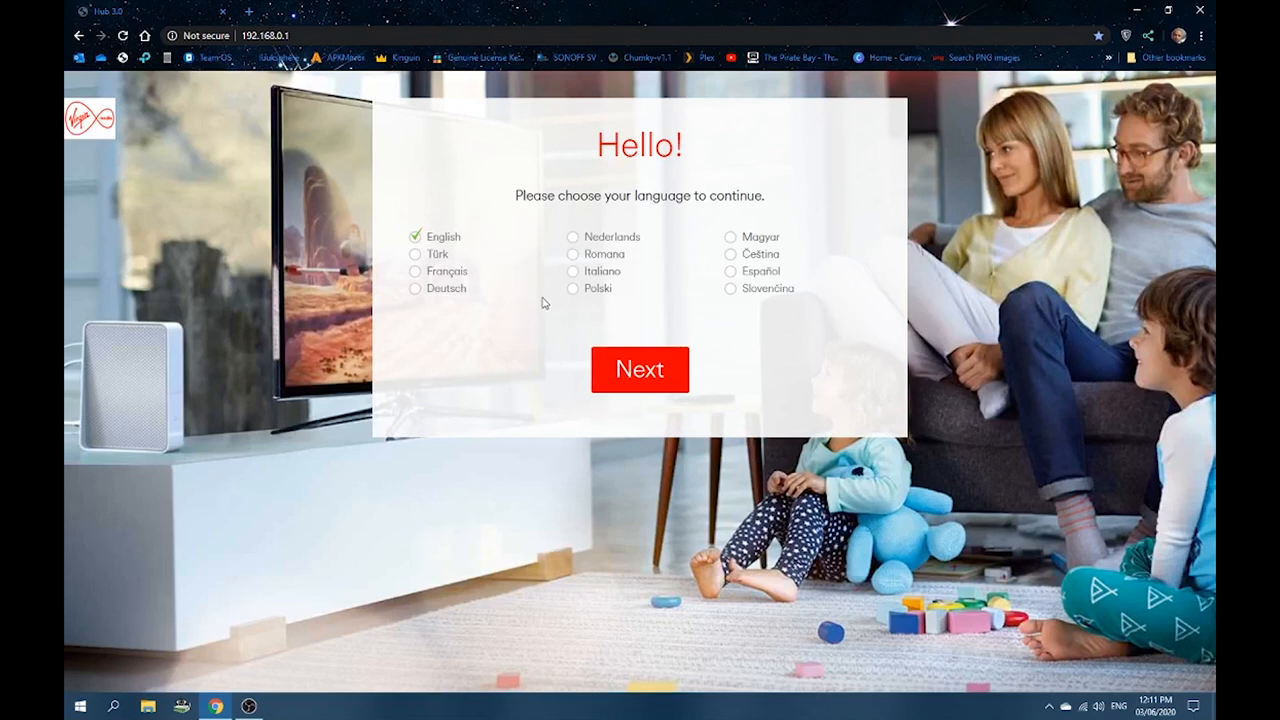
pyautogui.moveTo(638, 380)
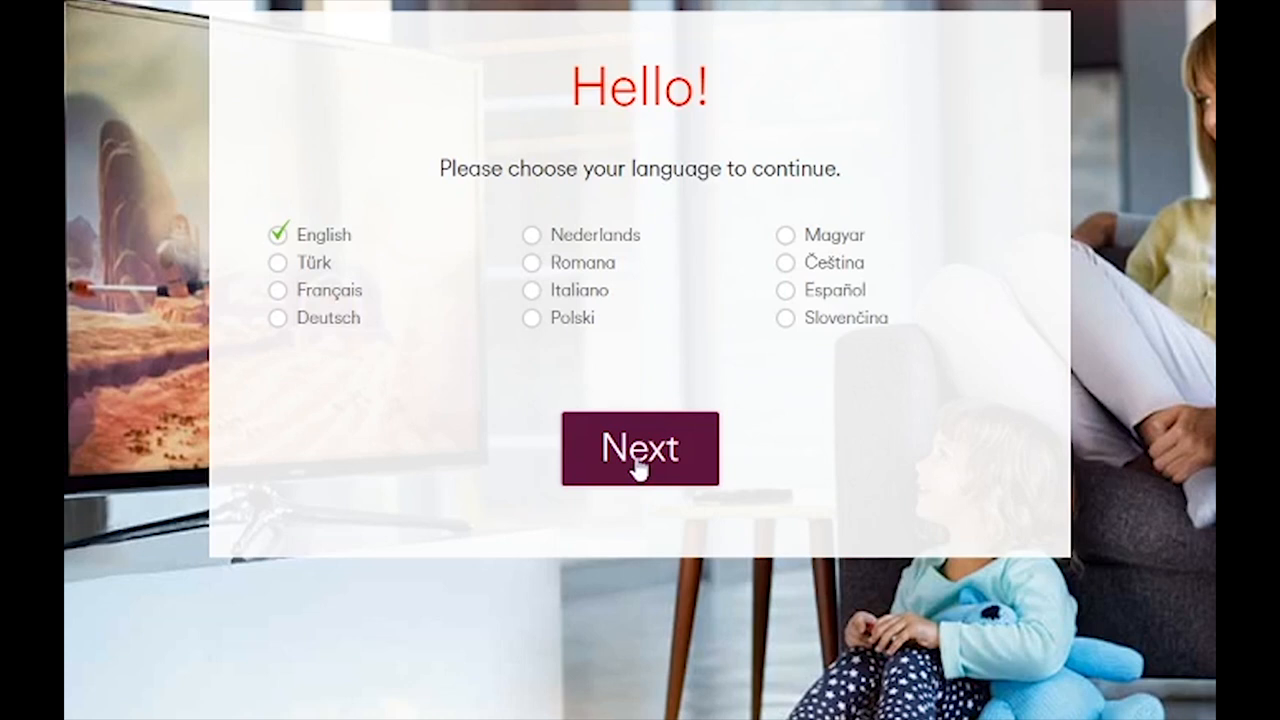
# Step: Continue in English and sign in to the Hub with the settings password
pyautogui.click(640, 448)
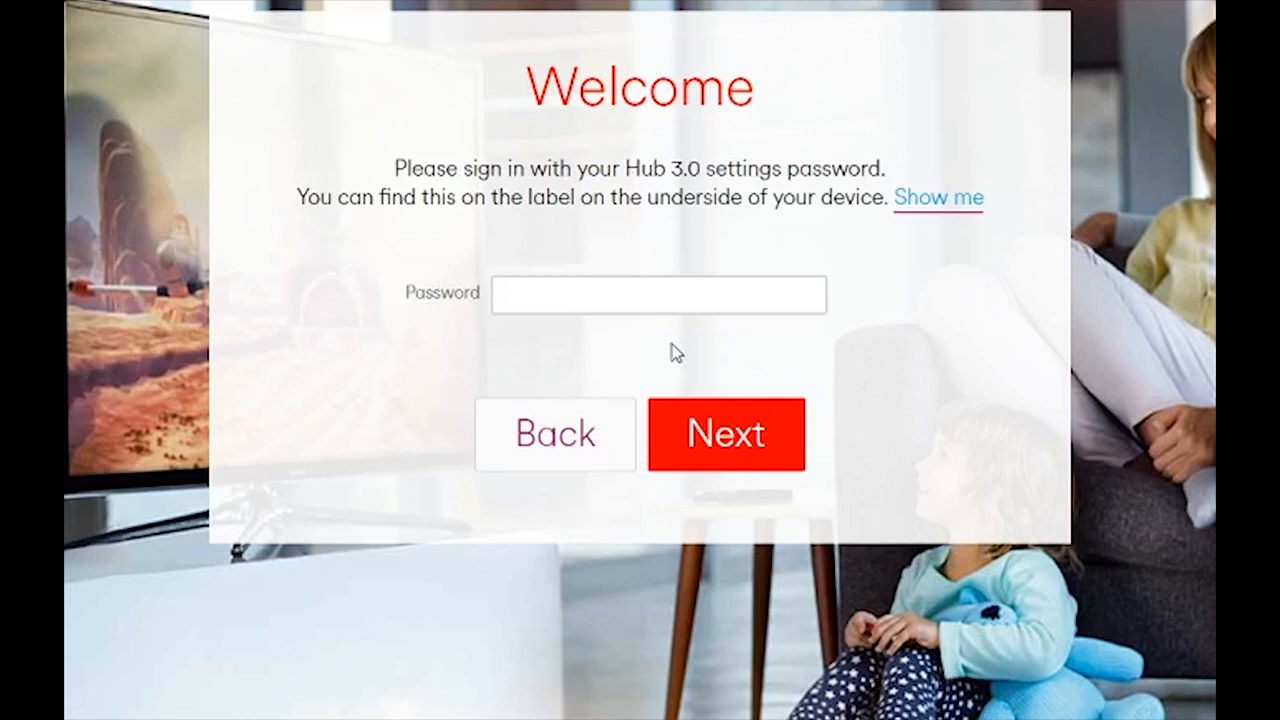
pyautogui.click(658, 294)
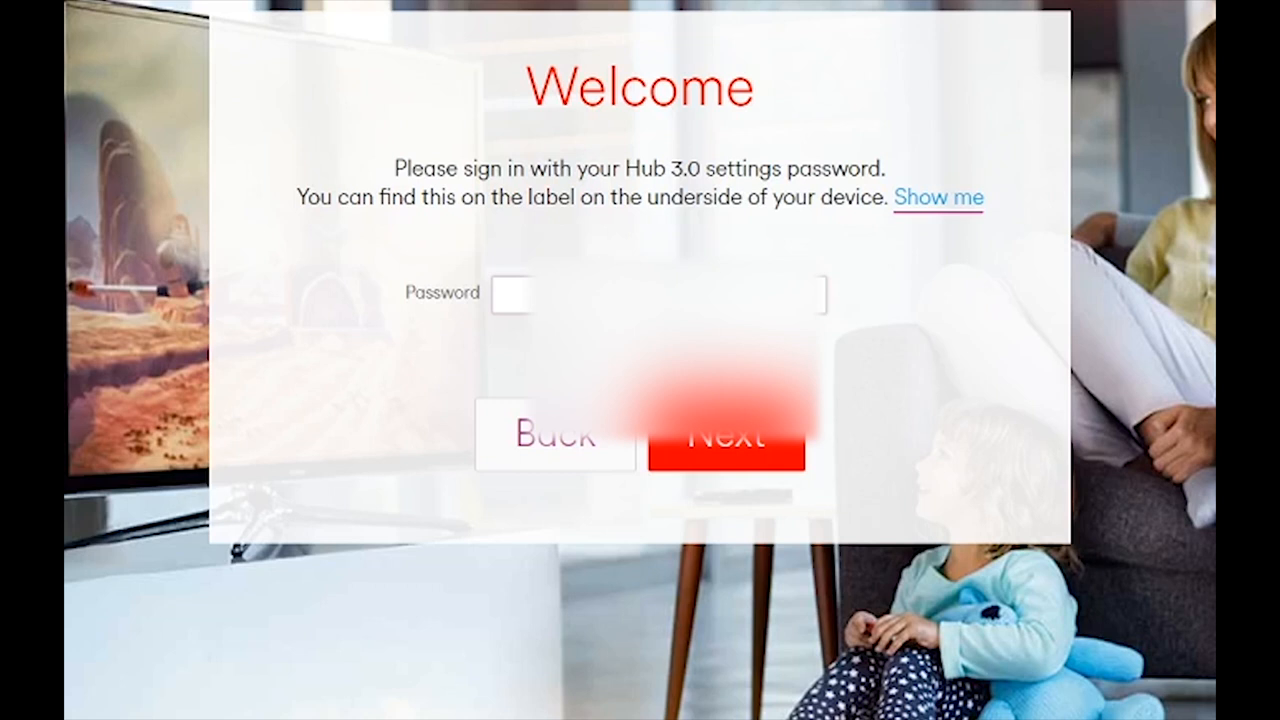
pyautogui.write('73')
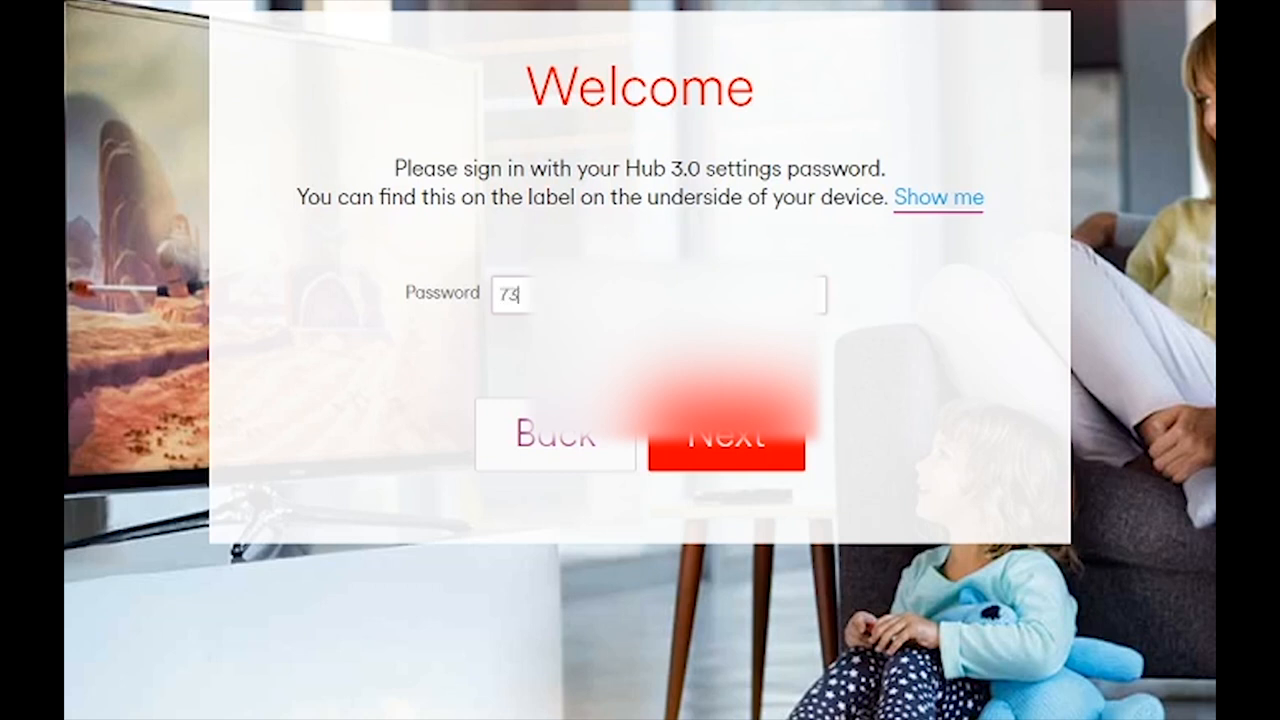
pyautogui.write('4')
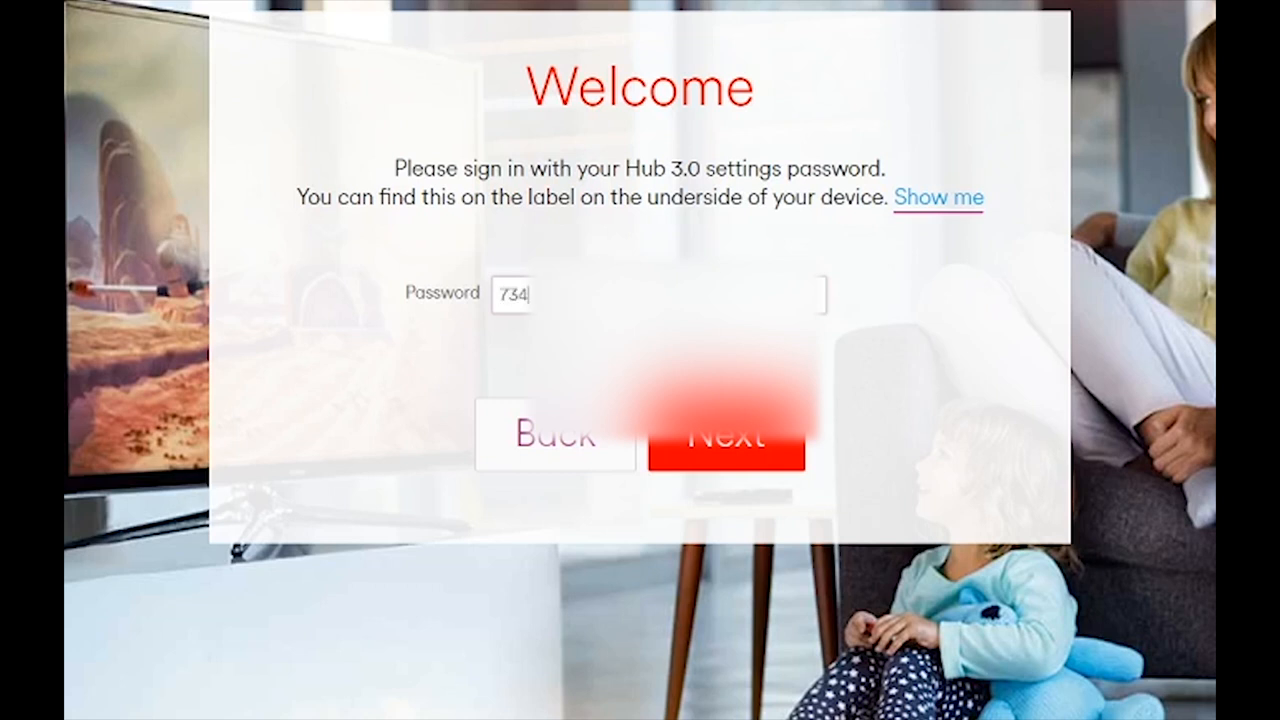
pyautogui.write('7')
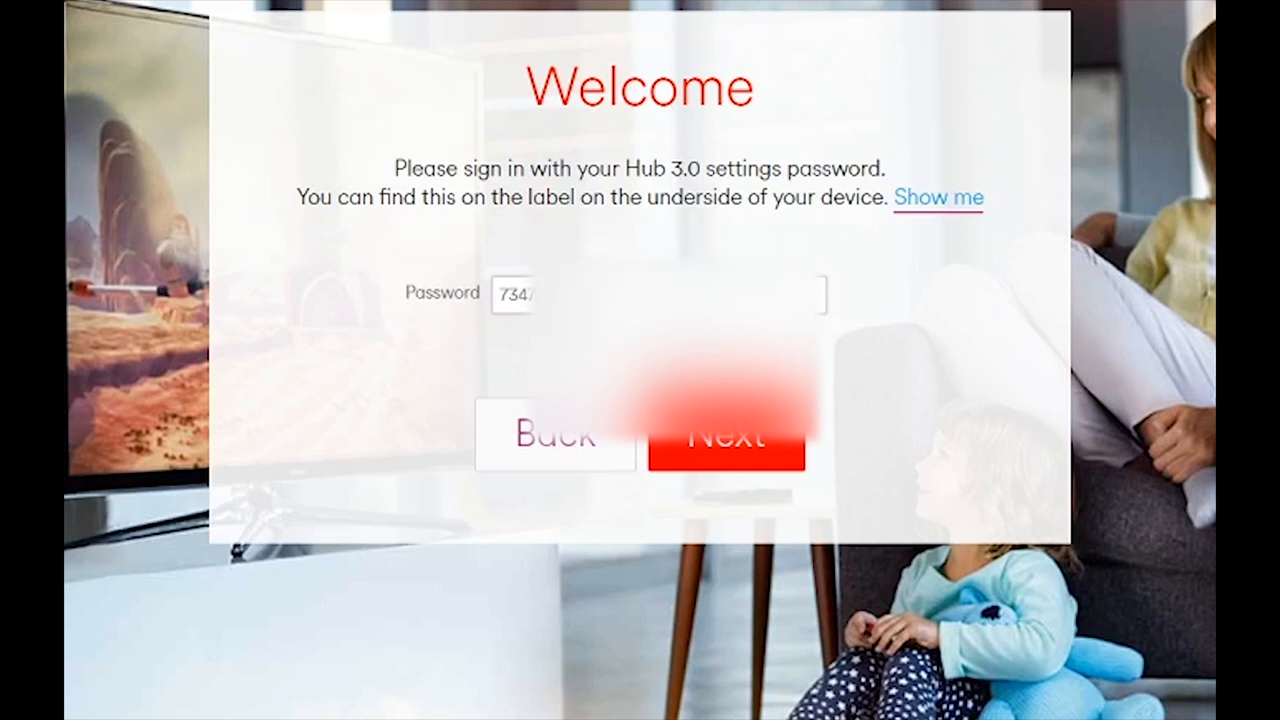
pyautogui.click(728, 456)
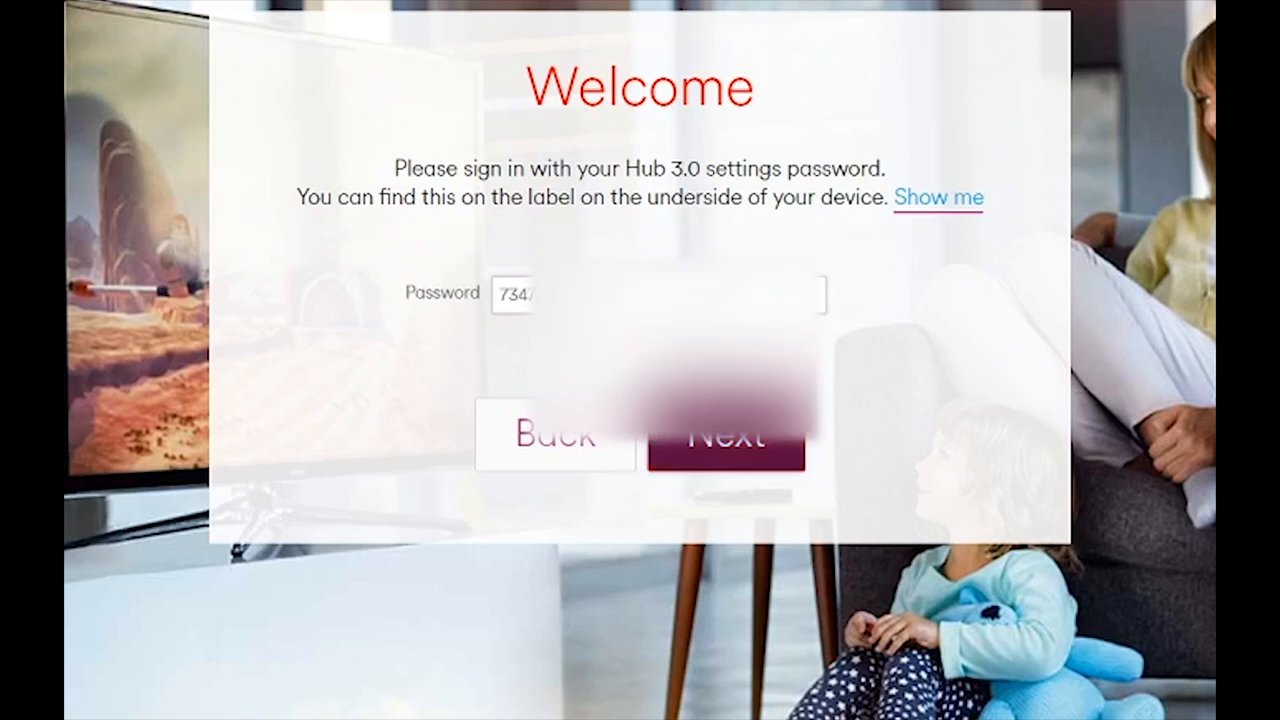
pyautogui.click(728, 440)
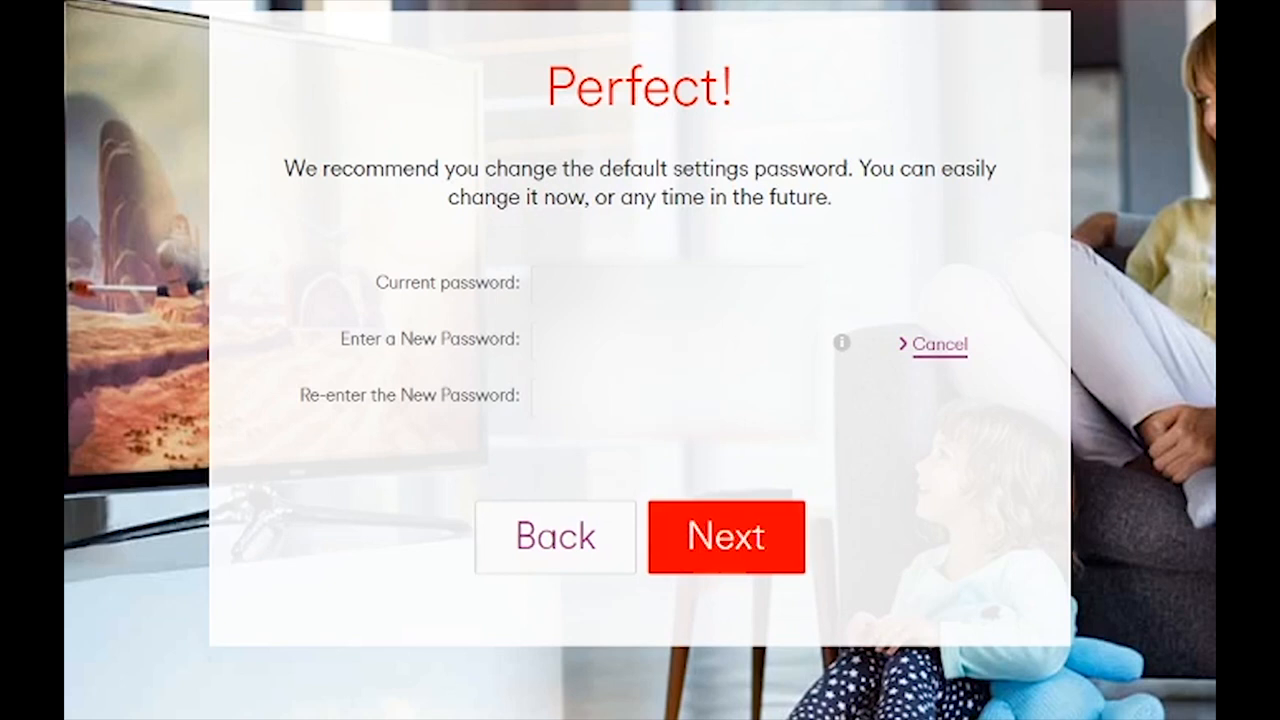
pyautogui.moveTo(982, 564)
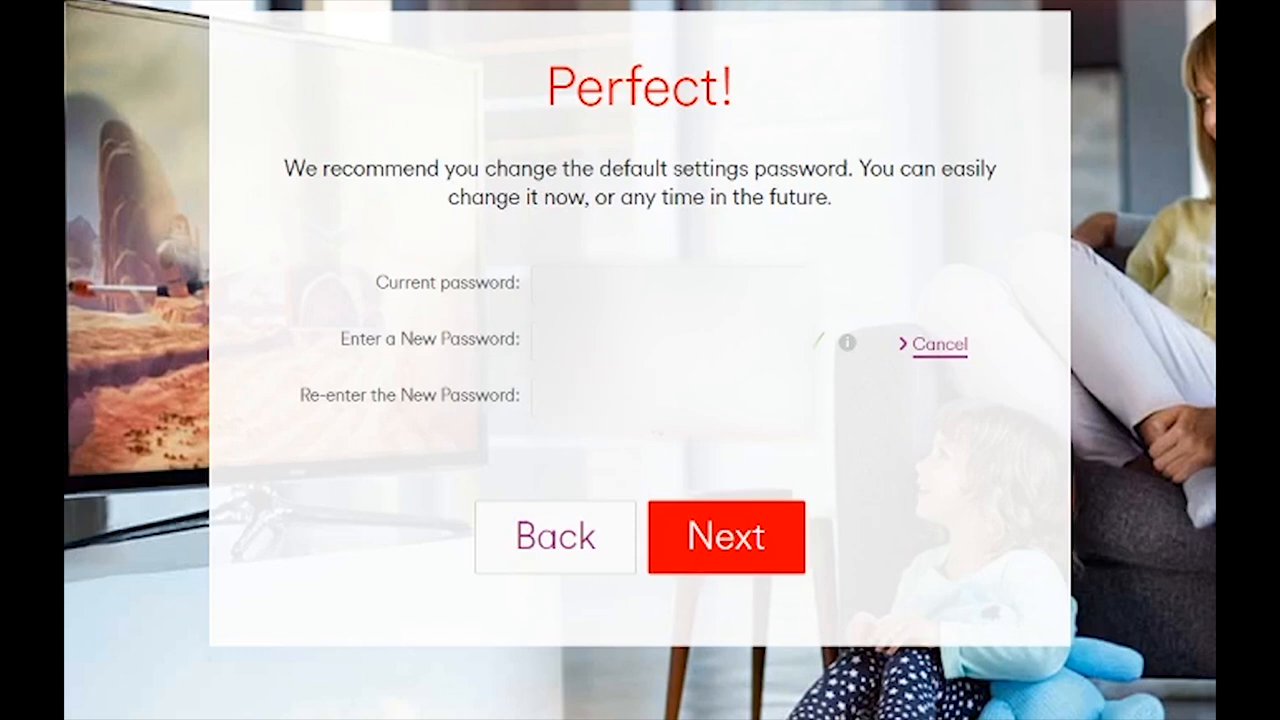
pyautogui.moveTo(740, 552)
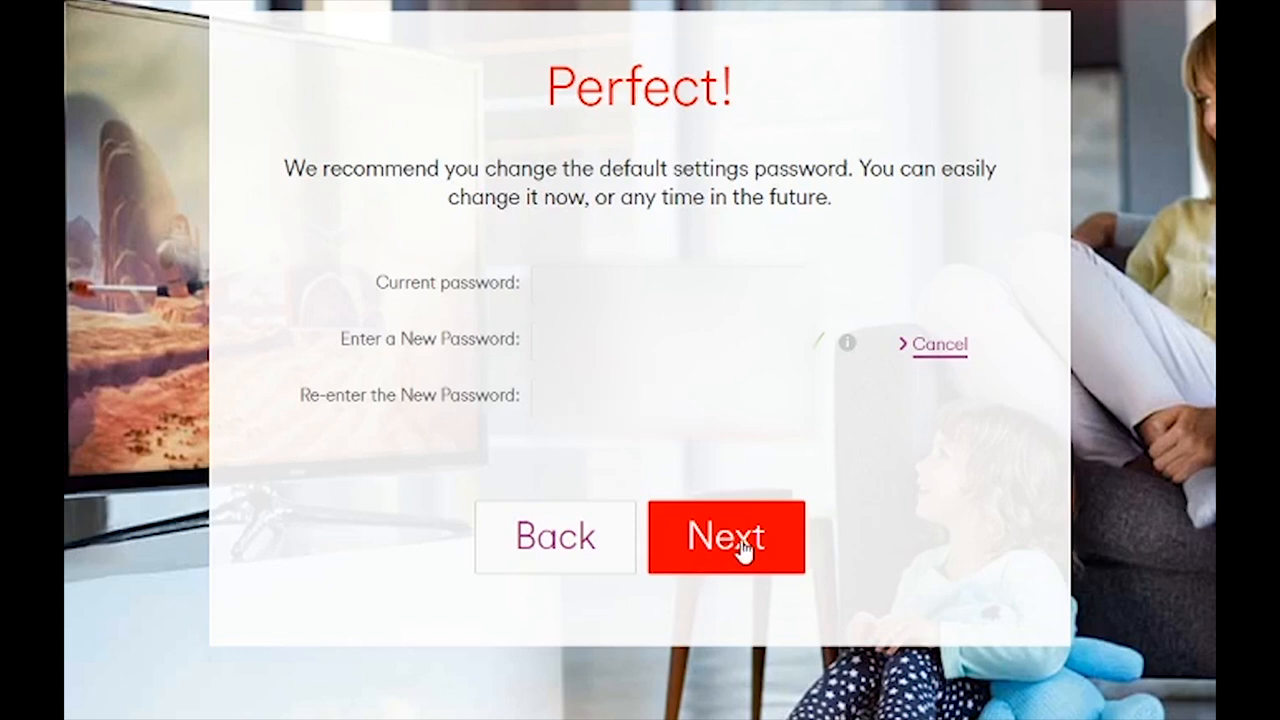
# Step: Skip changing the default password and continue to the Hub home page
pyautogui.click(726, 536)
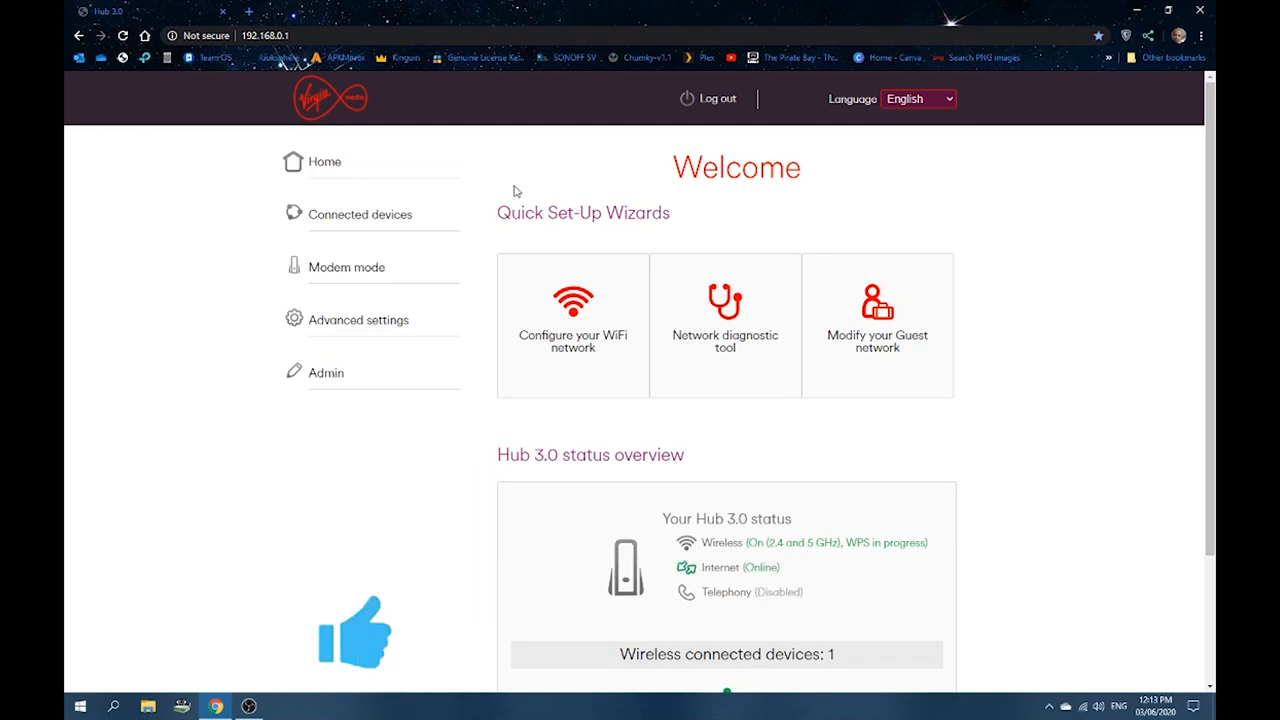
pyautogui.scroll(-3)
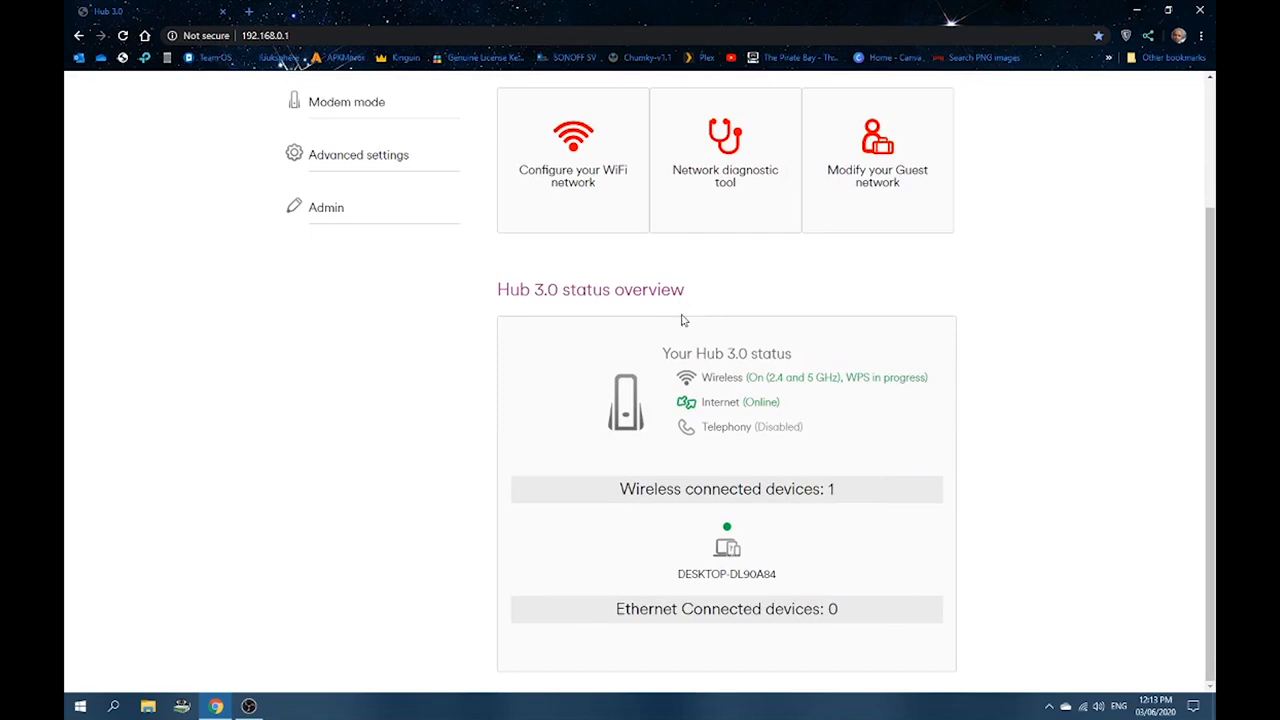
pyautogui.moveTo(672, 562)
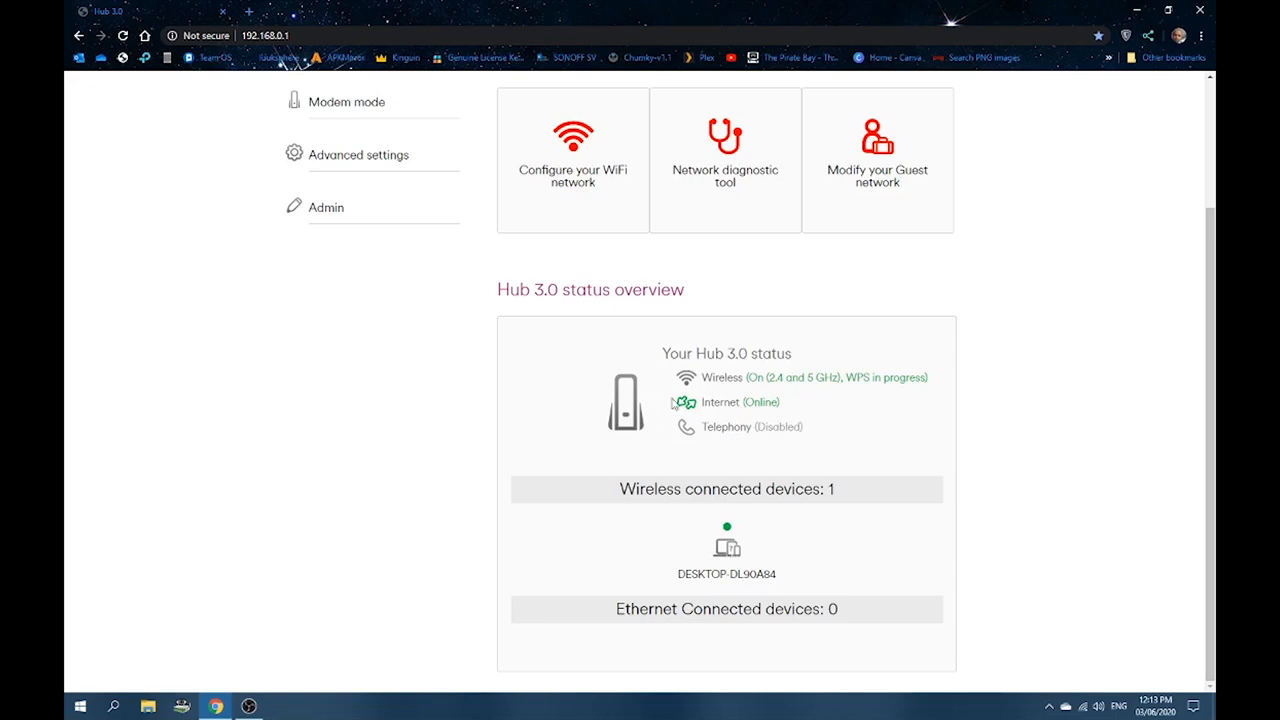
pyautogui.moveTo(744, 468)
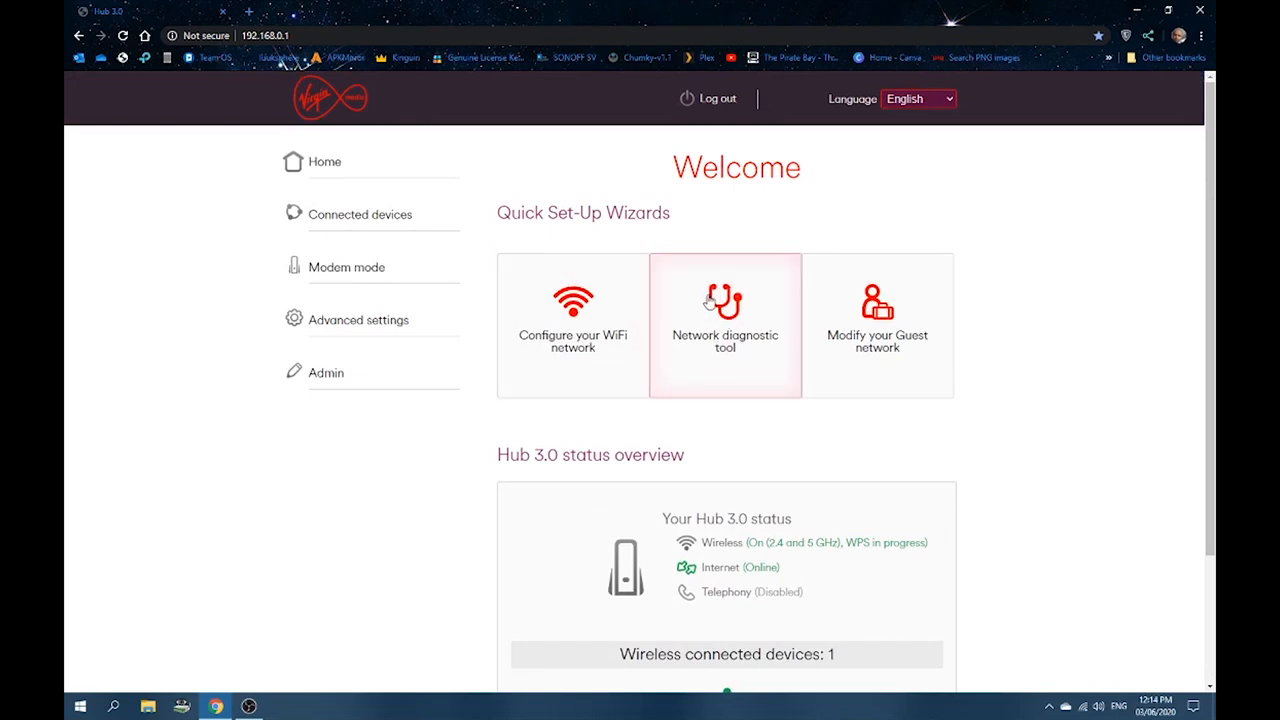
pyautogui.moveTo(740, 320)
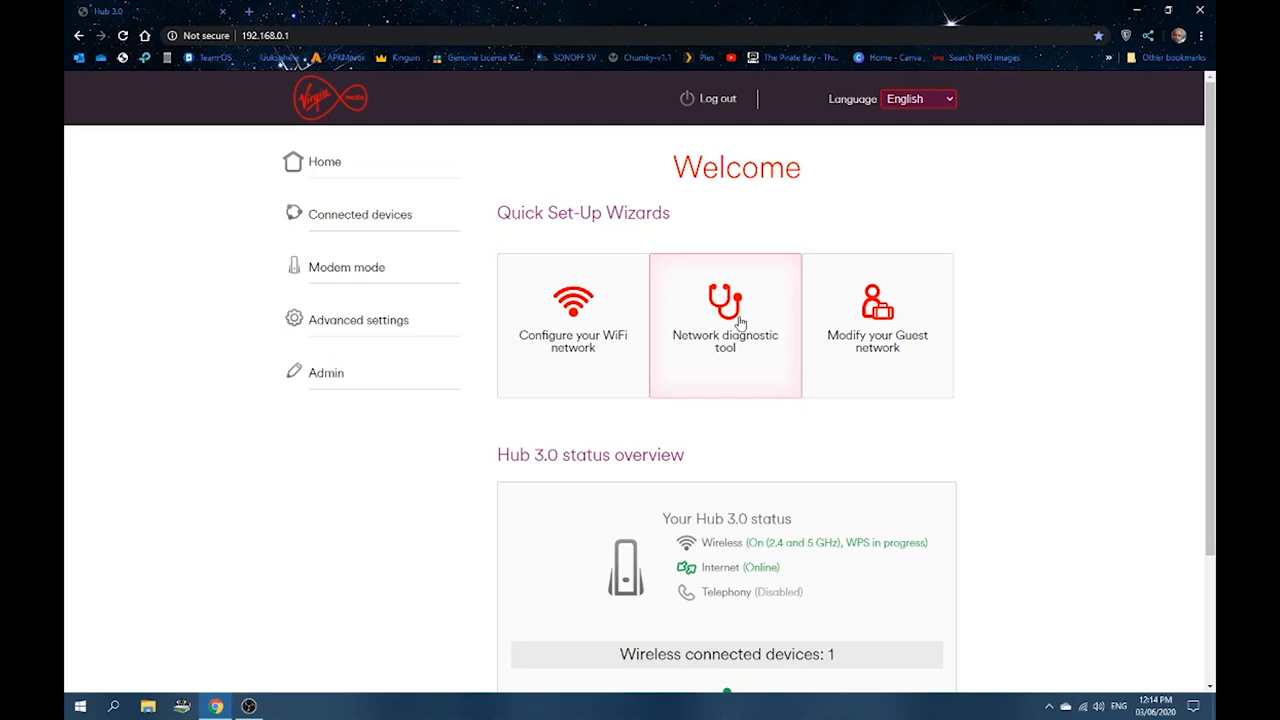
pyautogui.moveTo(324, 390)
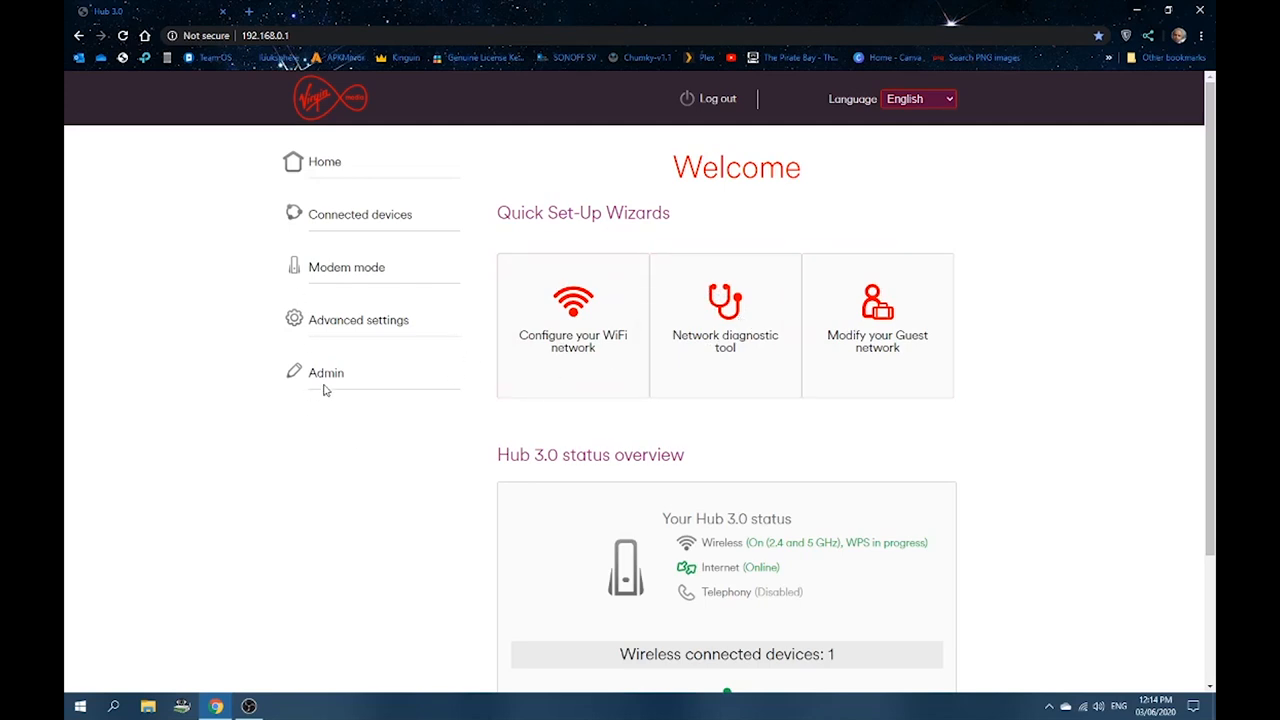
# Step: Go to Admin > Reload and Reboot and start a settings backup
pyautogui.click(324, 374)
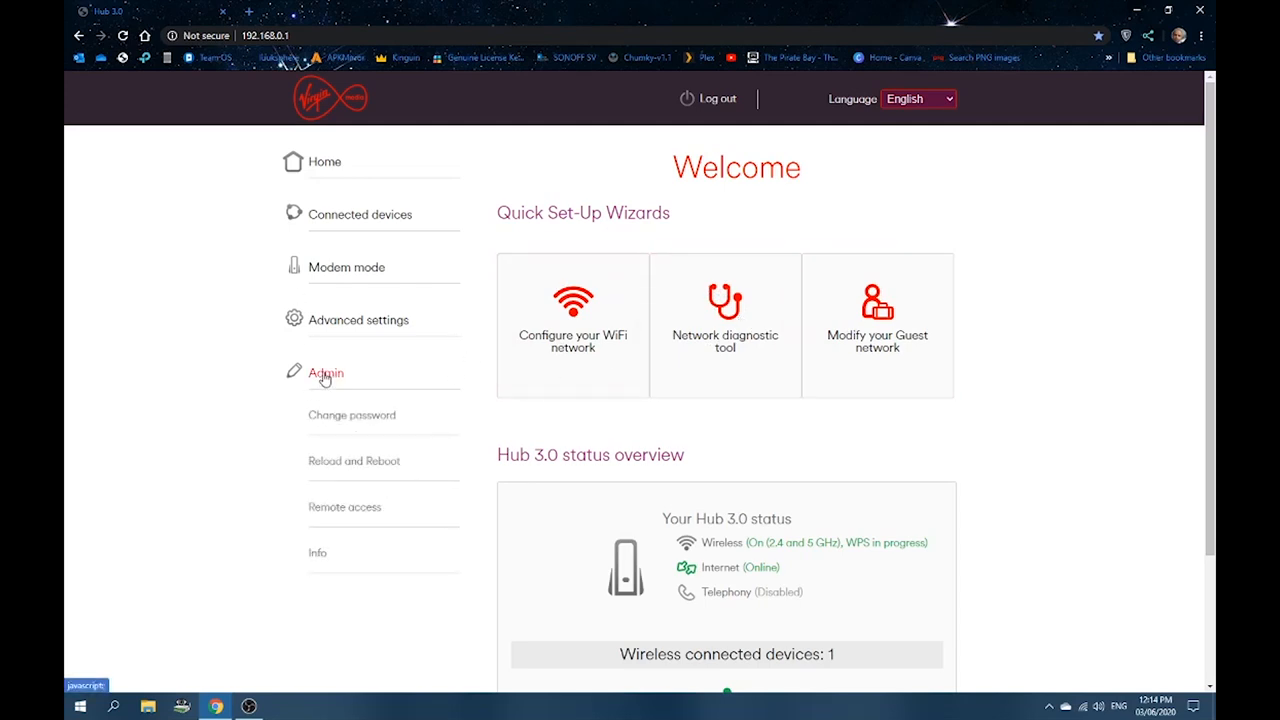
pyautogui.moveTo(348, 464)
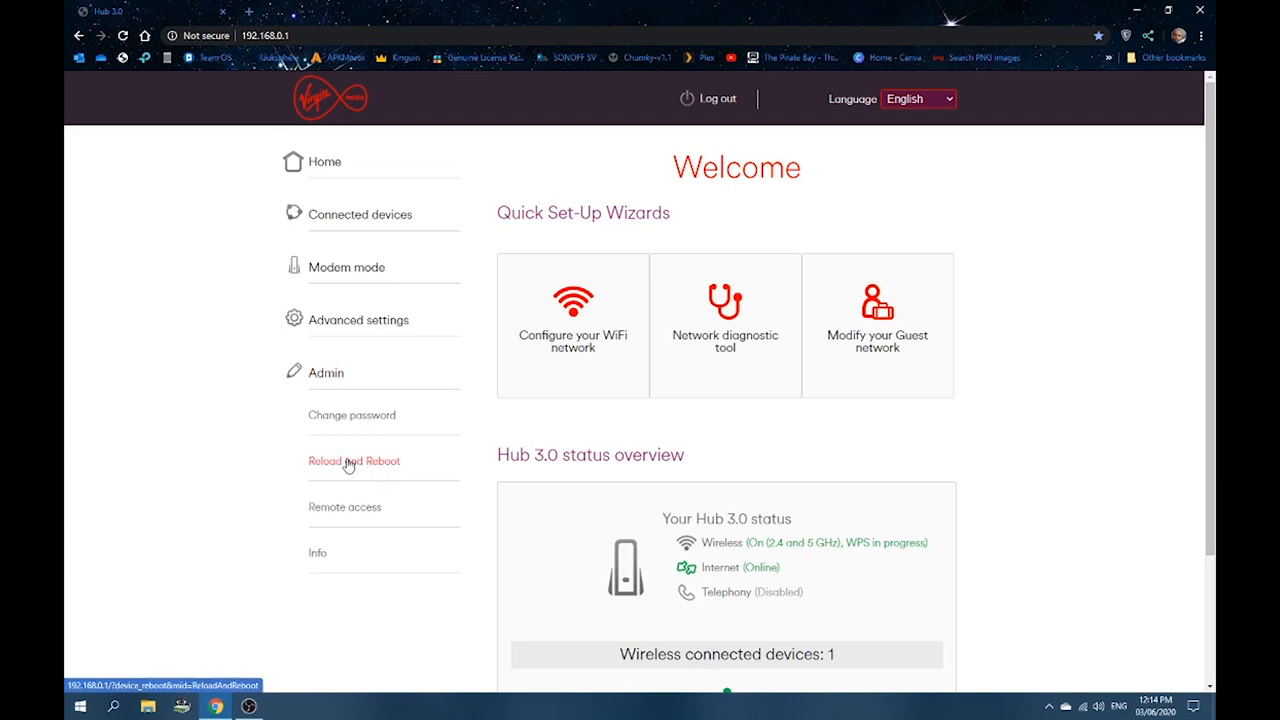
pyautogui.click(352, 460)
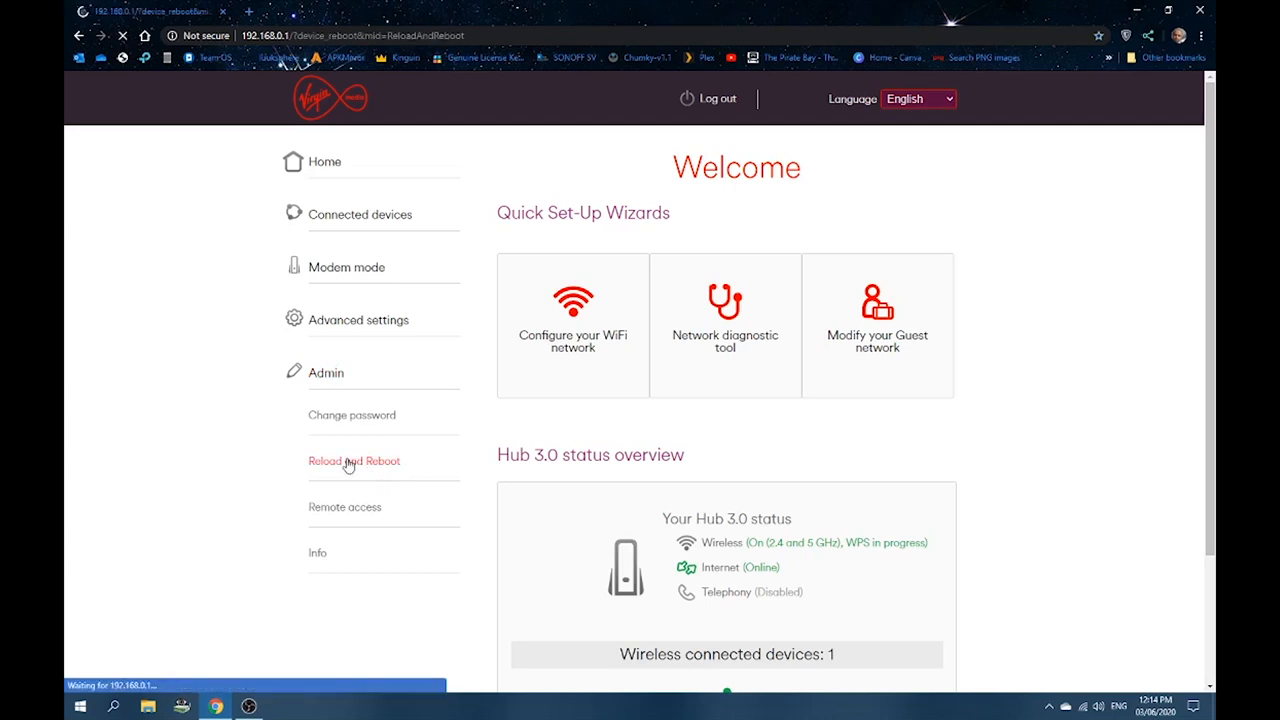
pyautogui.click(352, 460)
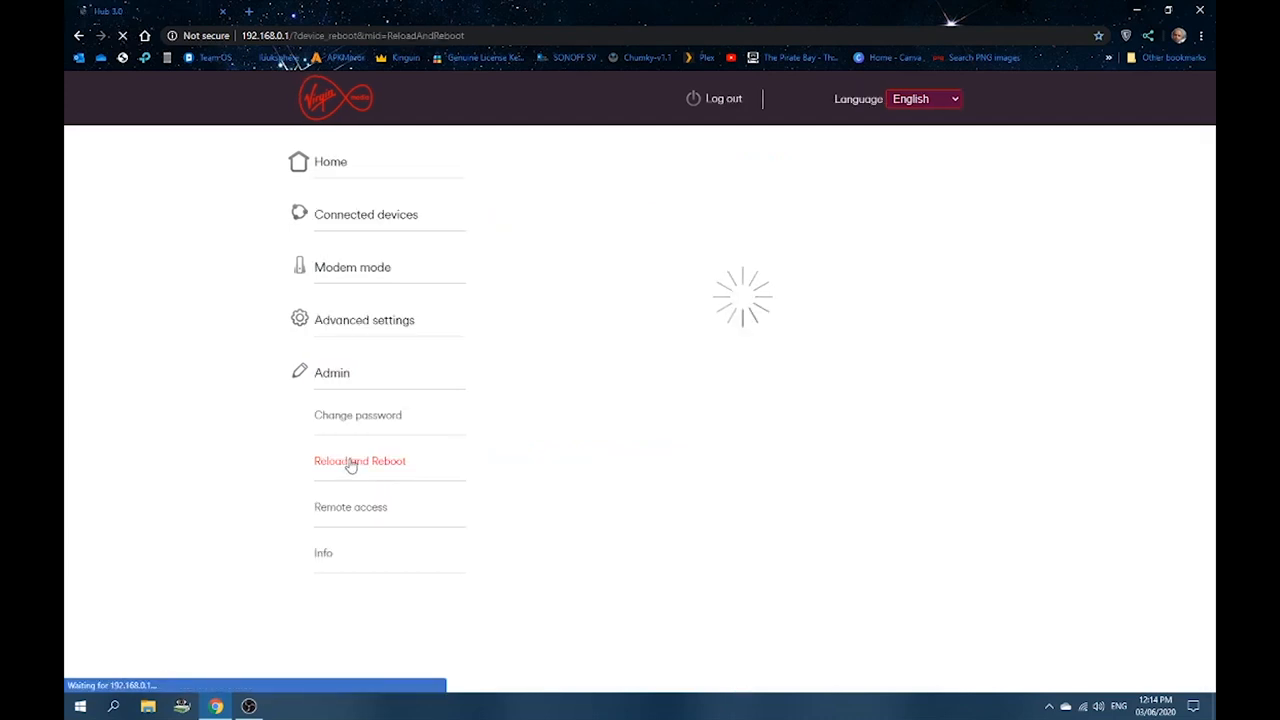
pyautogui.click(360, 460)
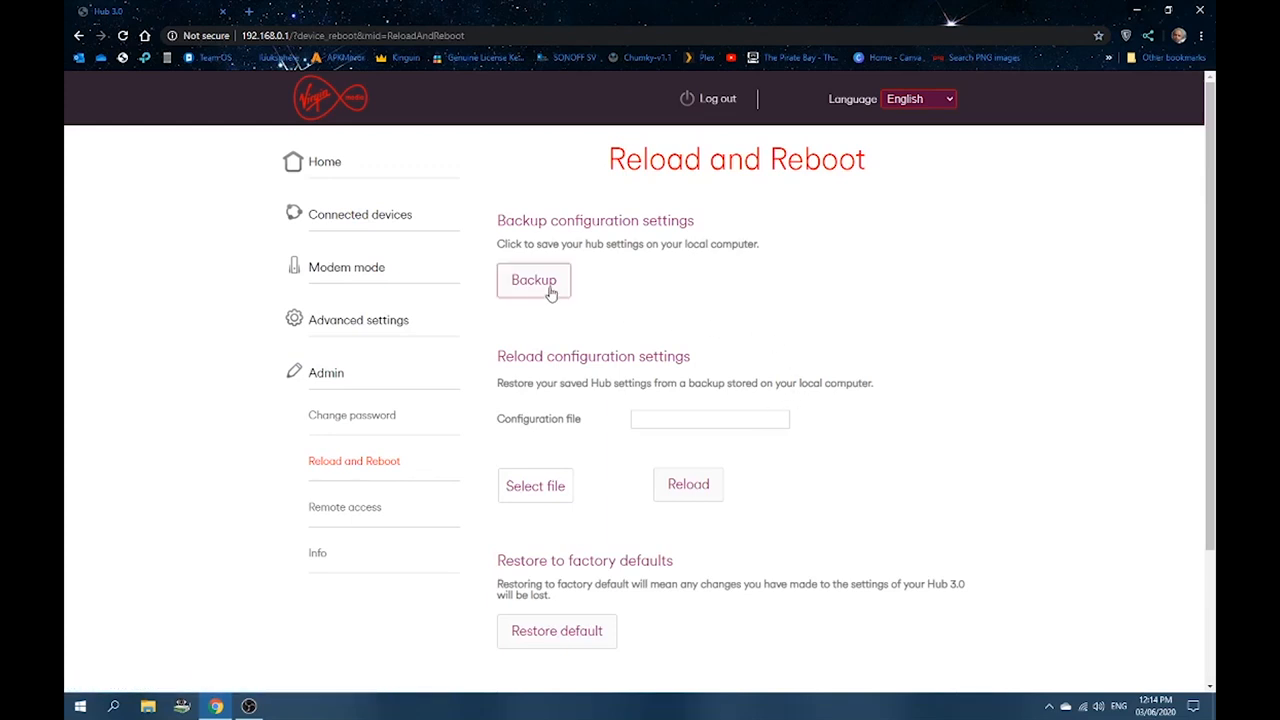
# Step: Save the Hub settings as router.data and show it in the Downloads folder
pyautogui.click(534, 280)
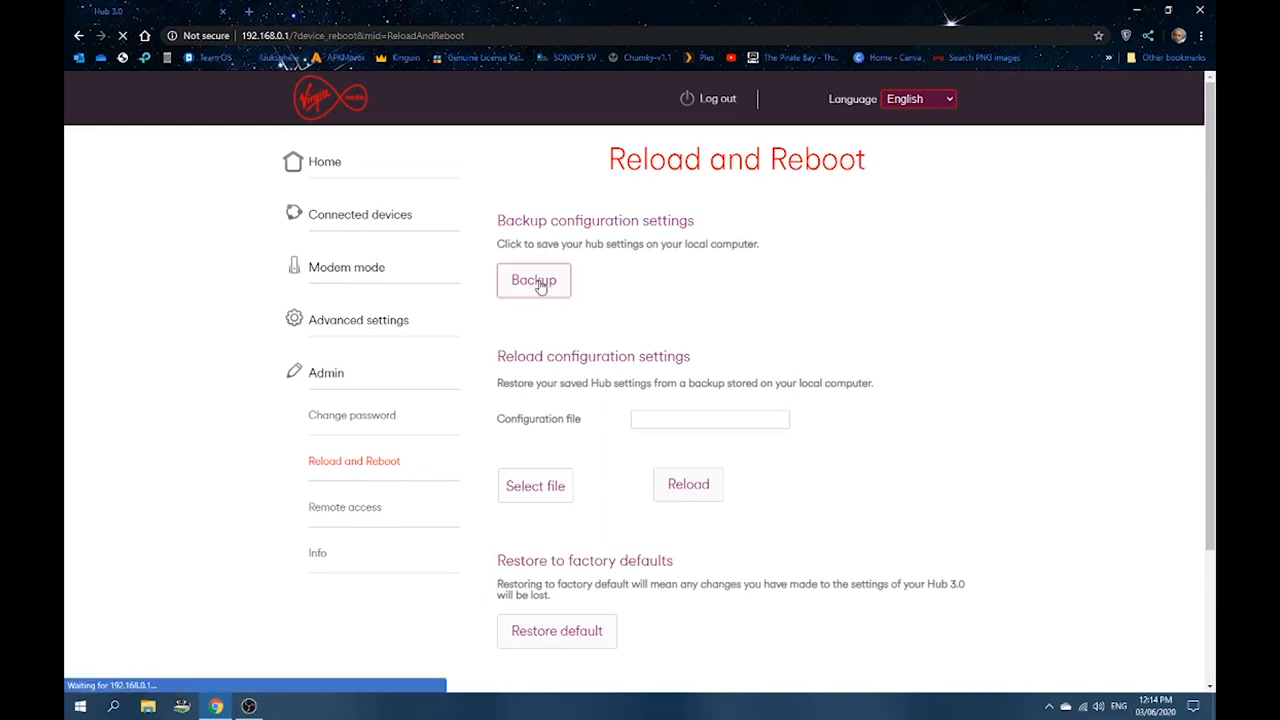
pyautogui.click(532, 280)
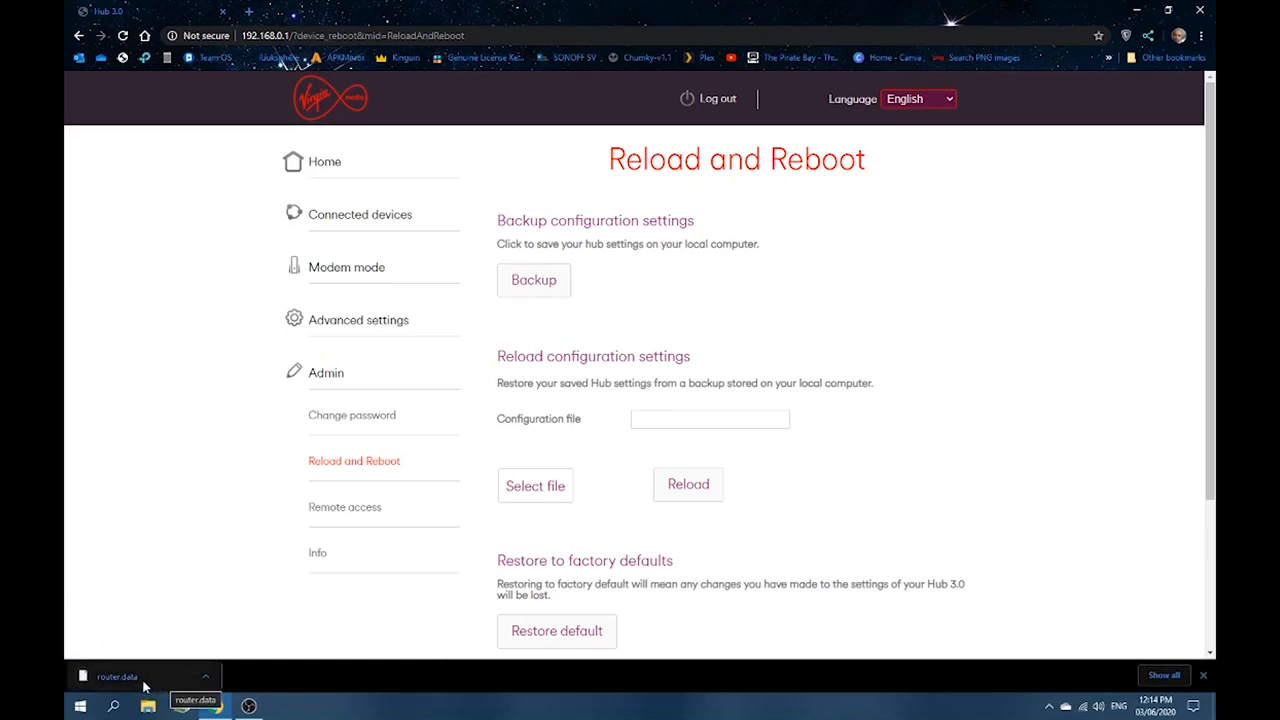
pyautogui.moveTo(180, 682)
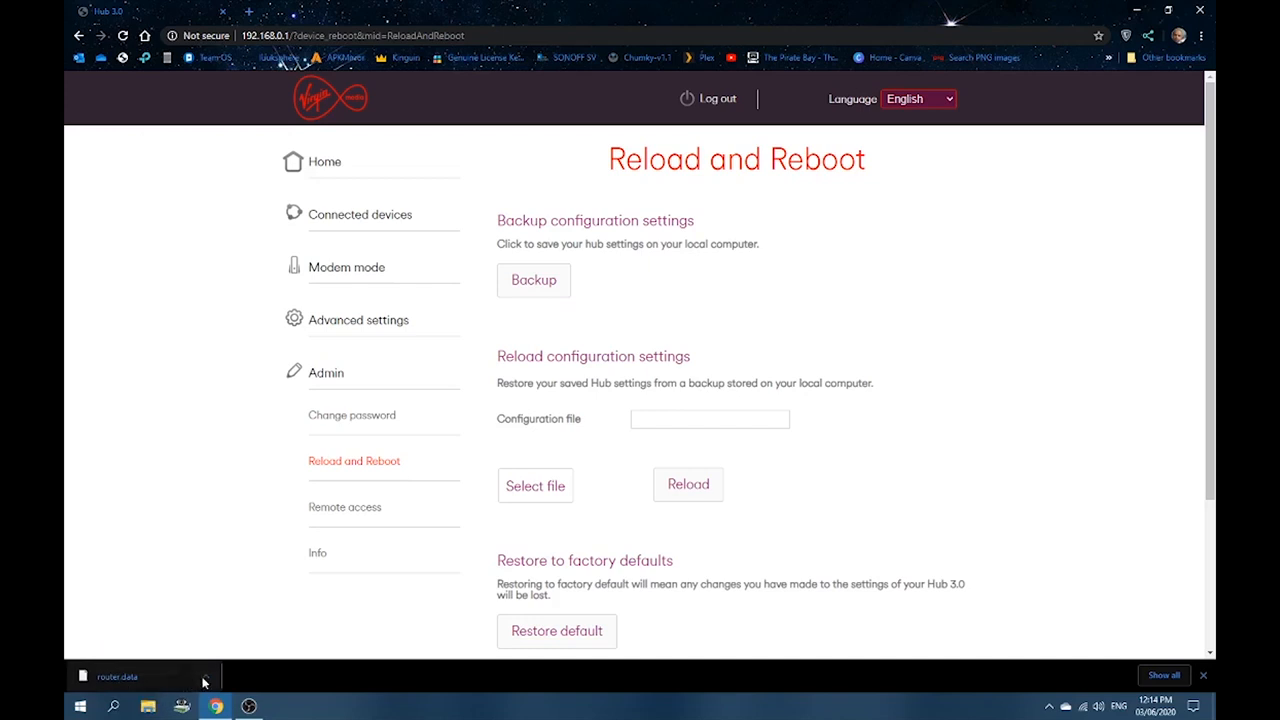
pyautogui.click(204, 676)
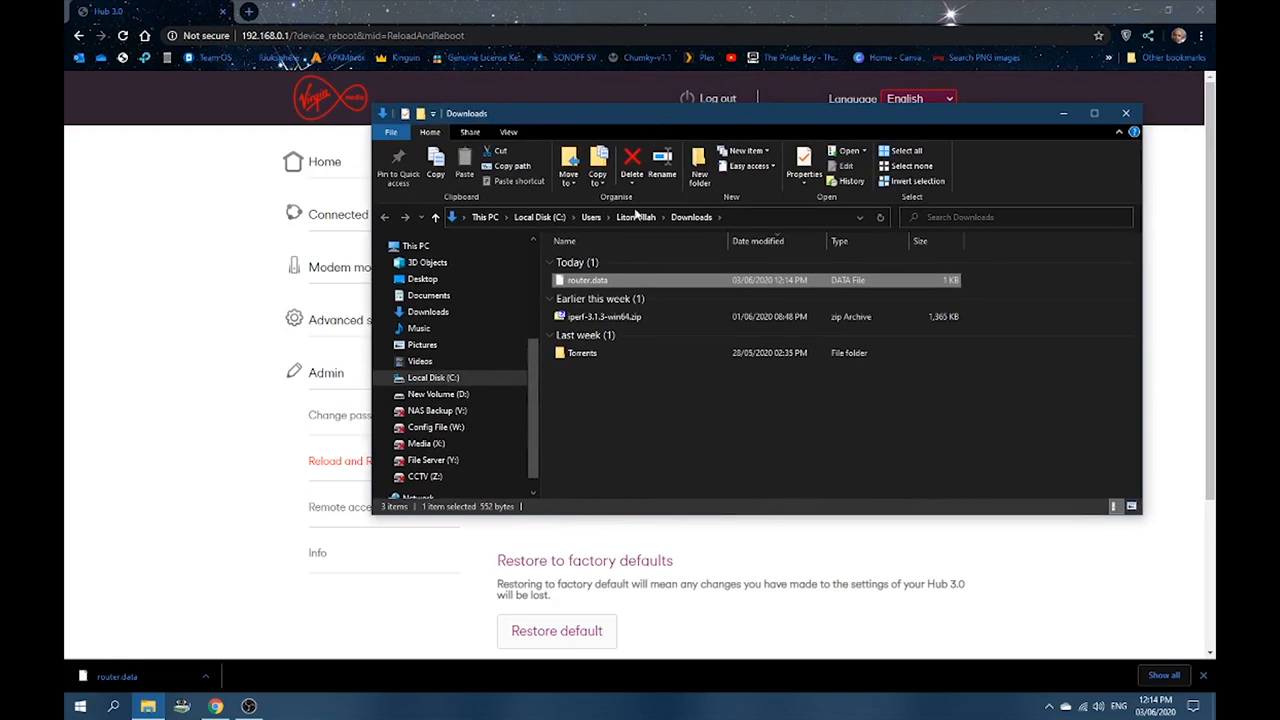
pyautogui.moveTo(584, 290)
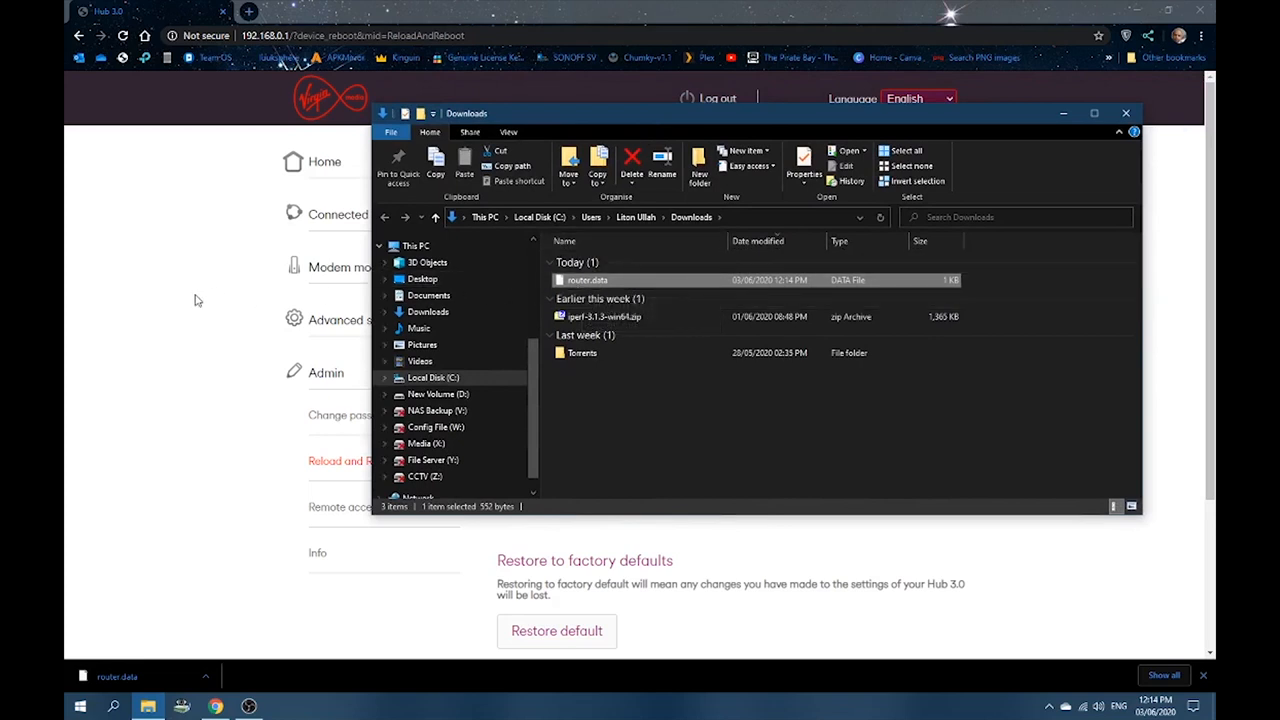
pyautogui.click(1124, 112)
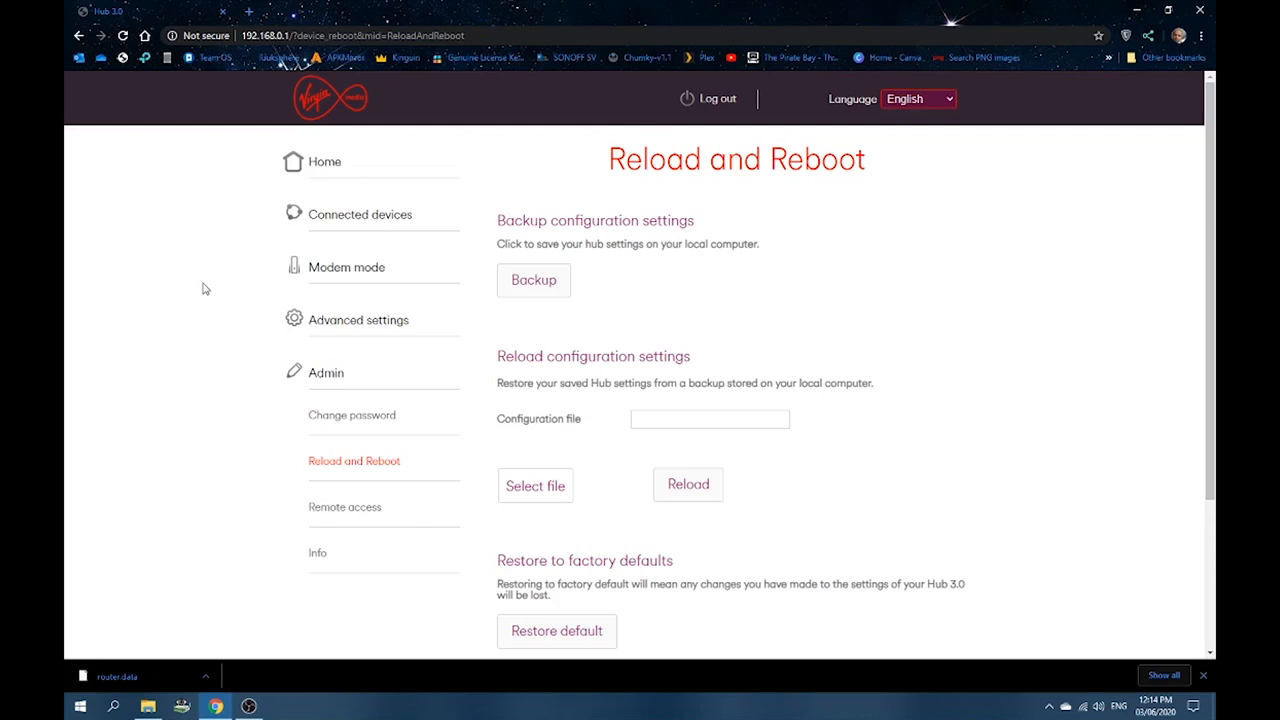
pyautogui.moveTo(184, 408)
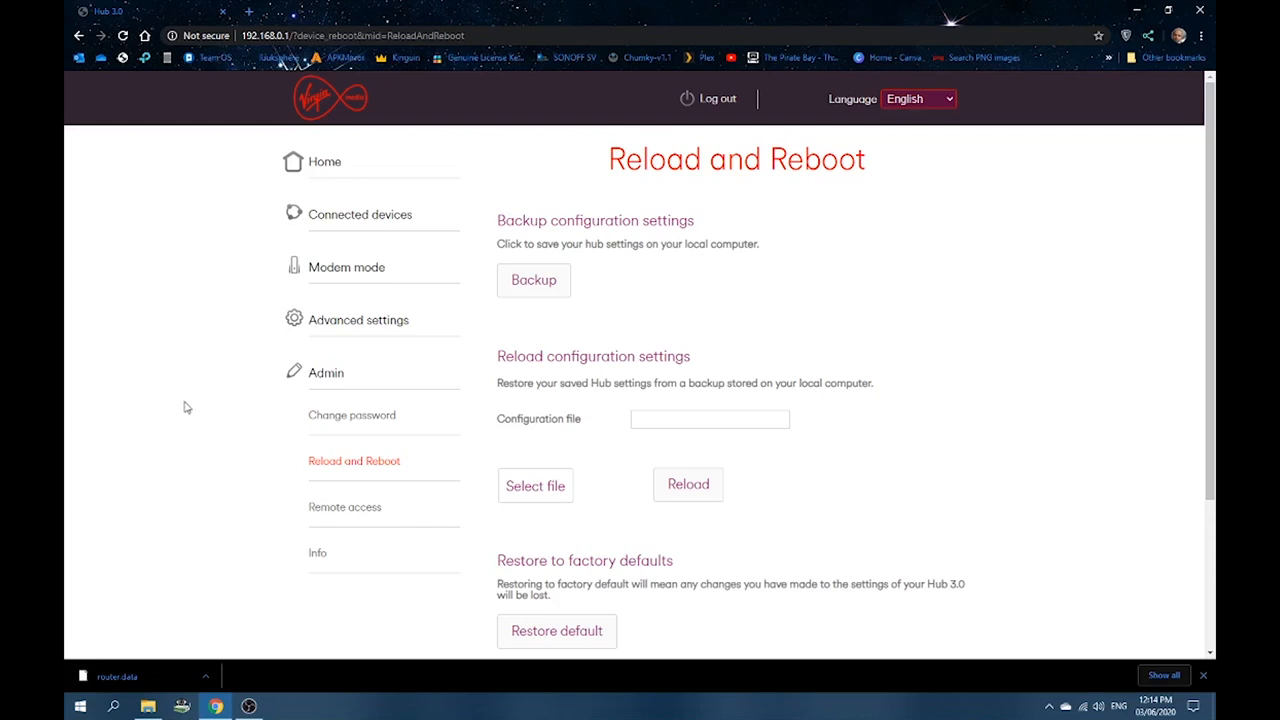
pyautogui.moveTo(188, 412)
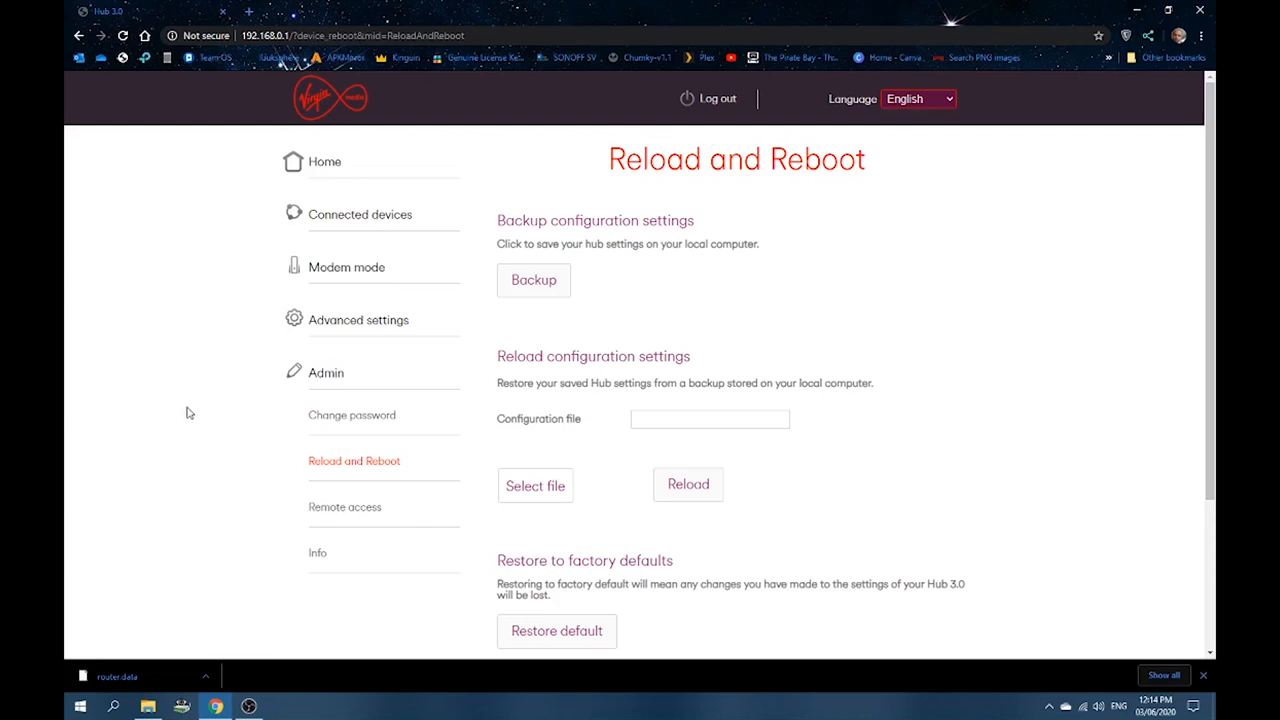
pyautogui.moveTo(194, 412)
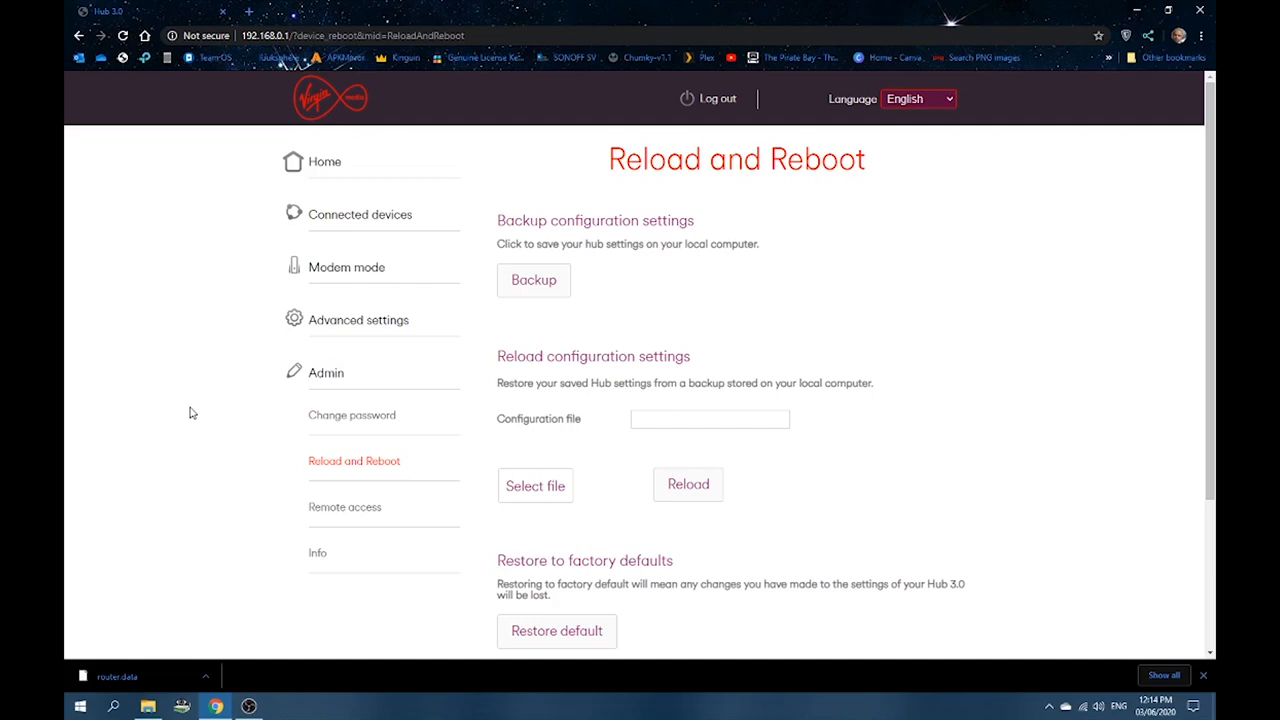
pyautogui.moveTo(188, 412)
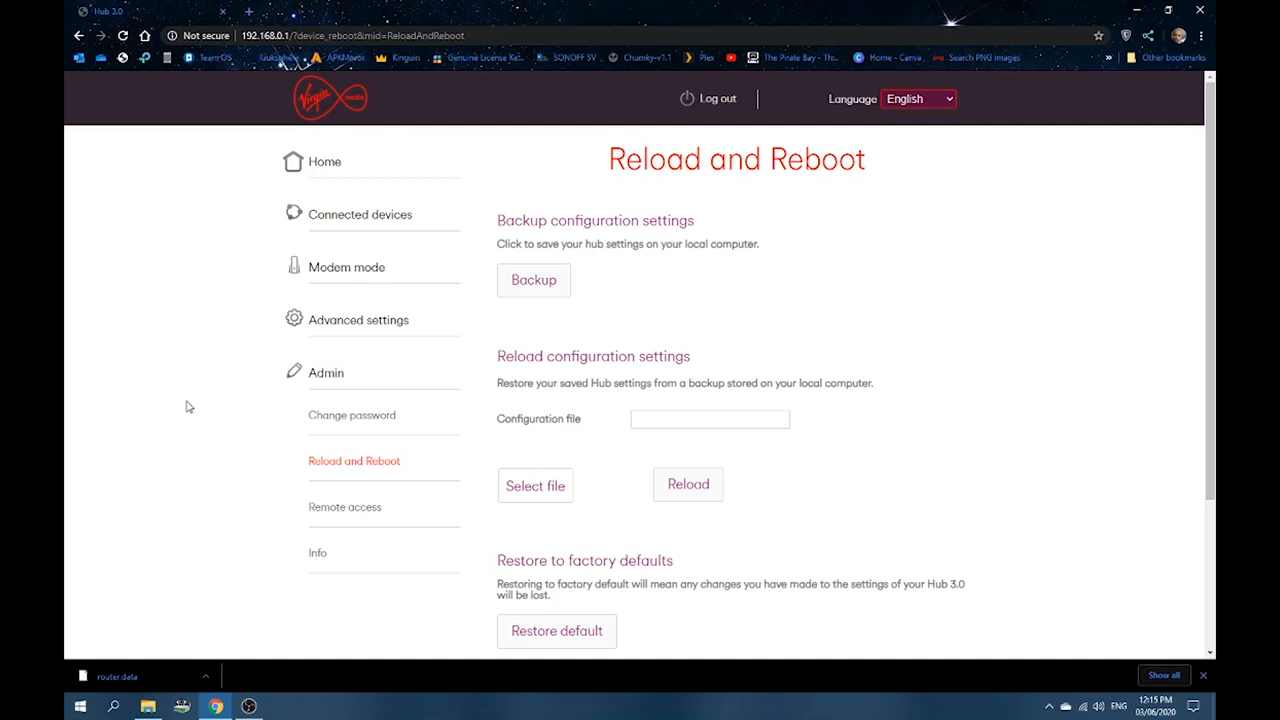
pyautogui.scroll(-3)
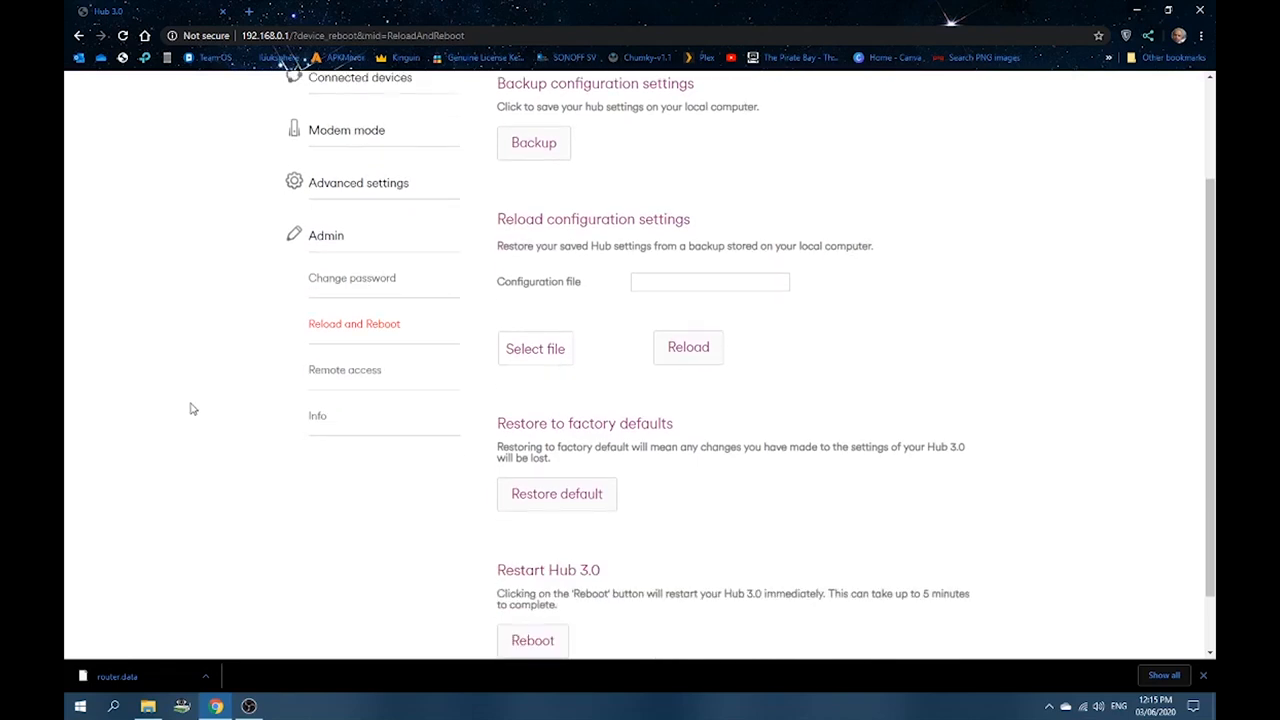
pyautogui.moveTo(536, 348)
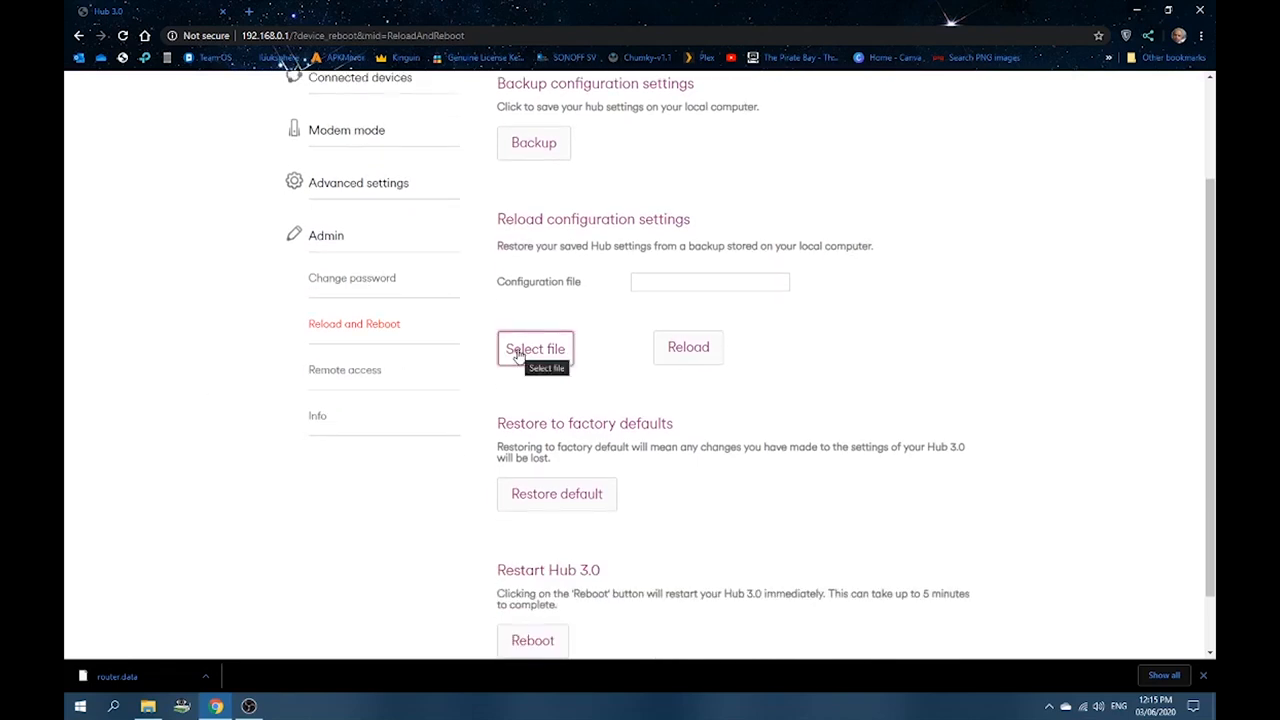
pyautogui.scroll(3)
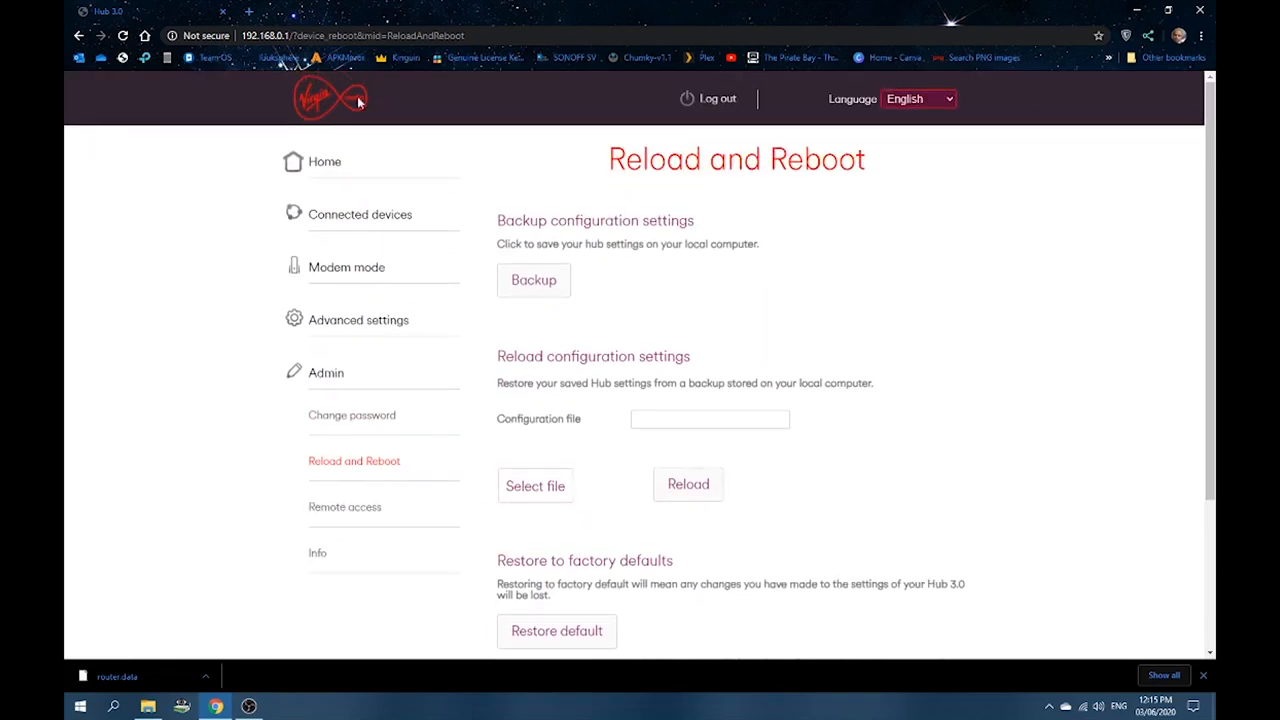
pyautogui.moveTo(334, 462)
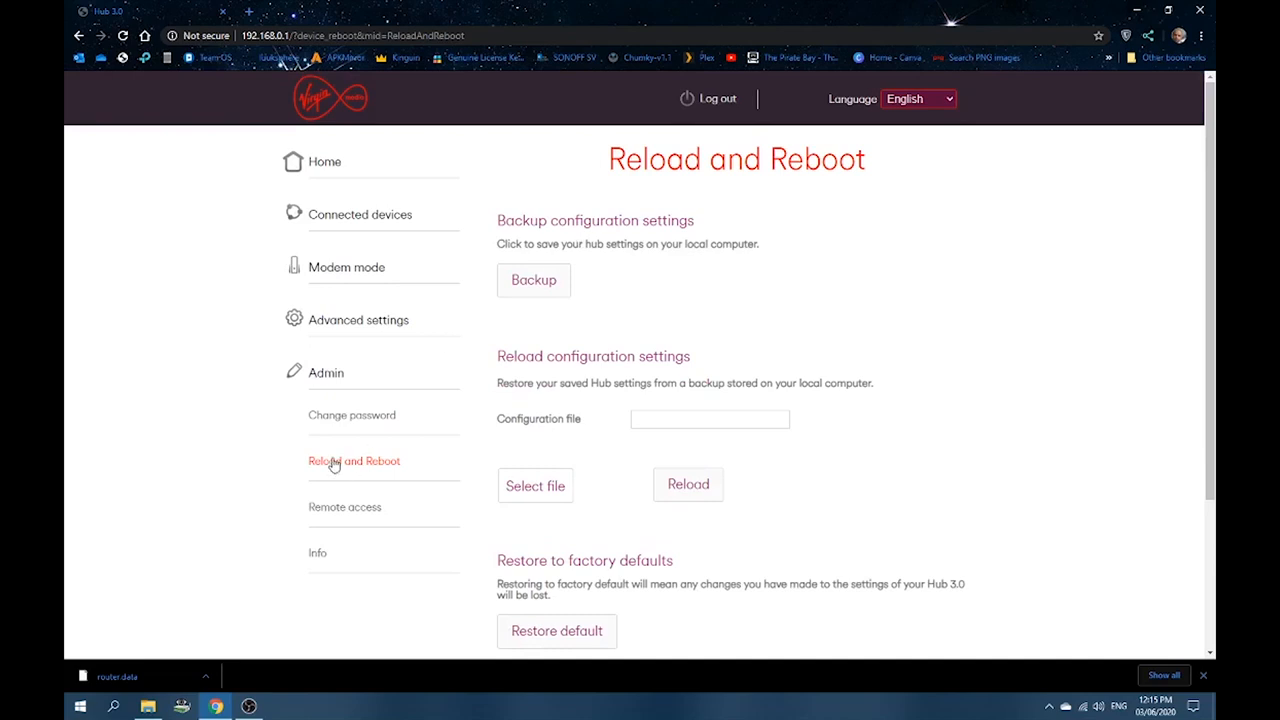
pyautogui.moveTo(400, 470)
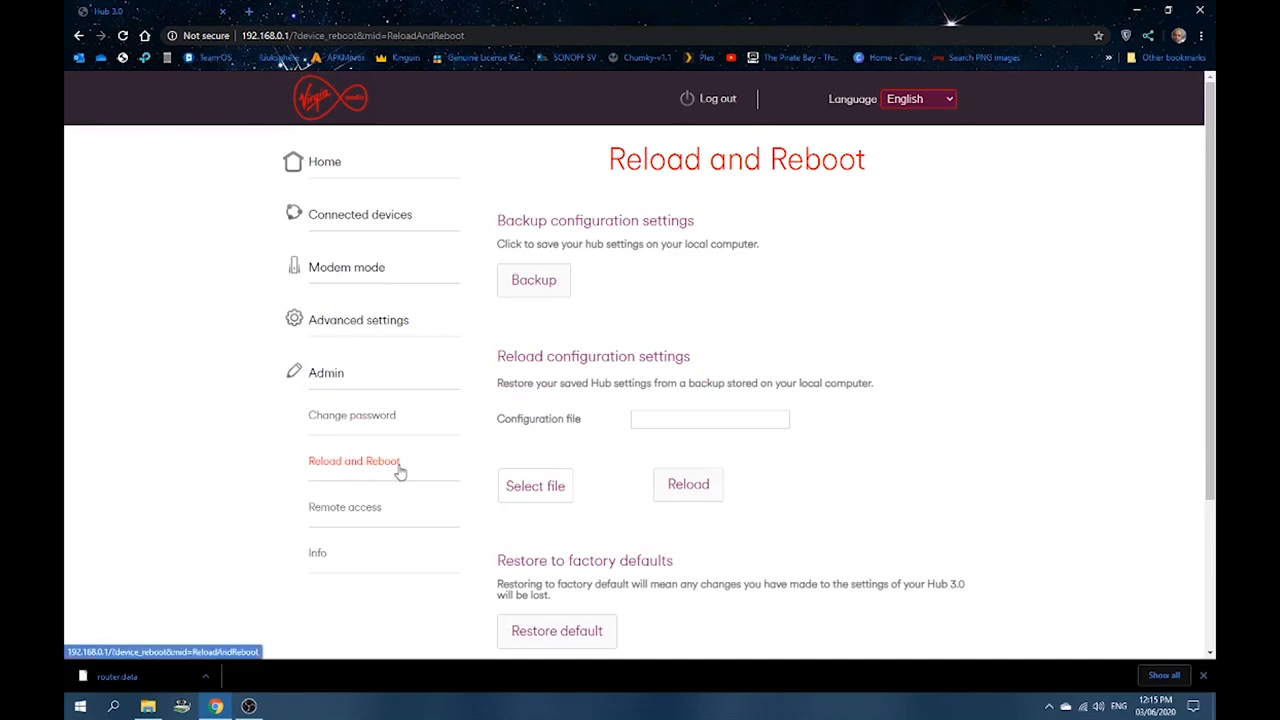
pyautogui.click(536, 486)
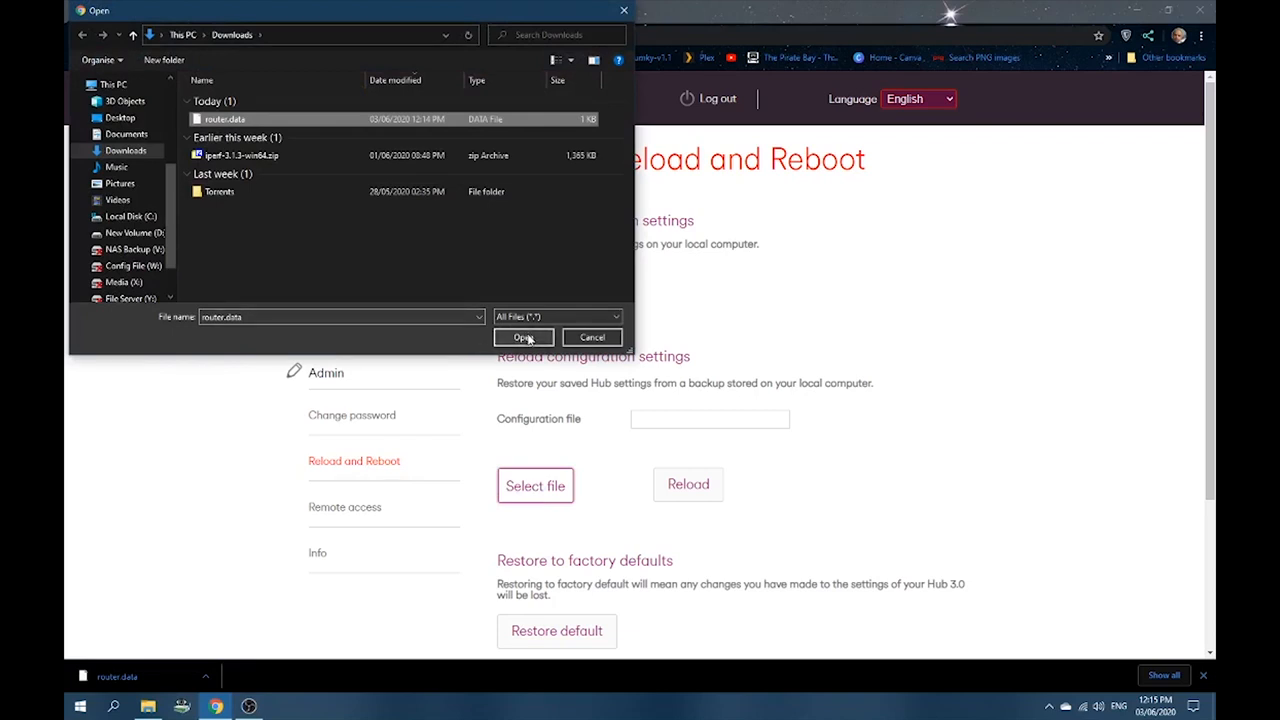
# Step: Restore the Hub configuration from the selected router.data backup
pyautogui.click(524, 336)
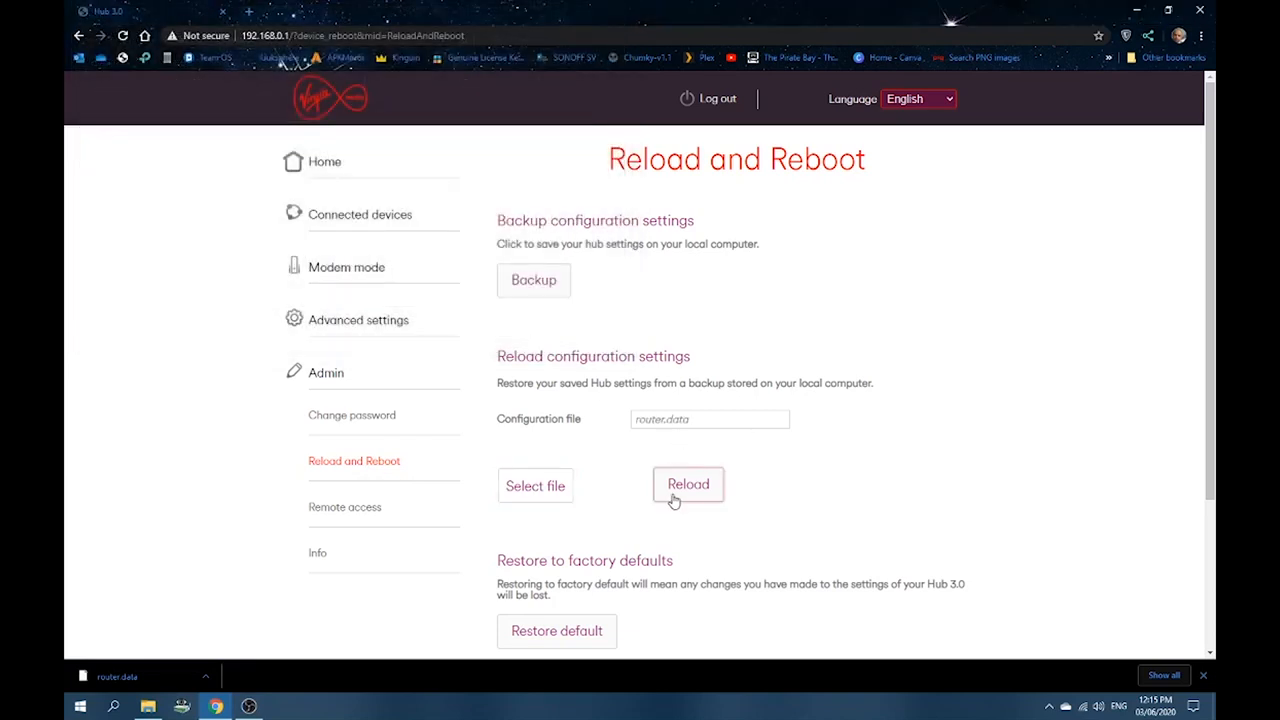
pyautogui.click(688, 486)
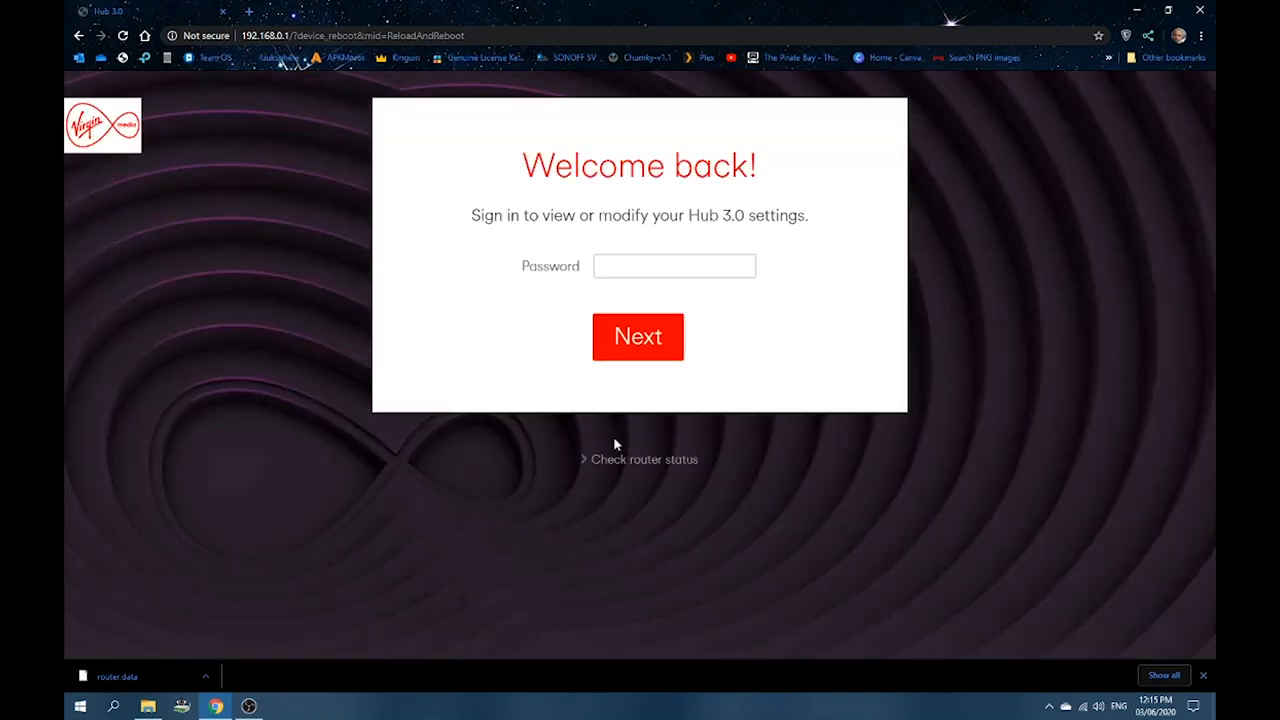
# Step: Submit the Hub sign-in password repeatedly after the incorrect-password rejection
pyautogui.click(674, 264)
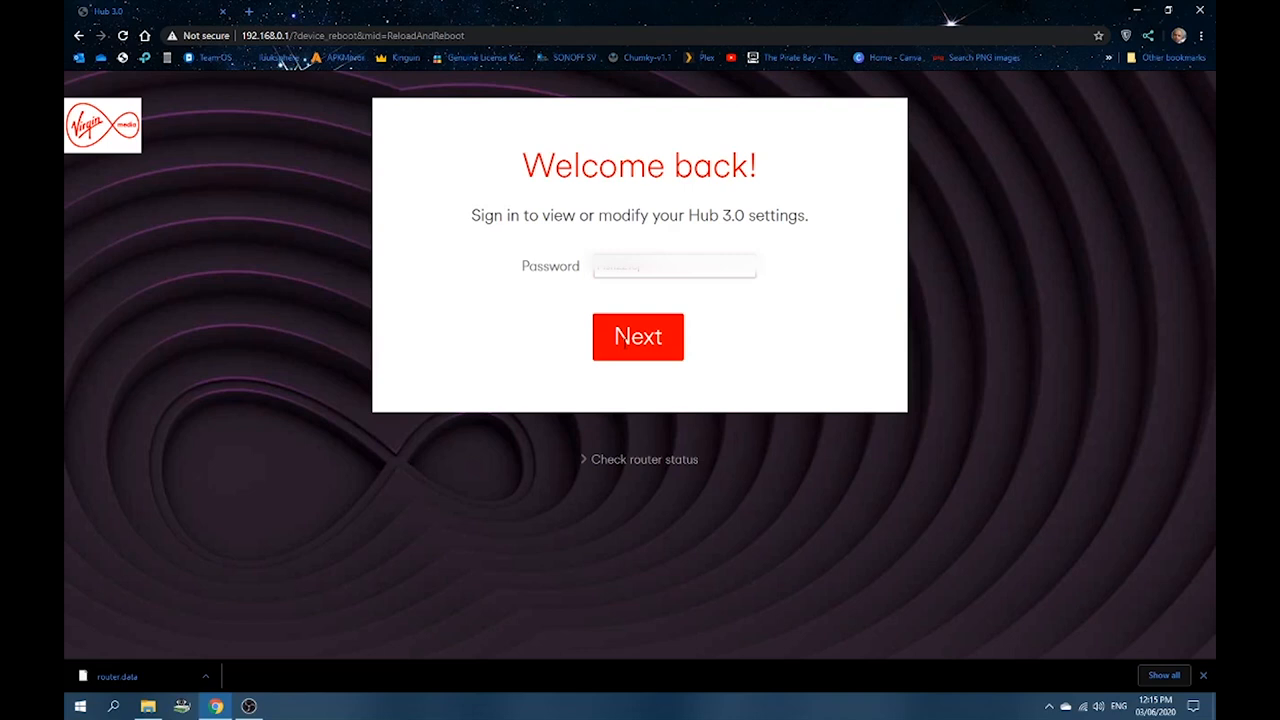
pyautogui.click(638, 336)
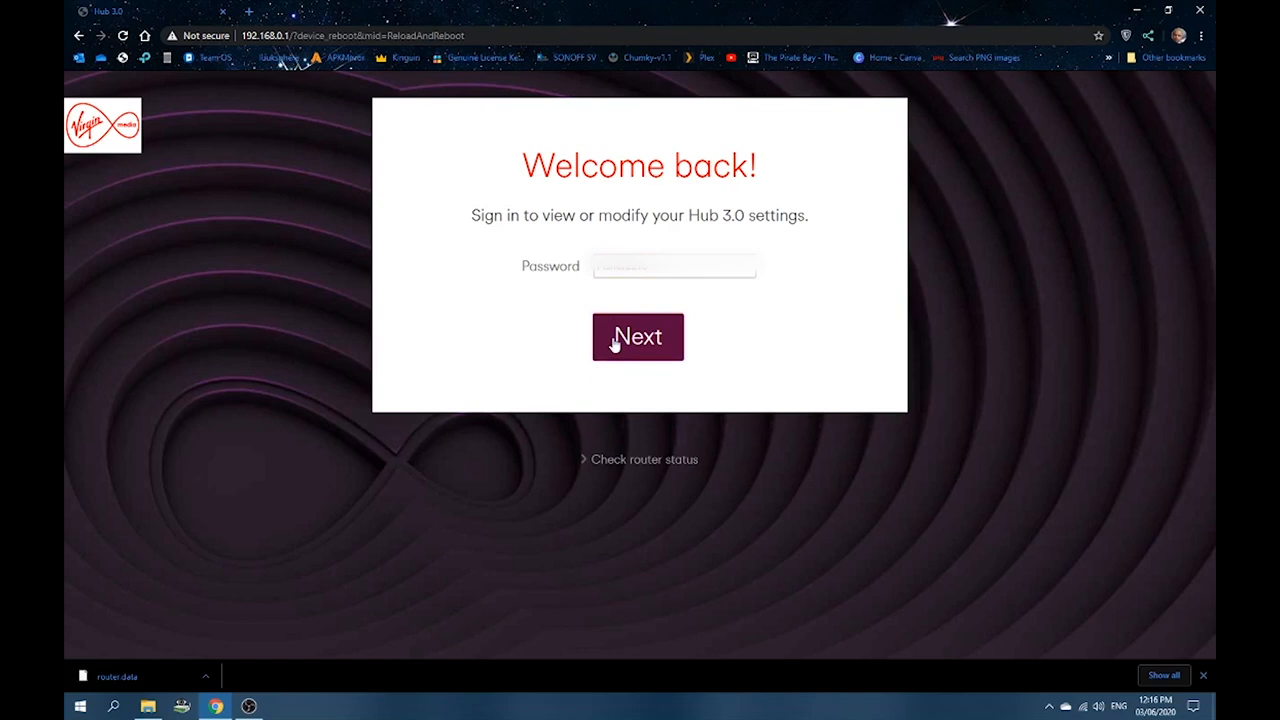
pyautogui.moveTo(666, 272)
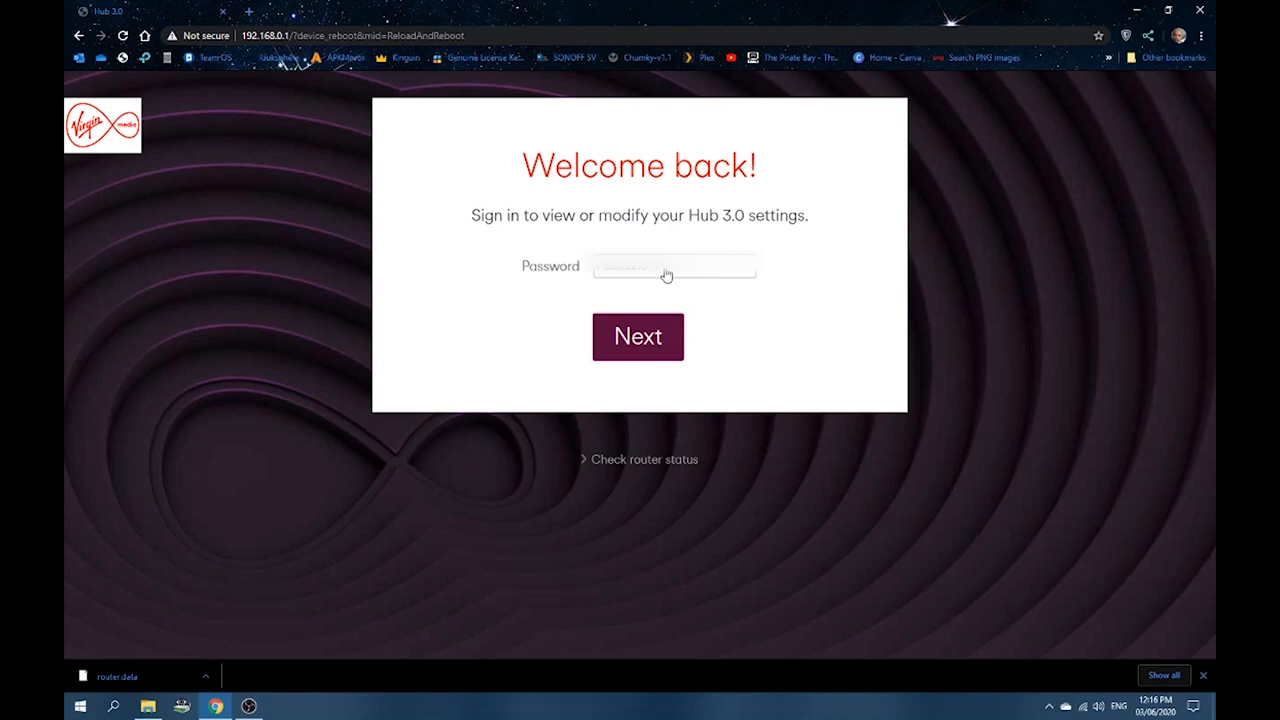
pyautogui.moveTo(654, 346)
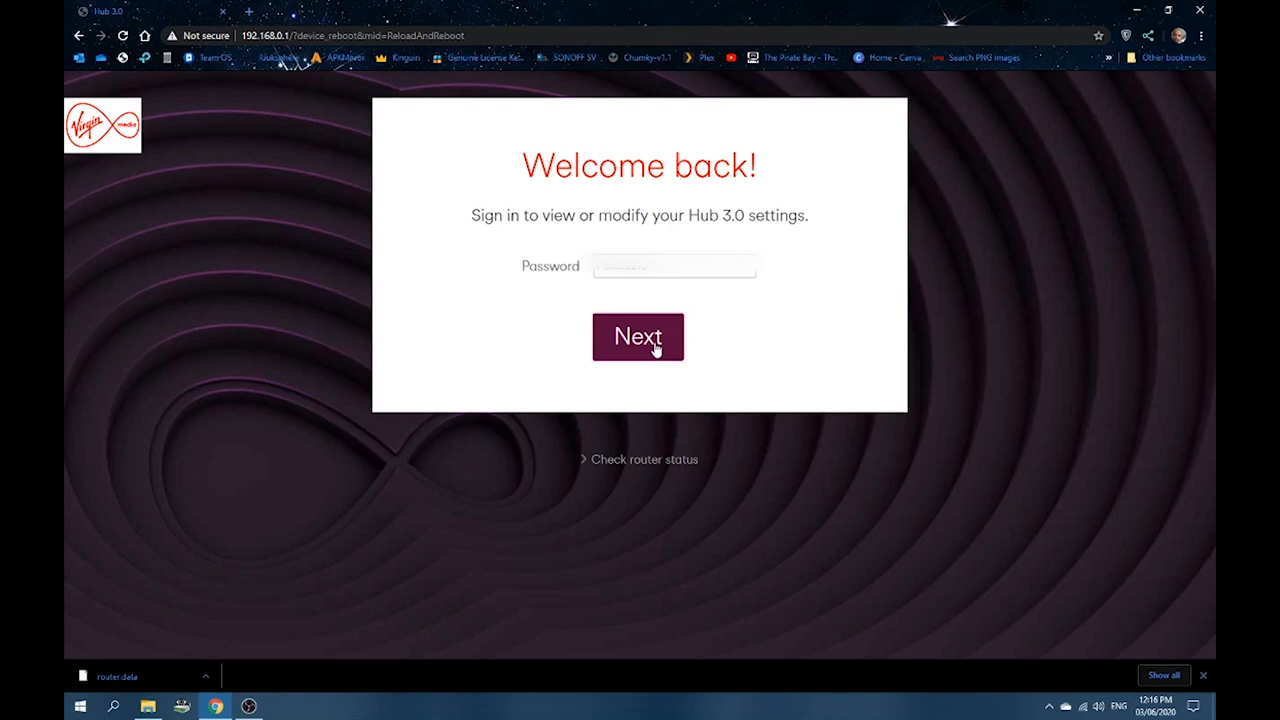
pyautogui.click(638, 336)
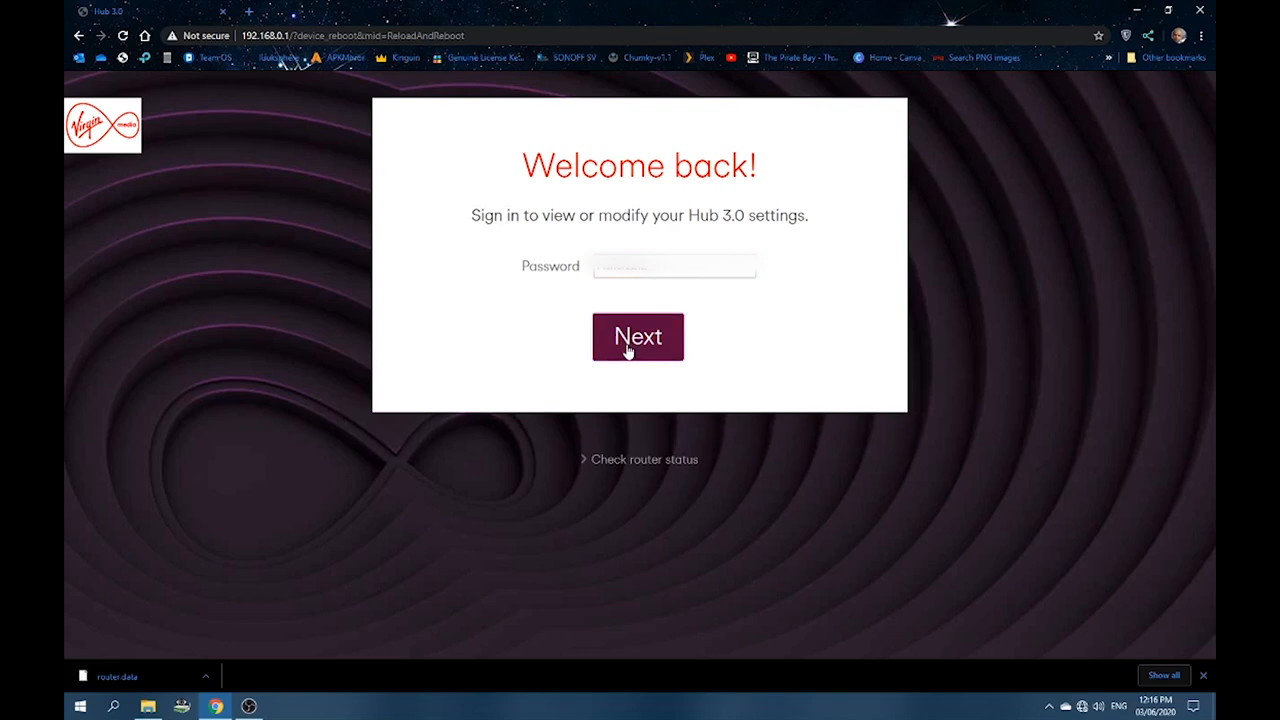
pyautogui.click(636, 336)
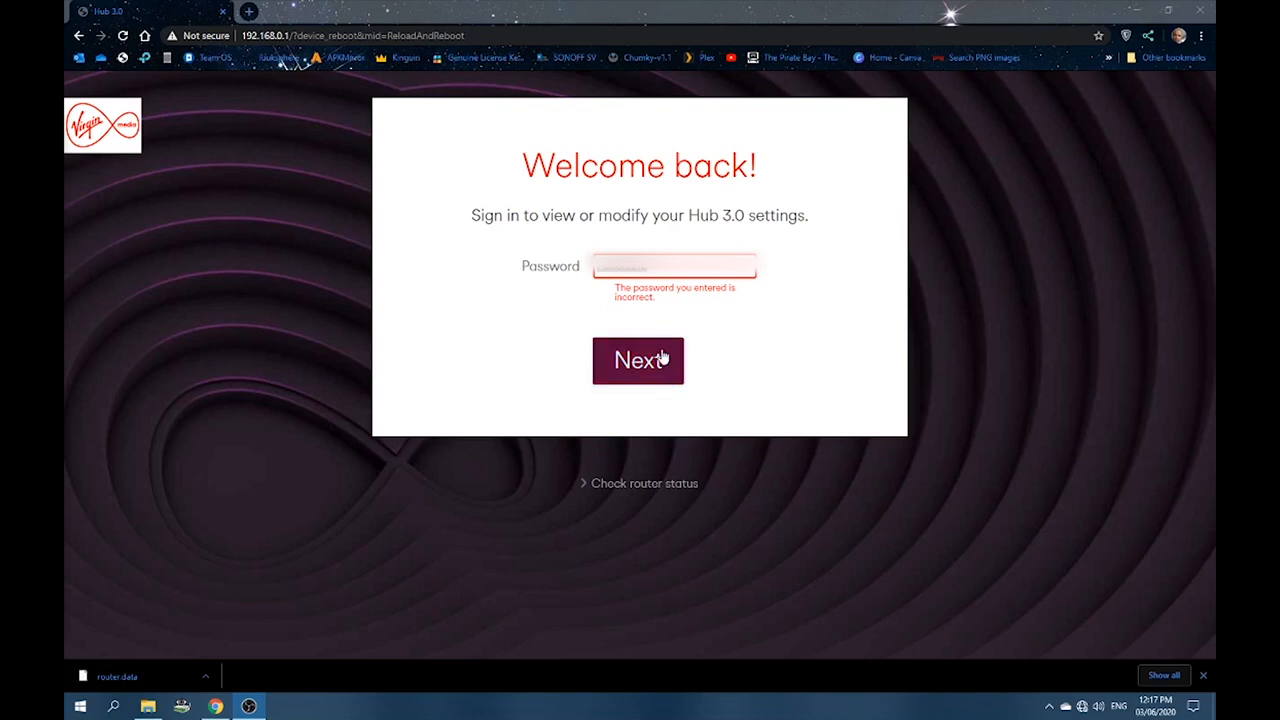
pyautogui.moveTo(462, 304)
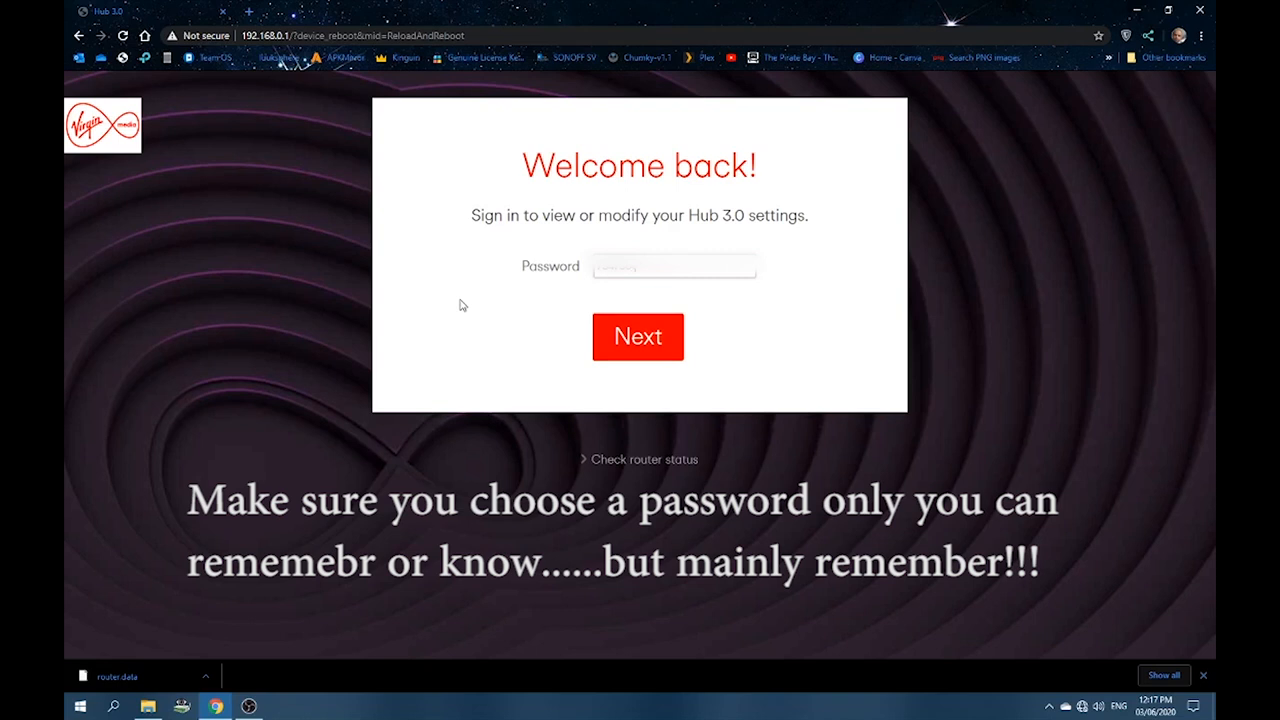
pyautogui.moveTo(628, 352)
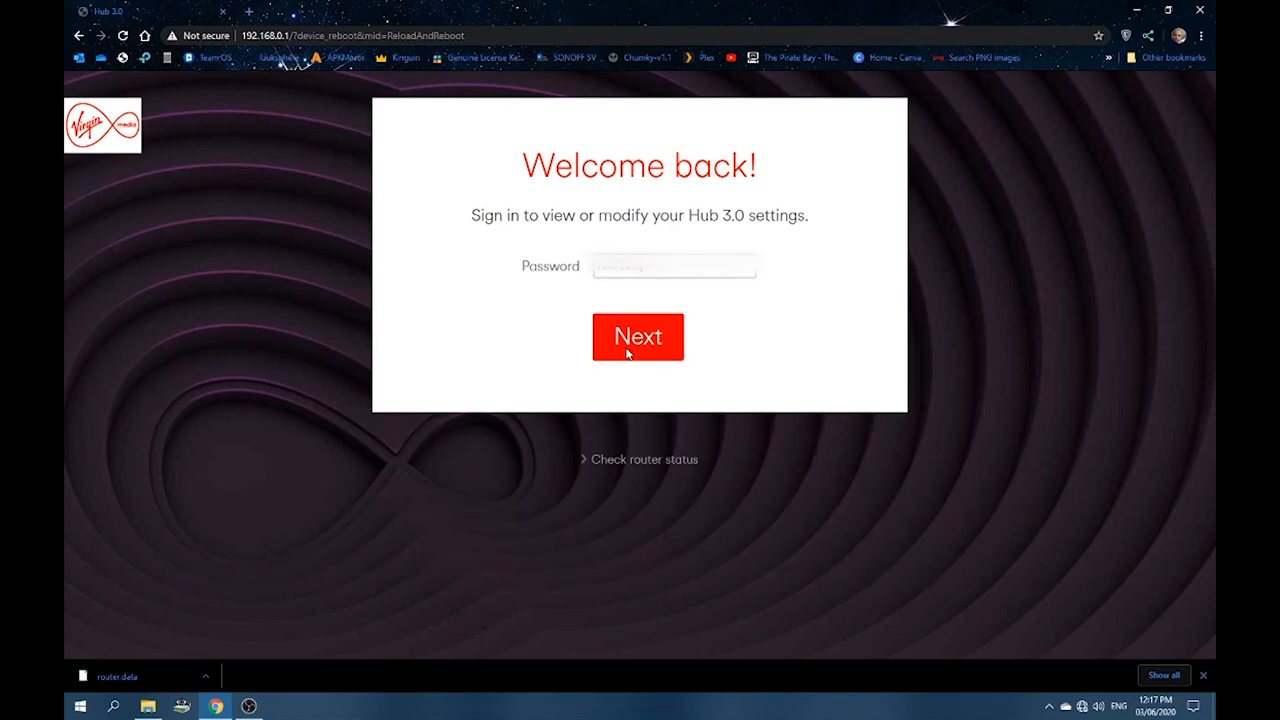
pyautogui.moveTo(632, 344)
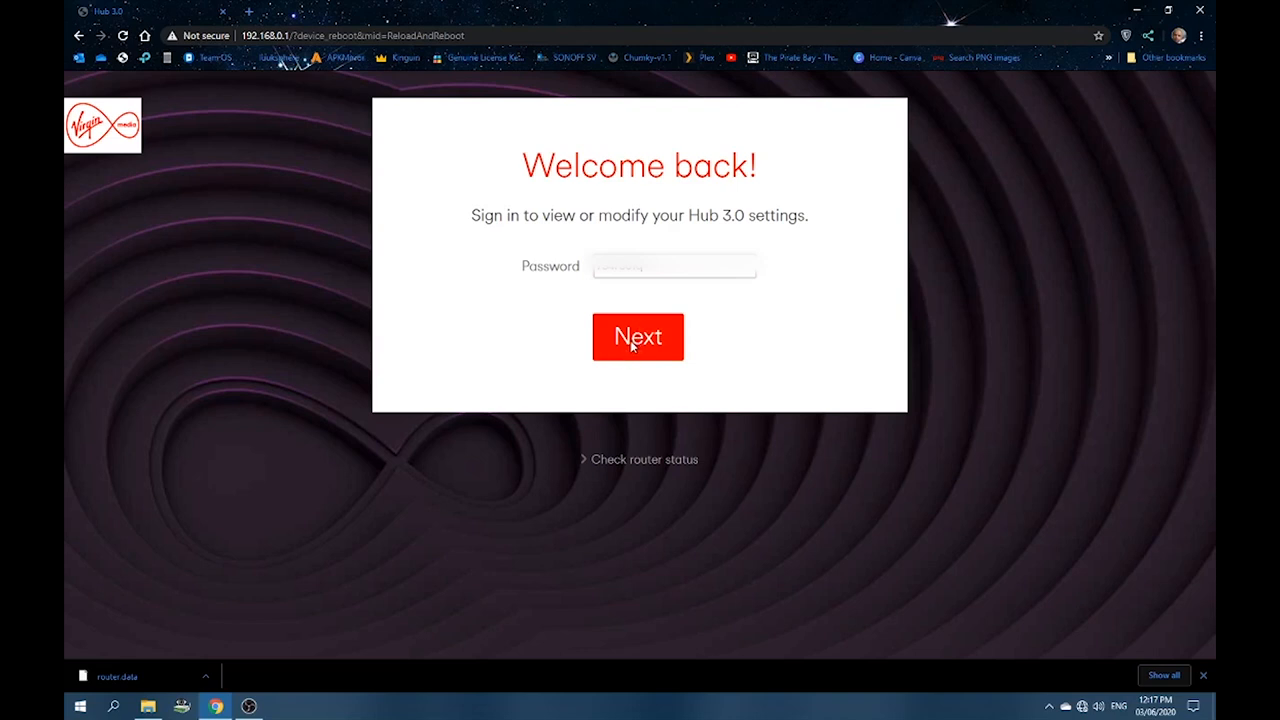
pyautogui.click(638, 336)
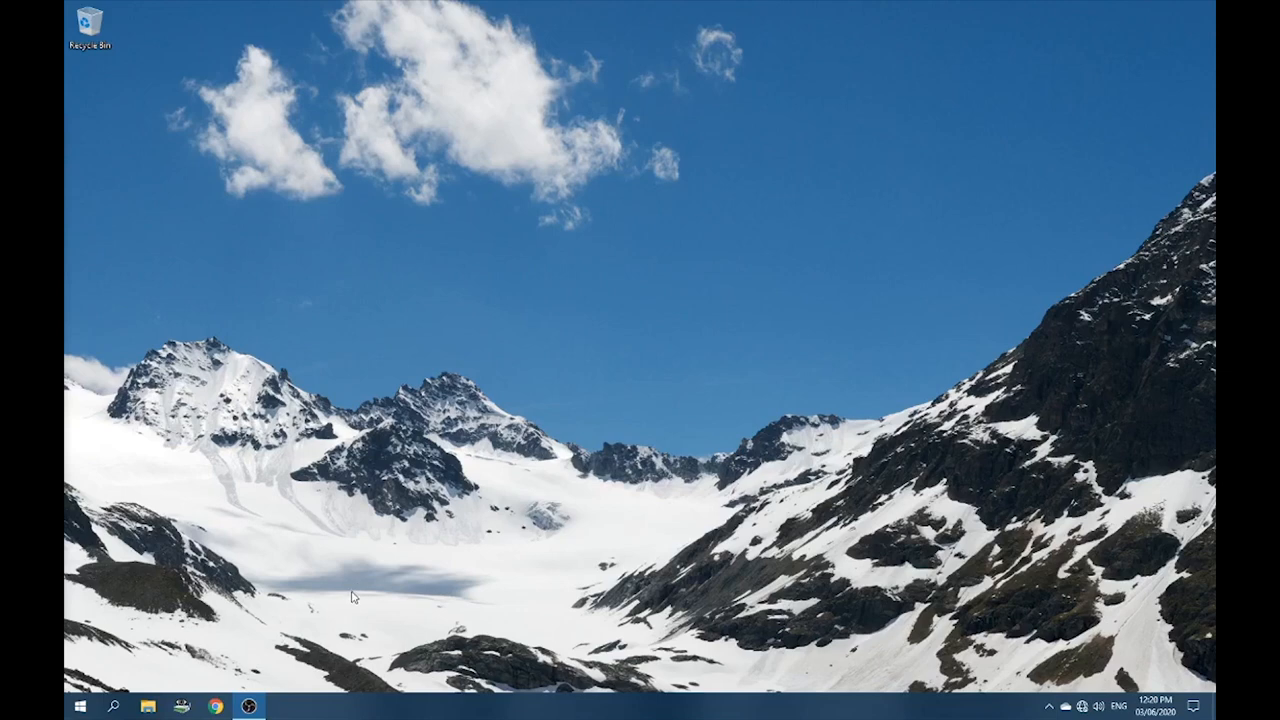
pyautogui.moveTo(1098, 672)
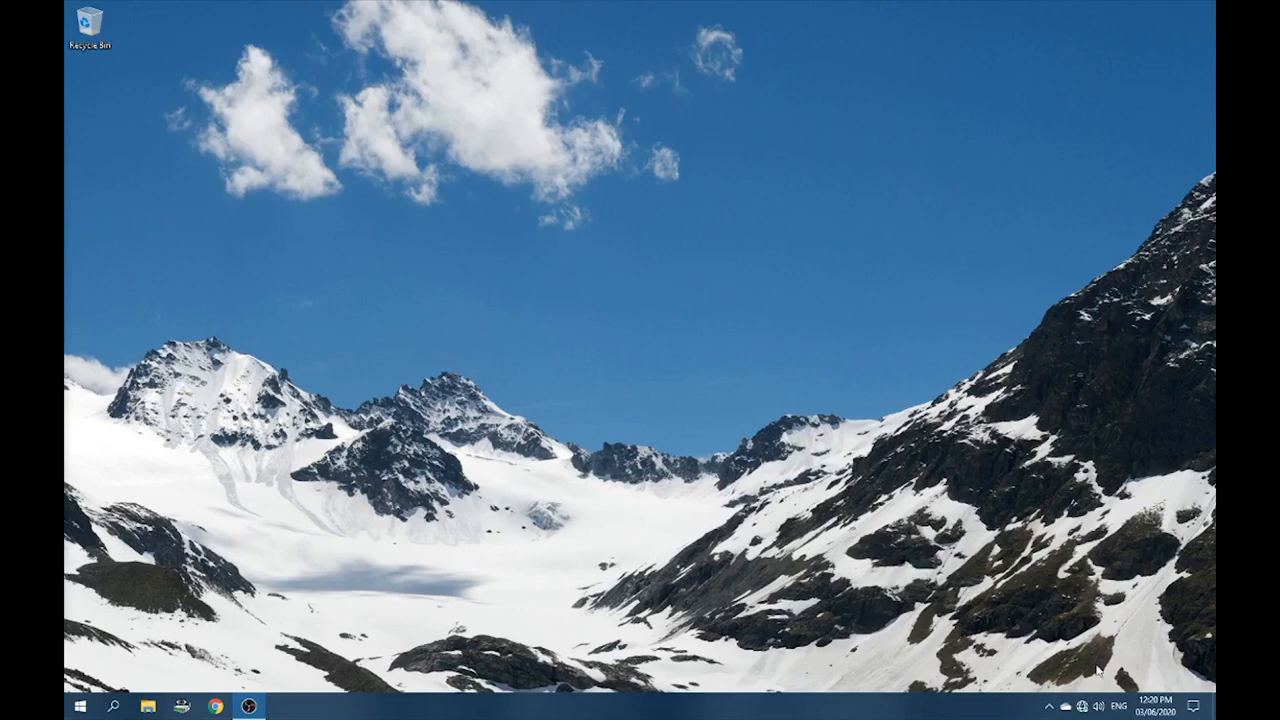
# Step: Reconnect the PC to the VM5089099 Wi-Fi network and return to Chrome
pyautogui.click(1076, 706)
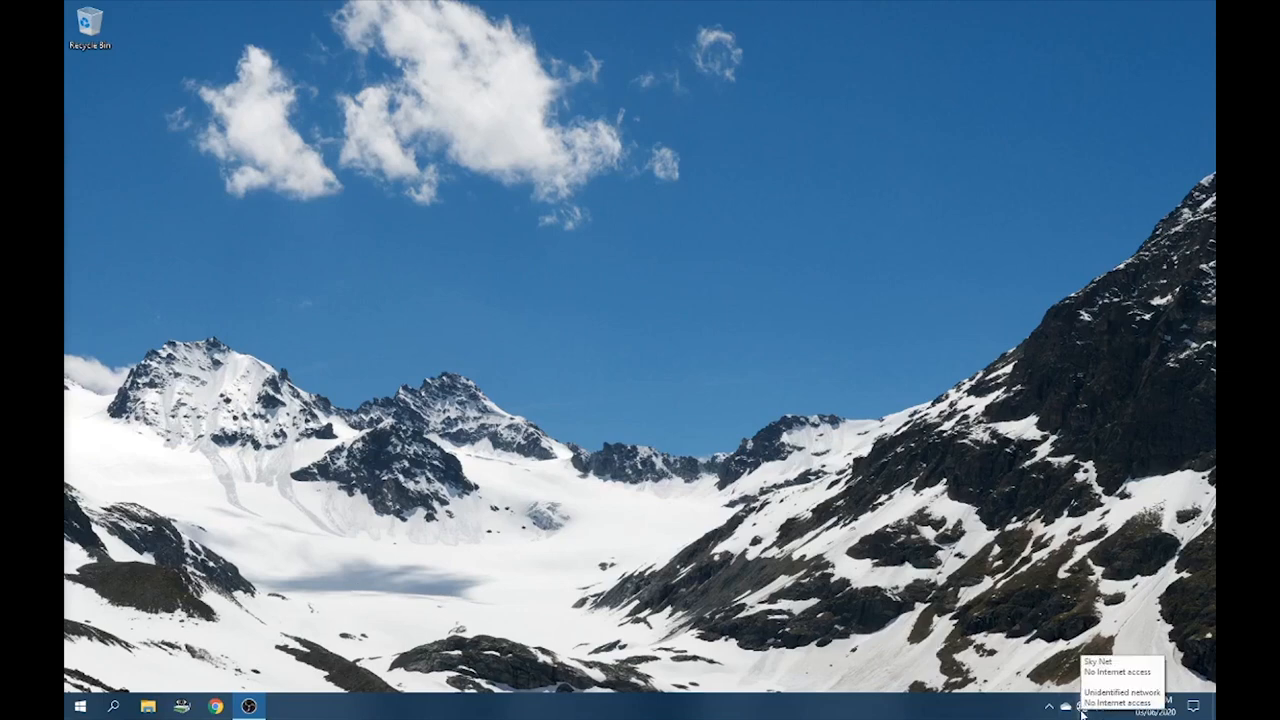
pyautogui.click(1076, 712)
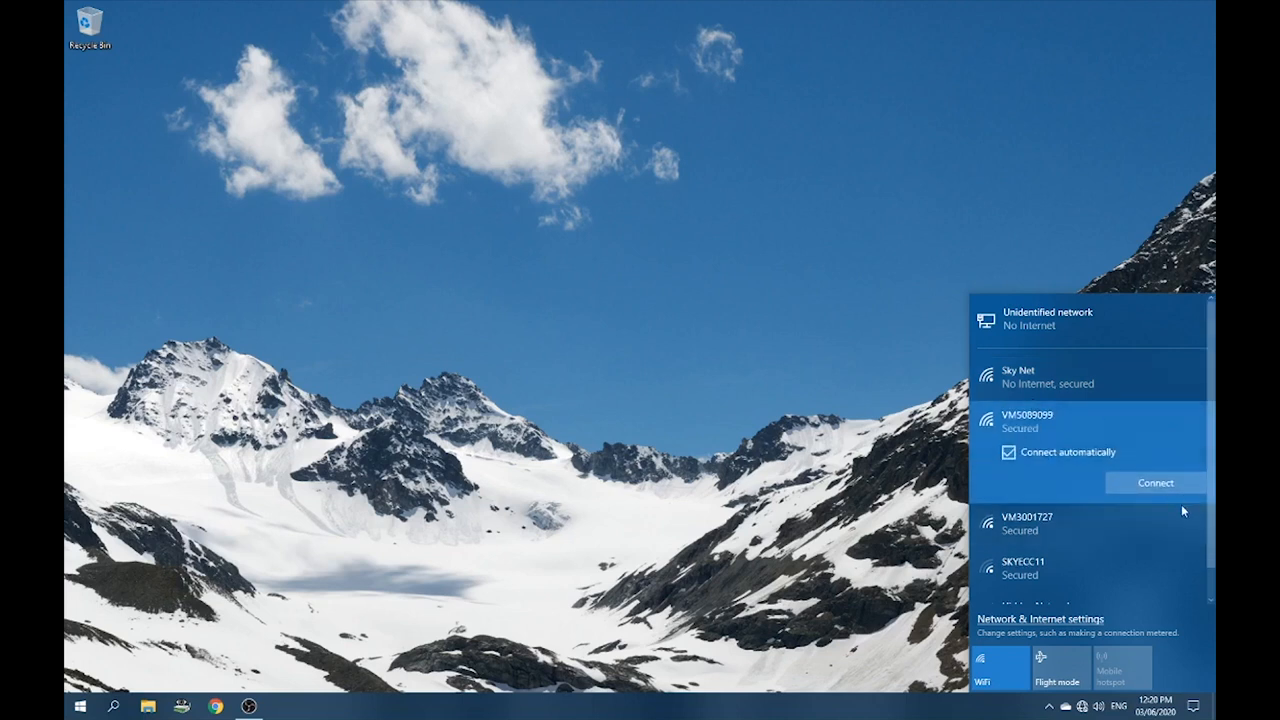
pyautogui.click(1154, 482)
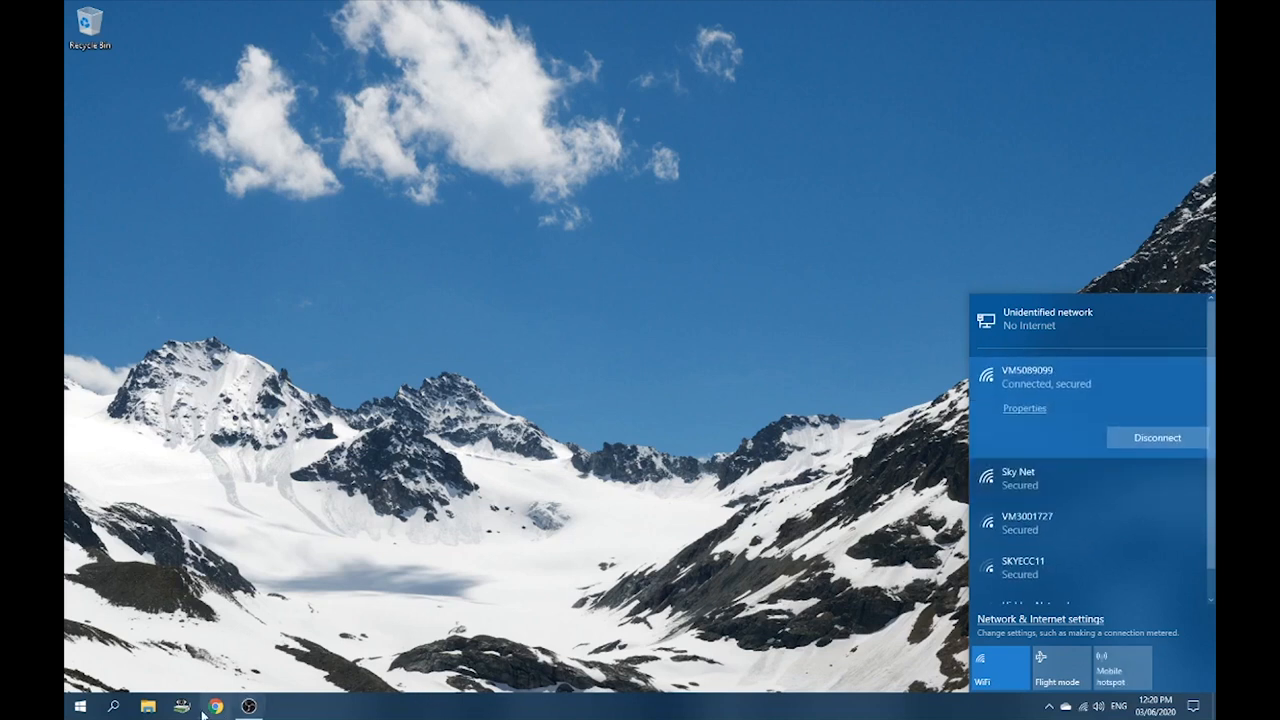
pyautogui.click(212, 708)
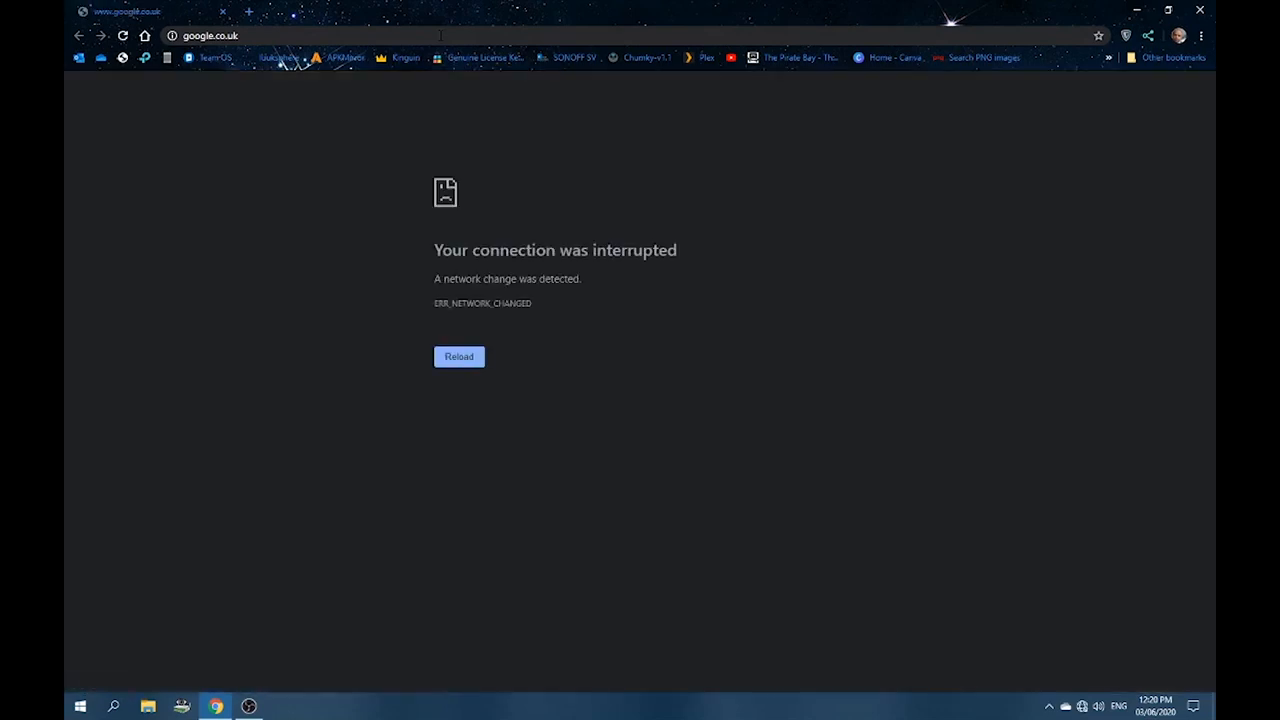
# Step: Browse to 192.168.0.1 and sign into the Hub with its password to reach the Welcome page
pyautogui.click(216, 36)
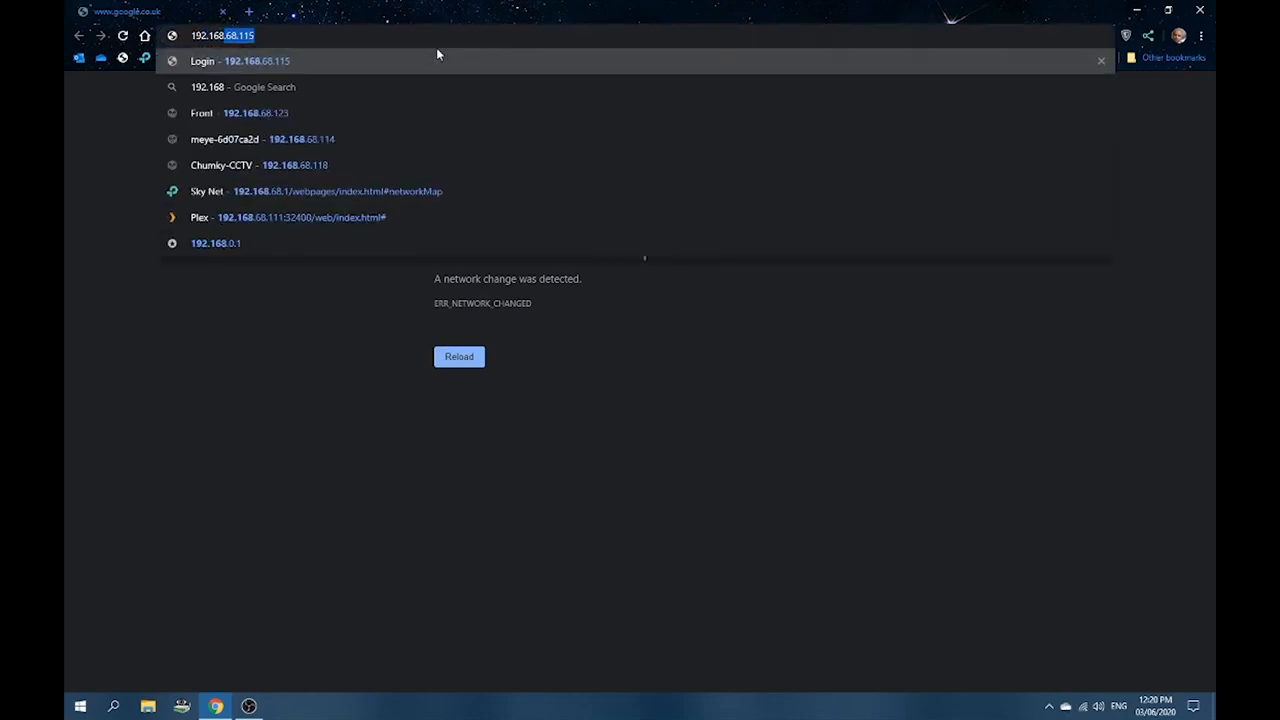
pyautogui.write('192.168.0.1')
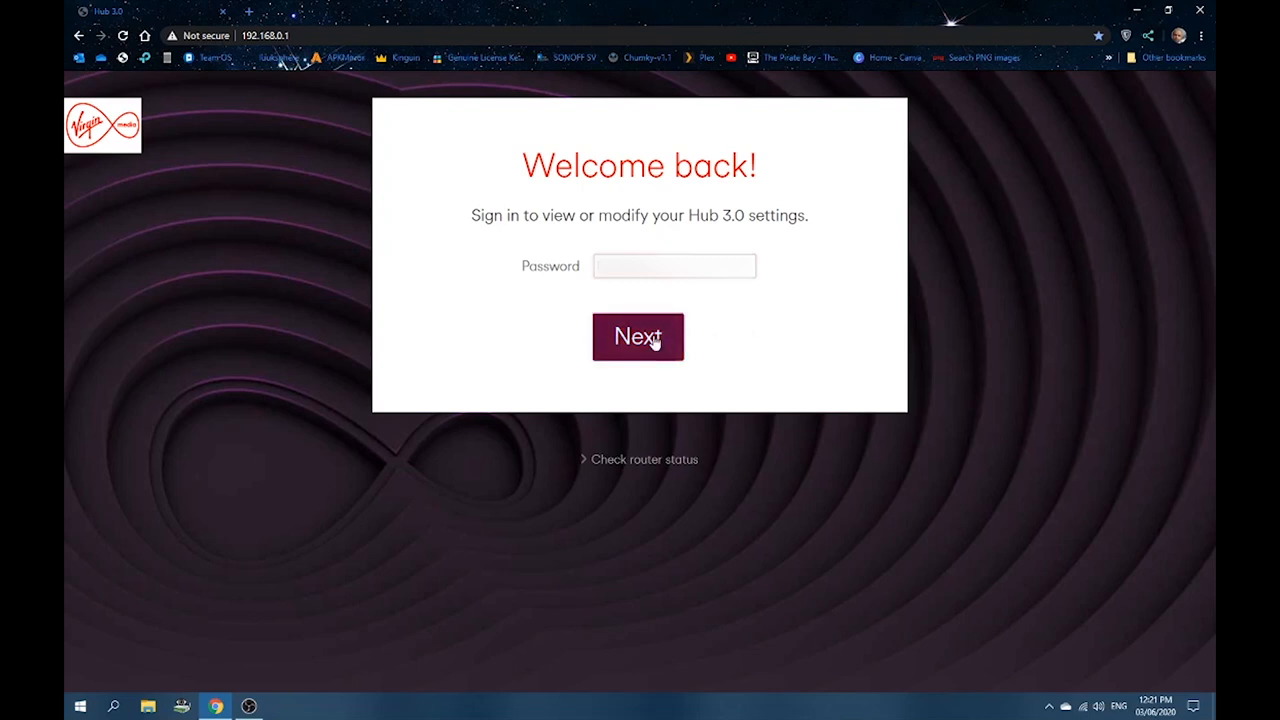
pyautogui.click(638, 336)
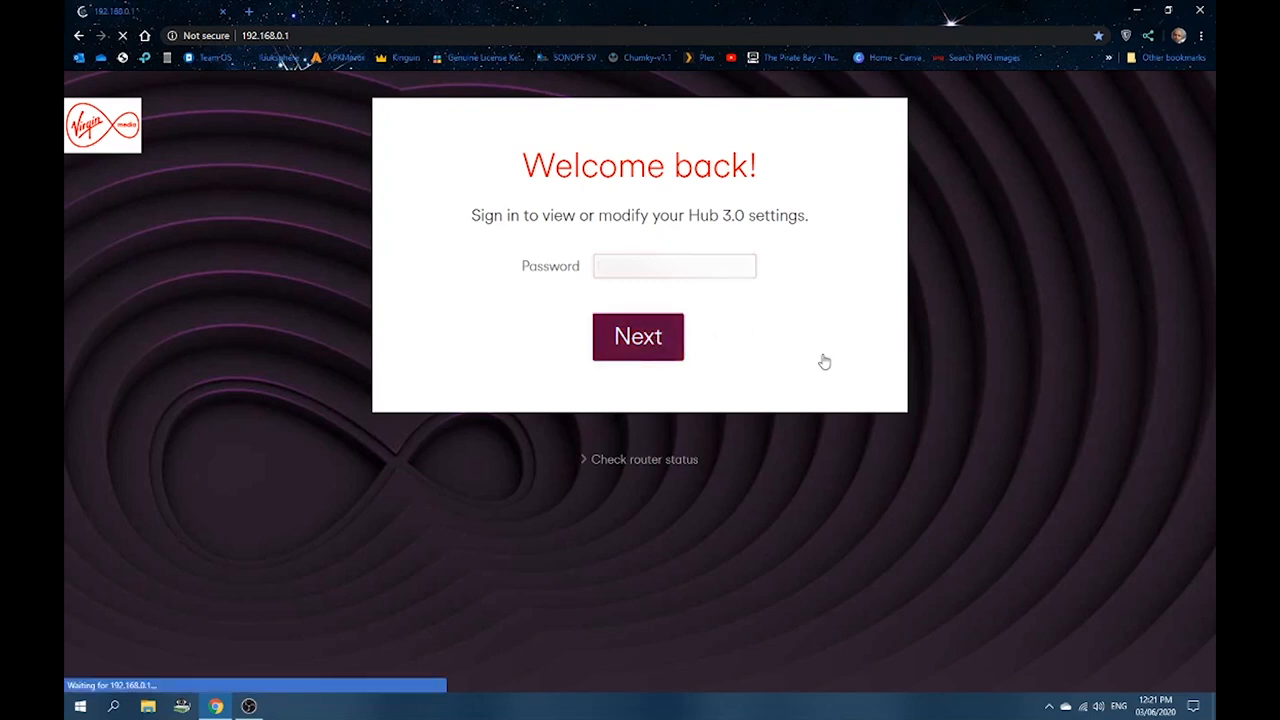
pyautogui.click(638, 336)
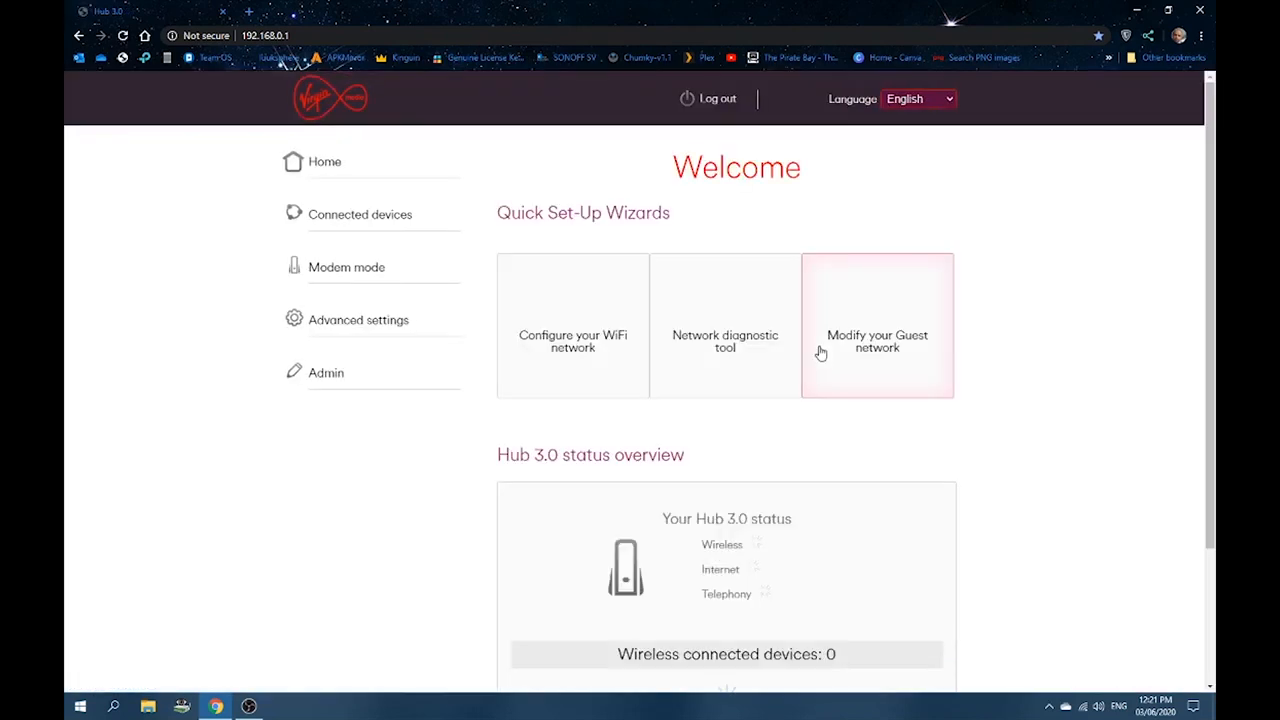
pyautogui.moveTo(802, 362)
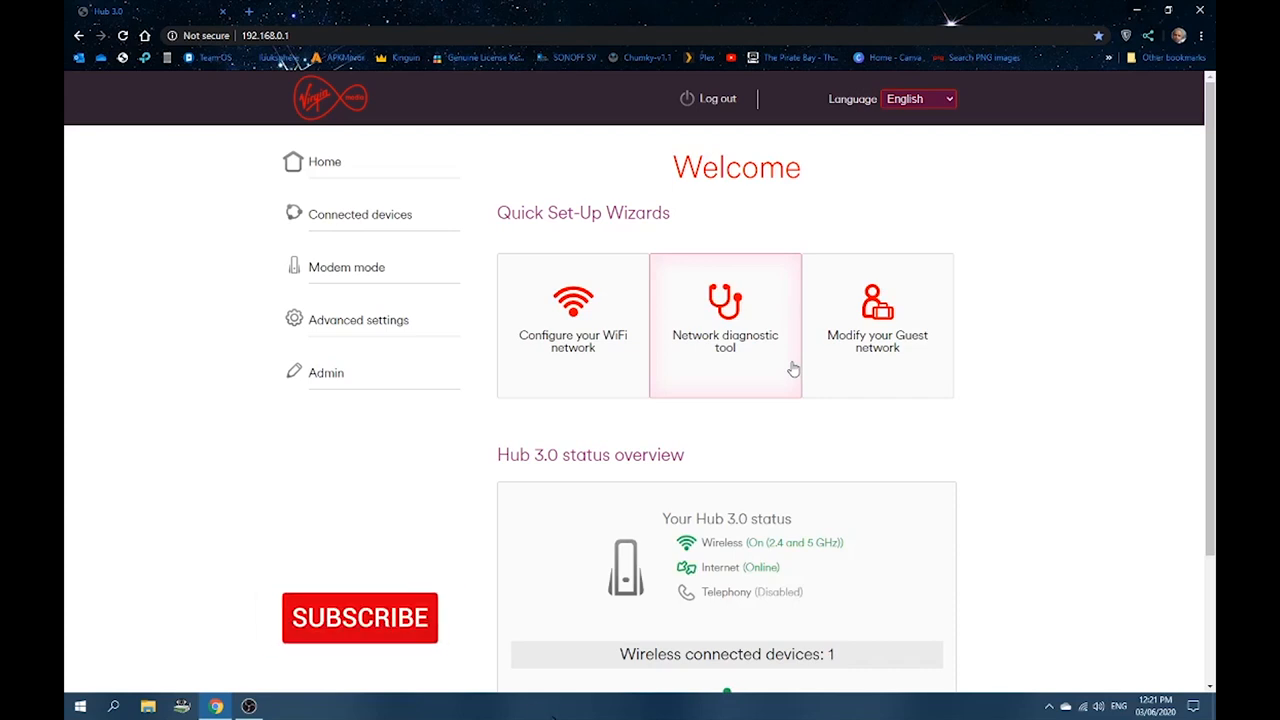
pyautogui.click(360, 618)
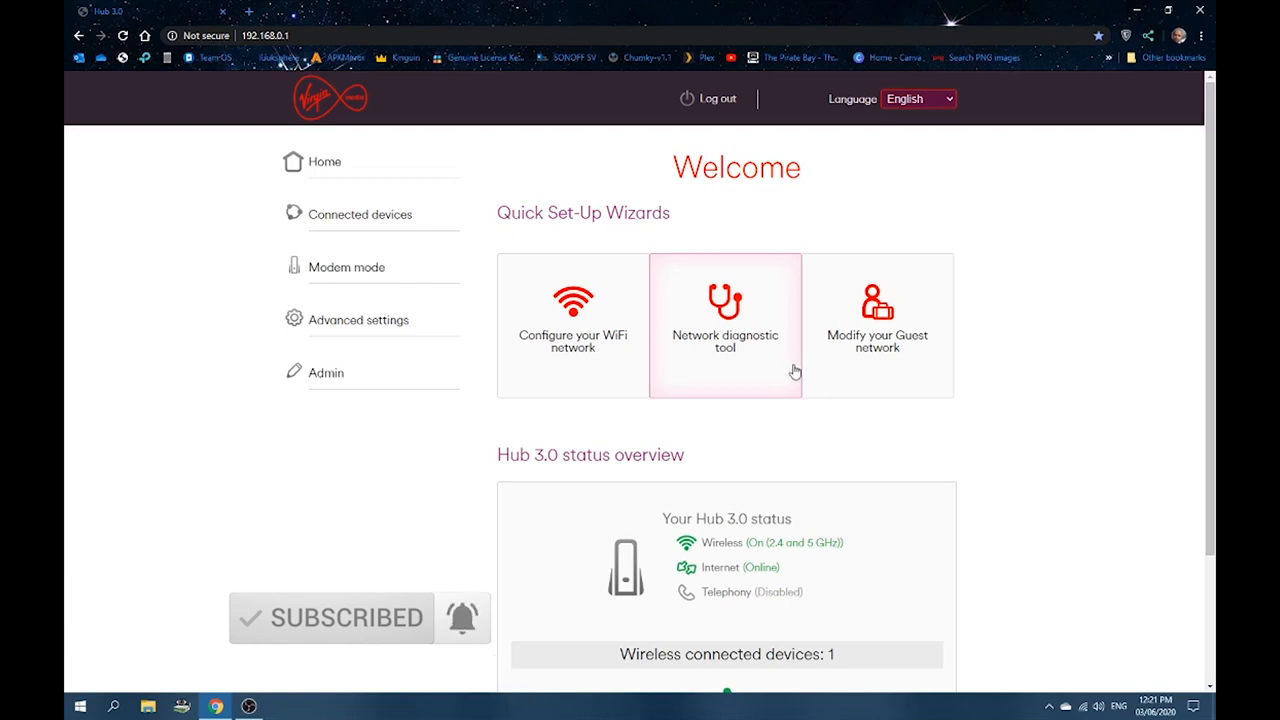
pyautogui.moveTo(796, 374)
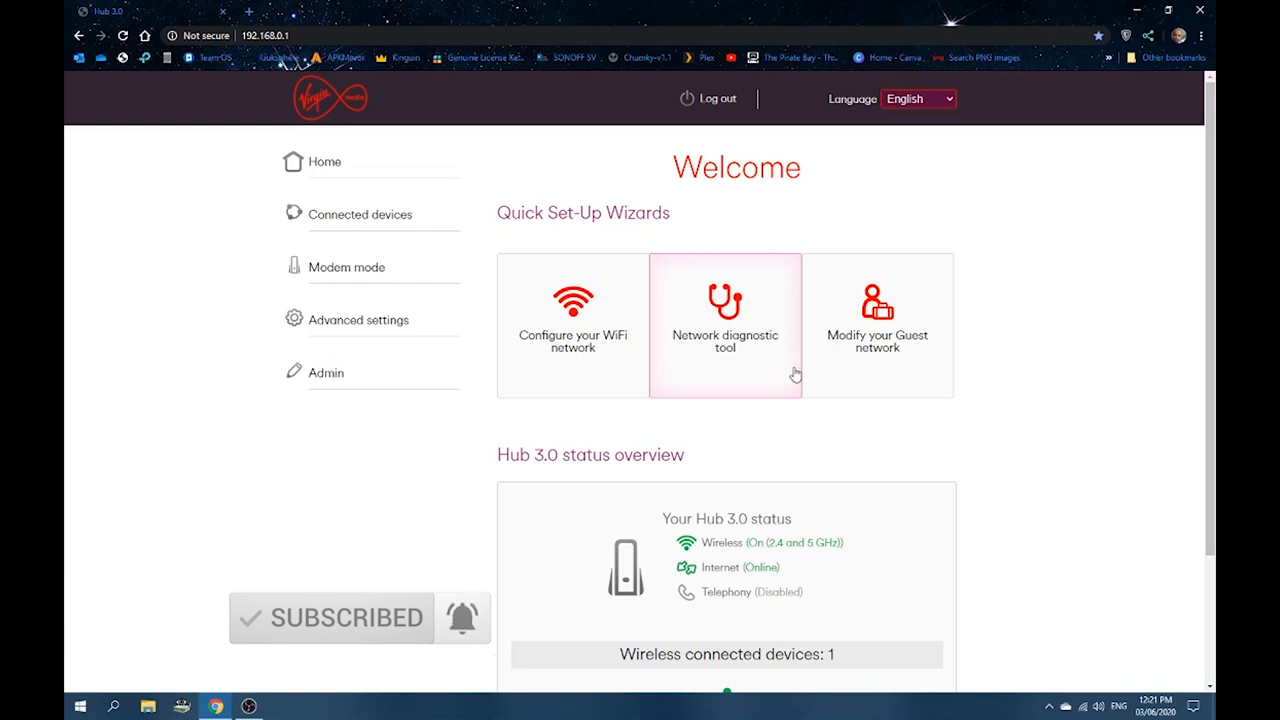
pyautogui.moveTo(784, 388)
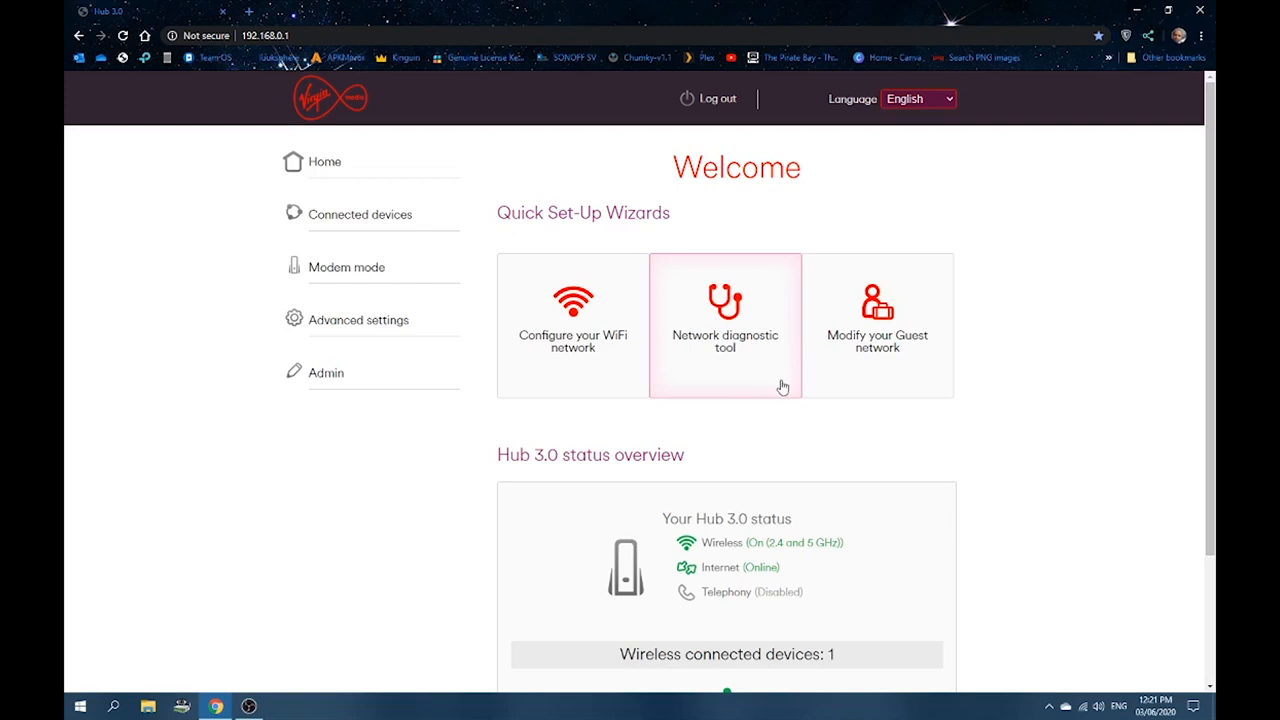
pyautogui.moveTo(792, 384)
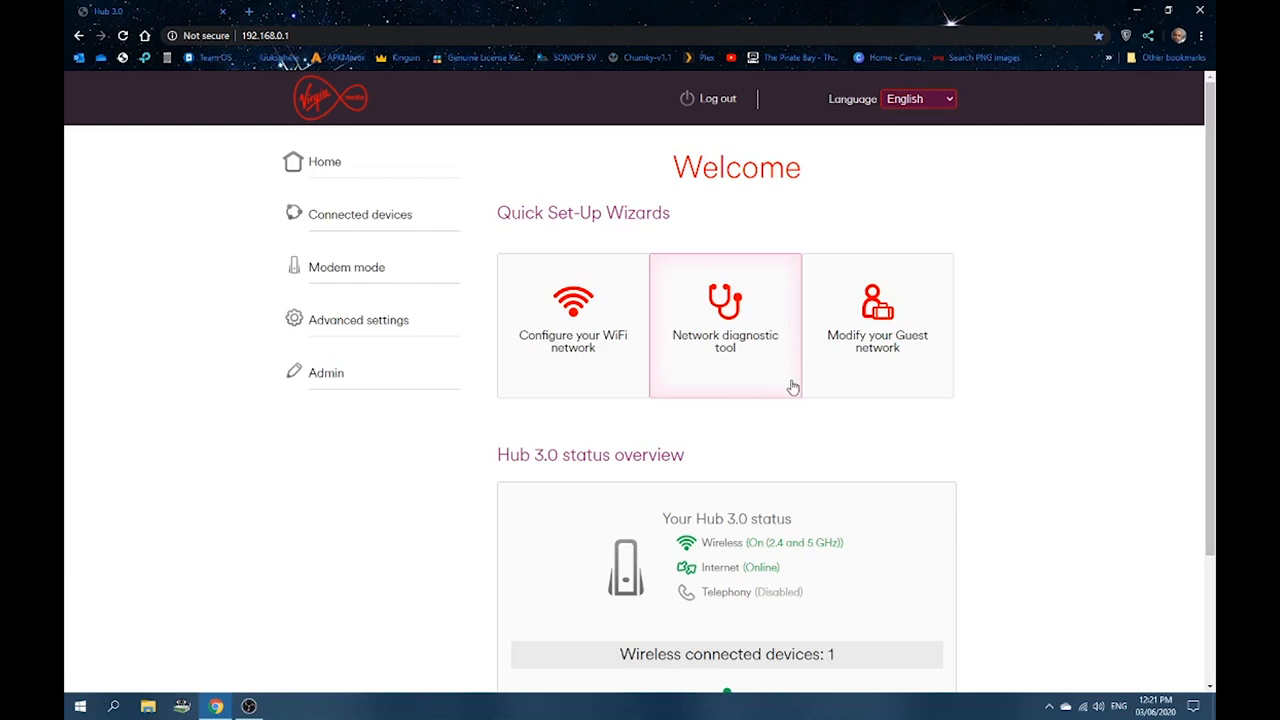